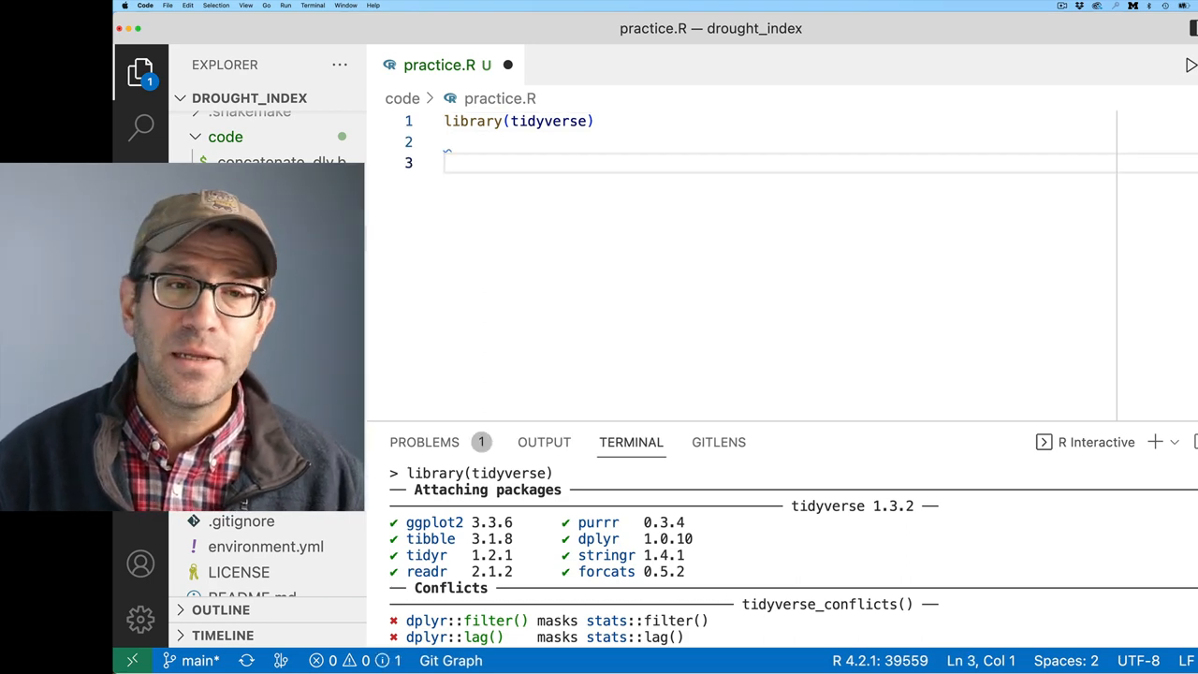
# Step: Write tibble(x = seq(-2, 2, 0.1)) with round, trunc, floor and ceiling columns piped to print
pyautogui.write('tibble(x =')
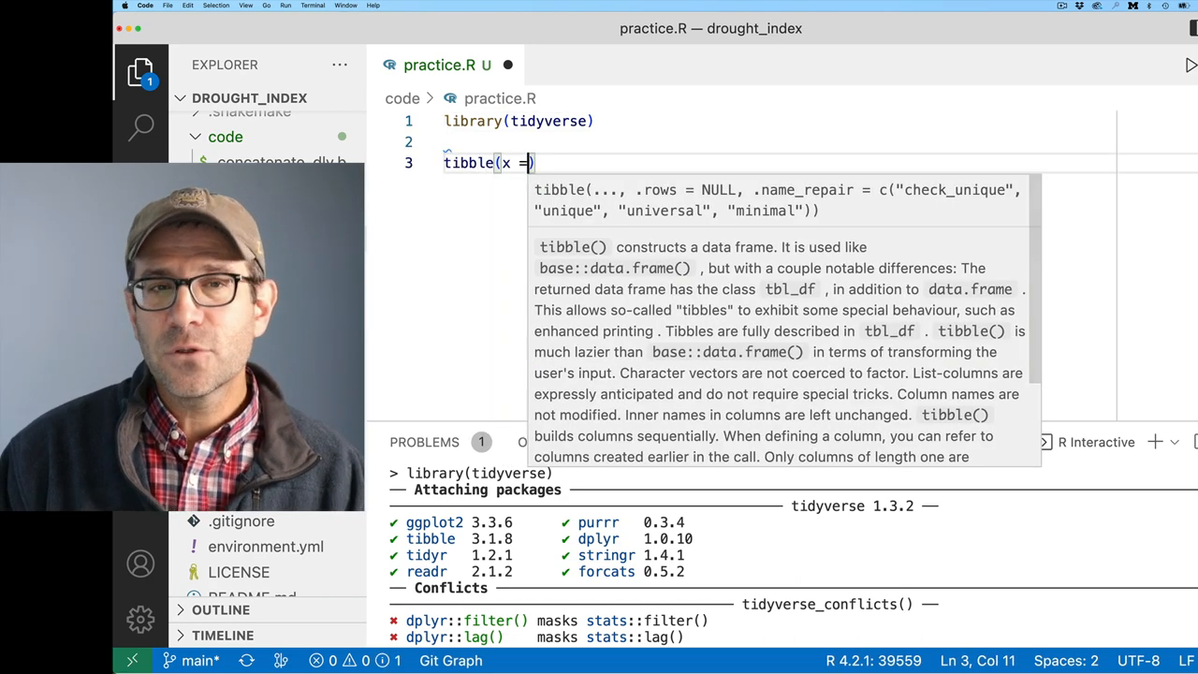
pyautogui.write('seq(-2, 2, 0.1')
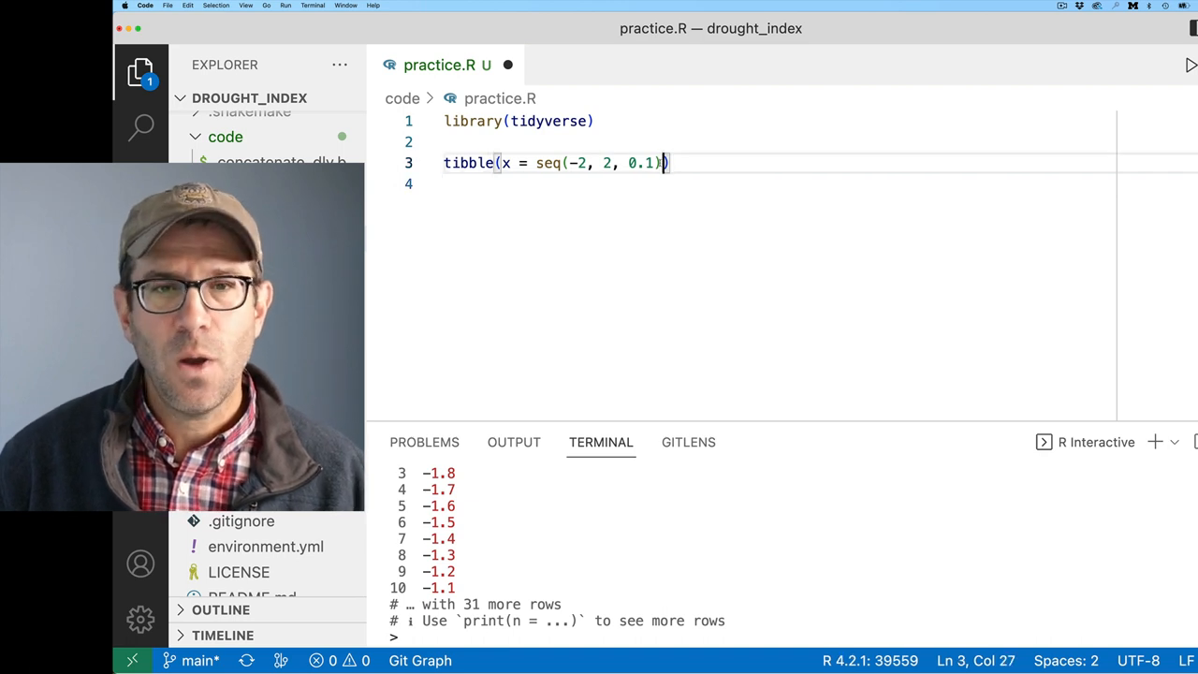
pyautogui.write(',')
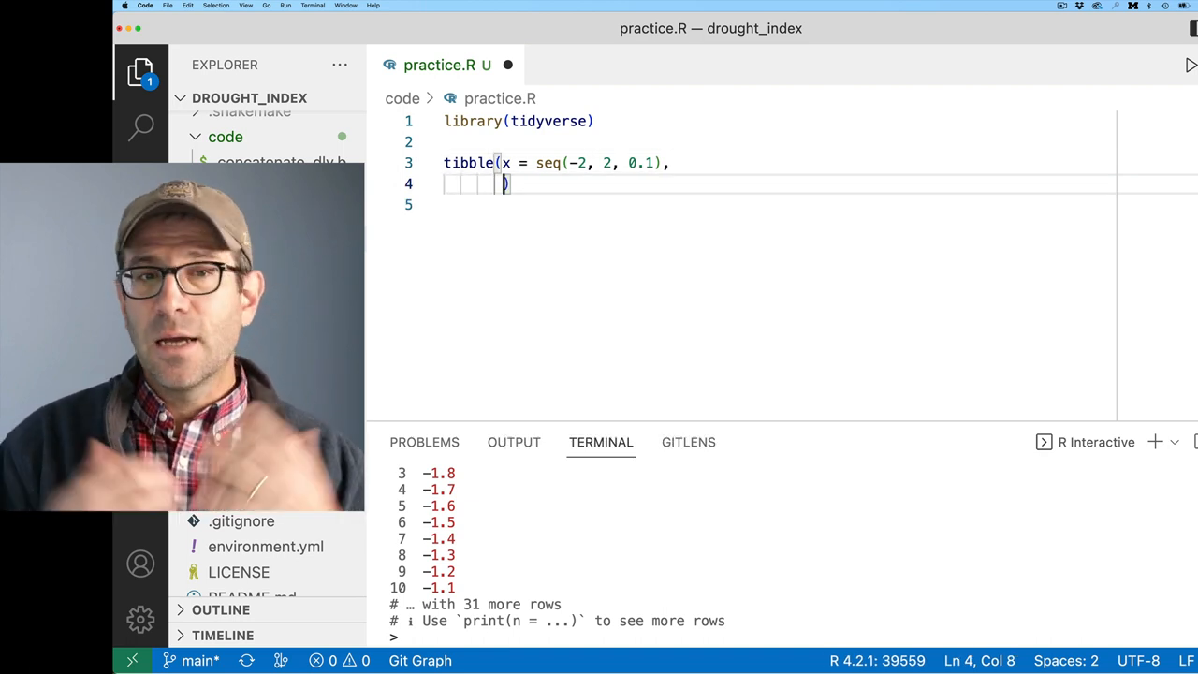
pyautogui.write('round')
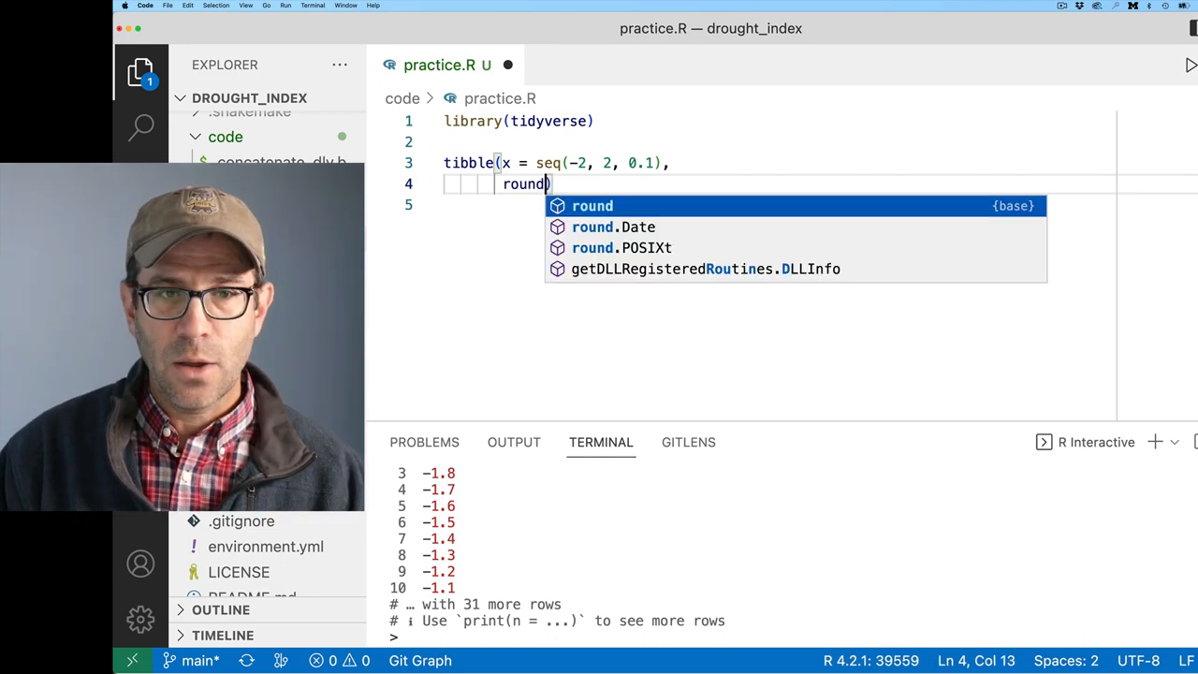
pyautogui.write('= round(x')
pyautogui.write('fl)')
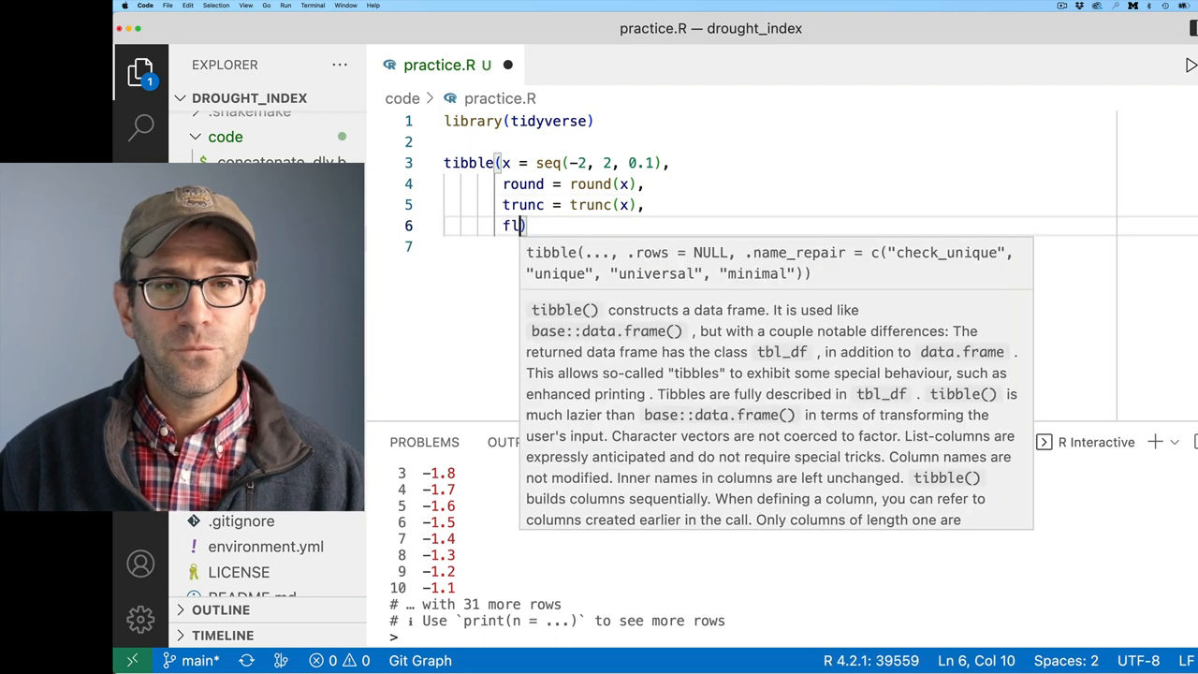
pyautogui.write('loor = floor(x')
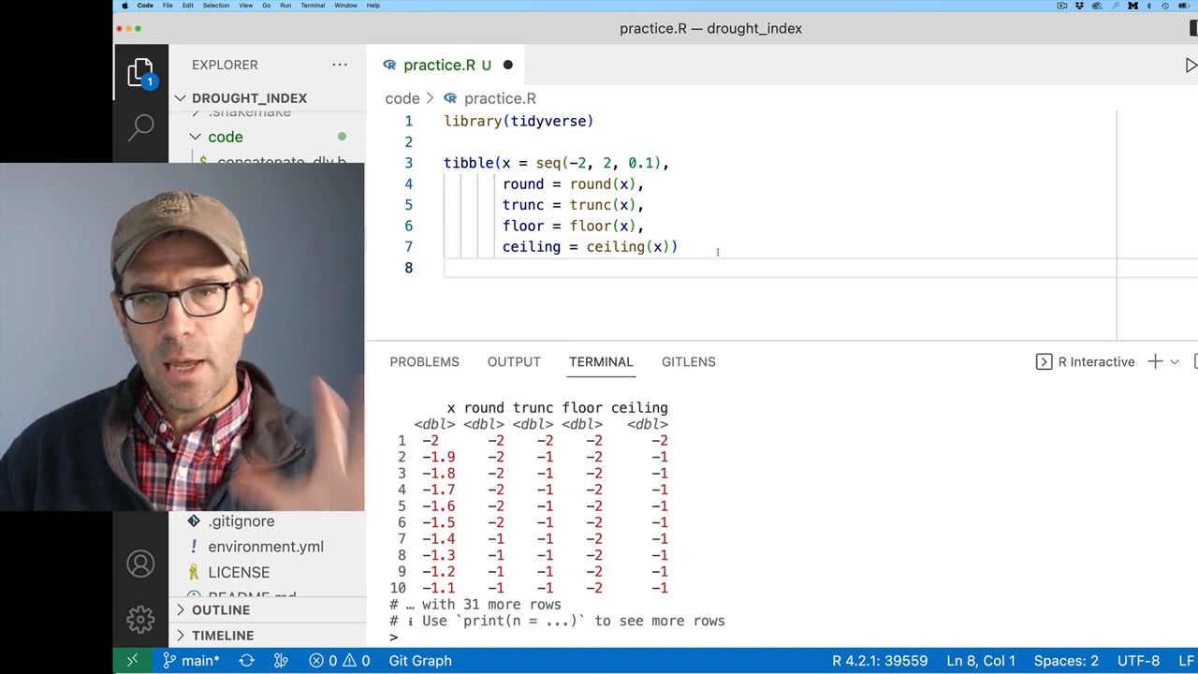
pyautogui.write('%>%')
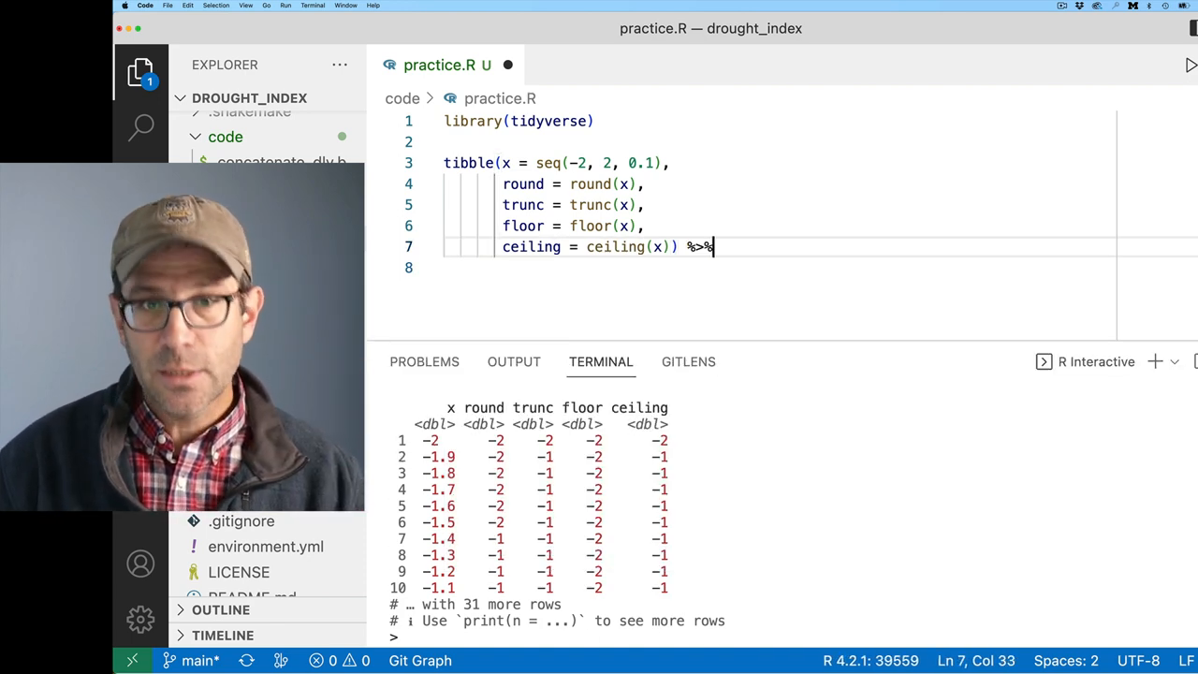
pyautogui.write('print')
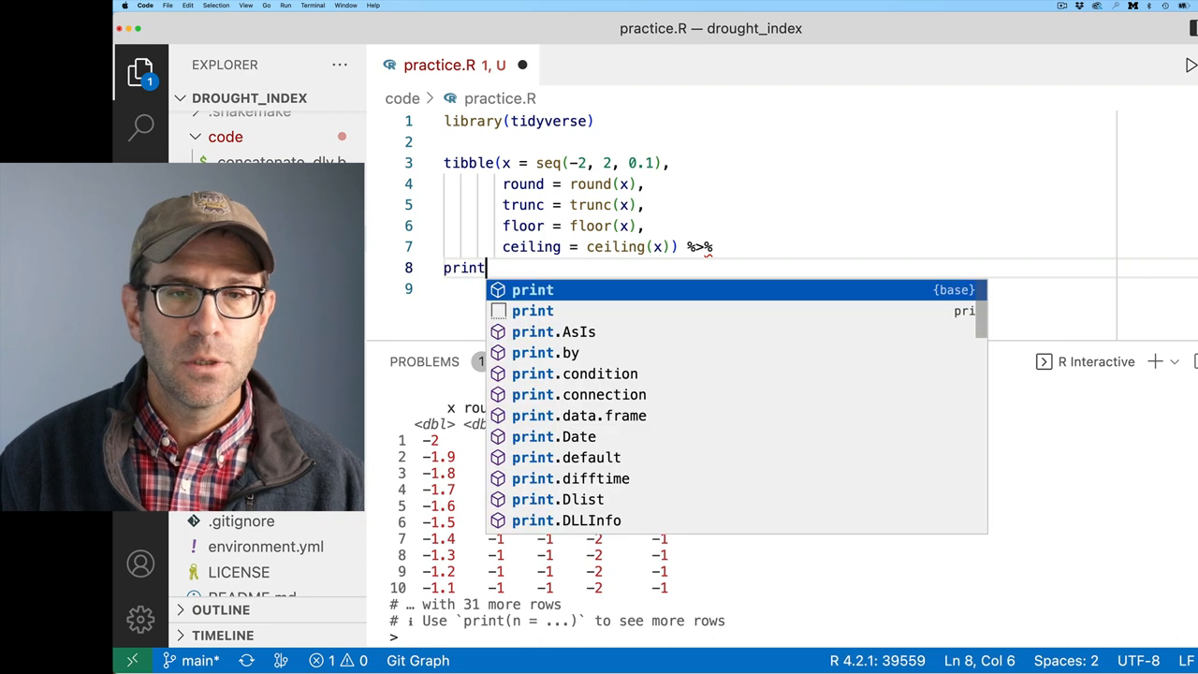
# Step: End the pipeline with print(n=Inf), run it and review all 41 rows, checking x = -1.5
pyautogui.write('(n=')
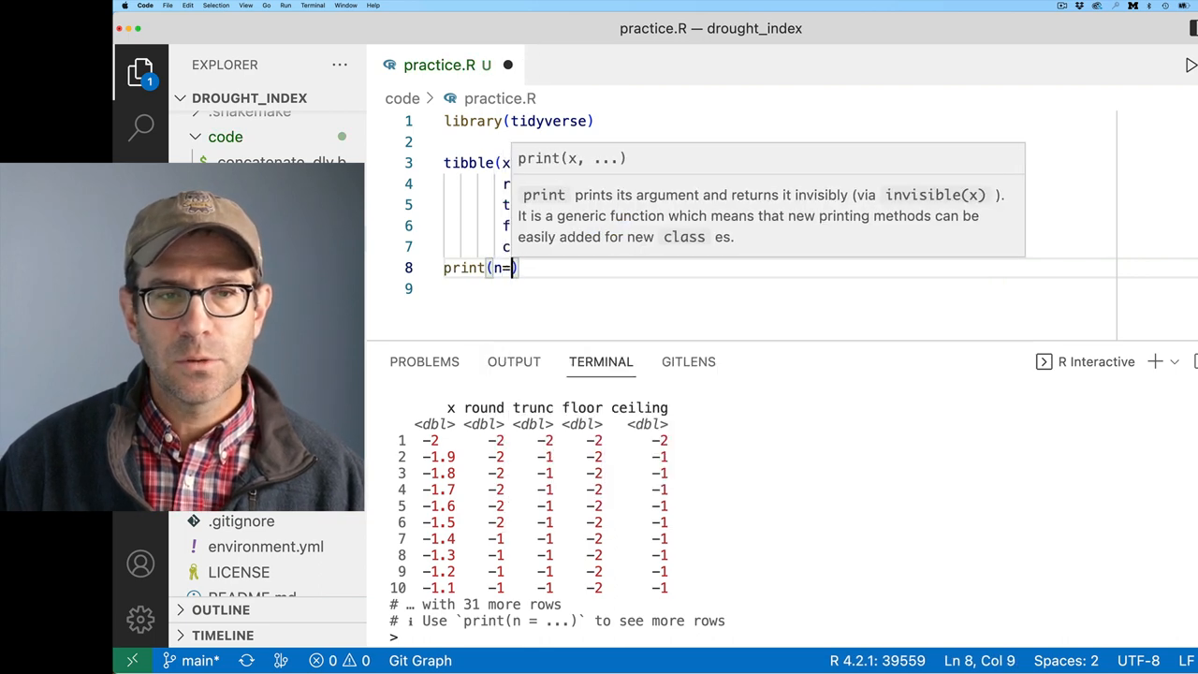
pyautogui.write('Inf')
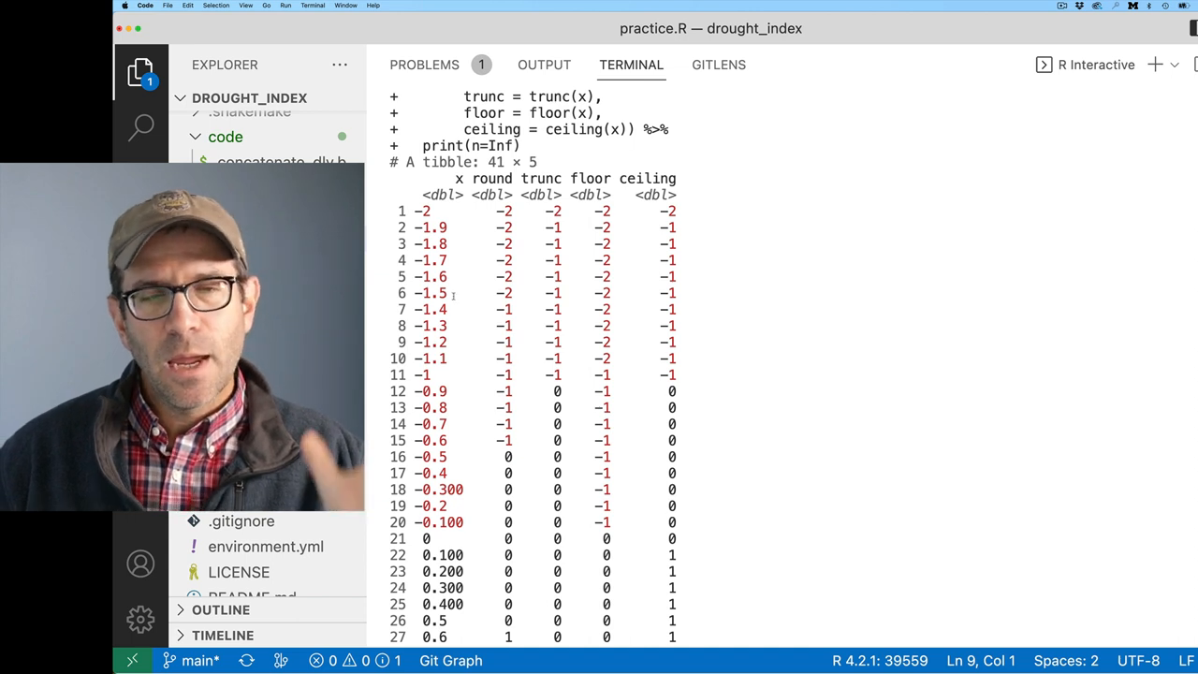
pyautogui.click(506, 292)
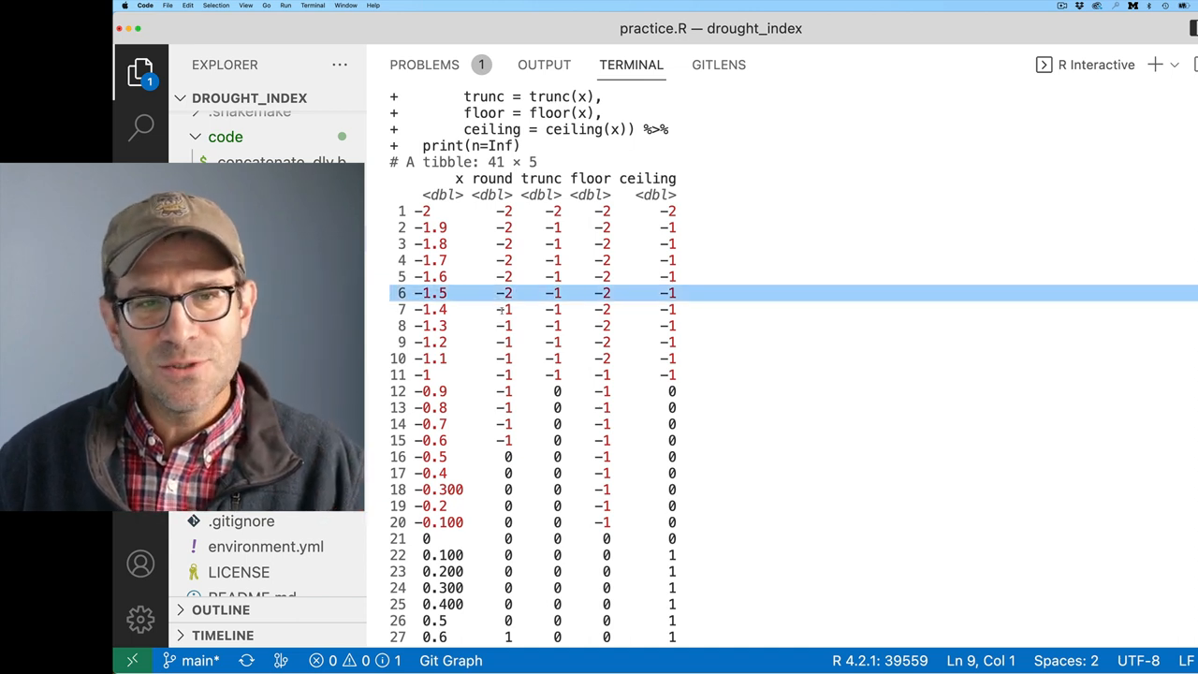
pyautogui.click(506, 457)
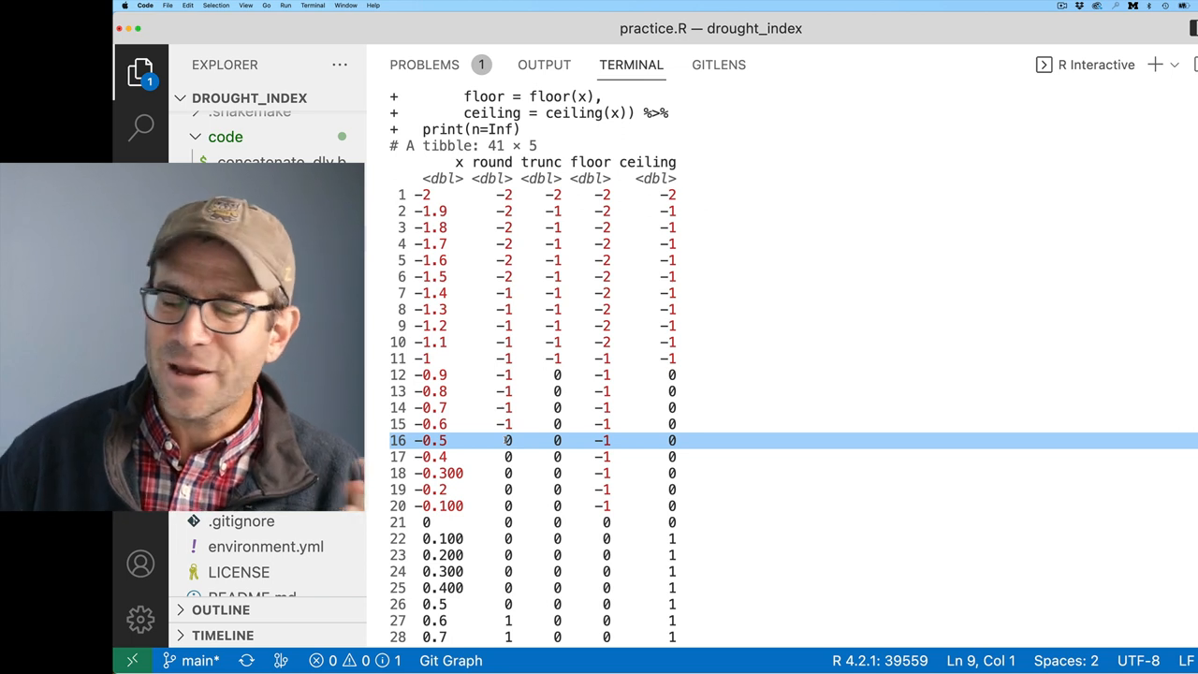
pyautogui.scroll(-3)
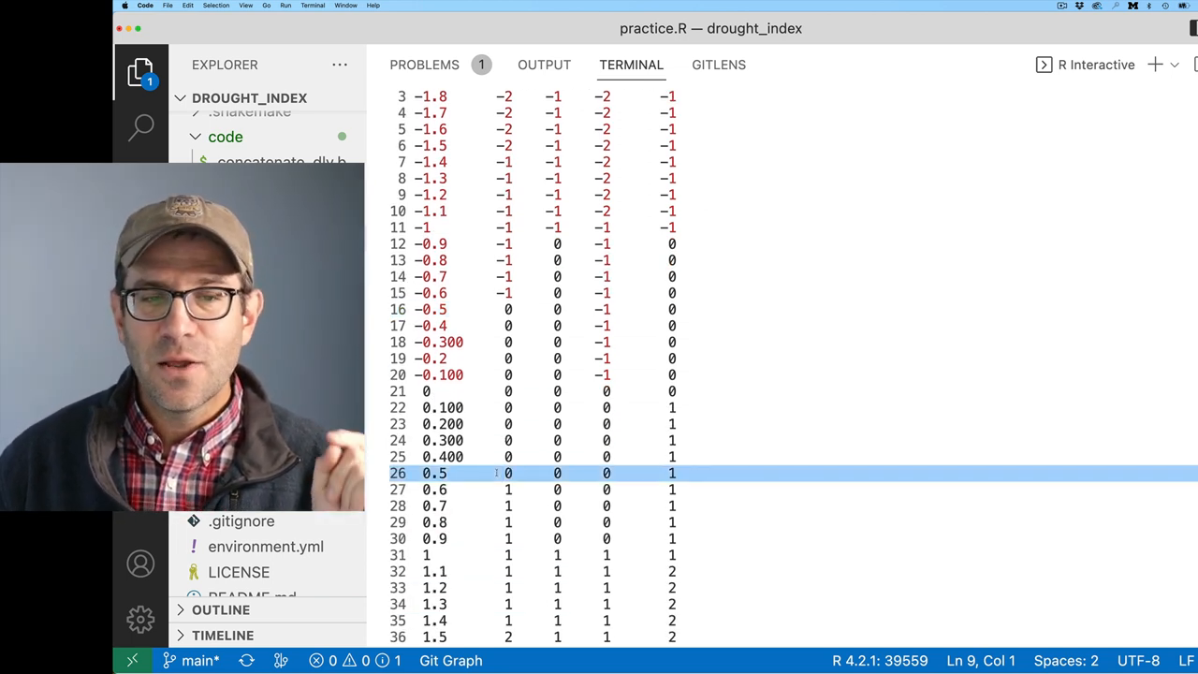
pyautogui.scroll(-3)
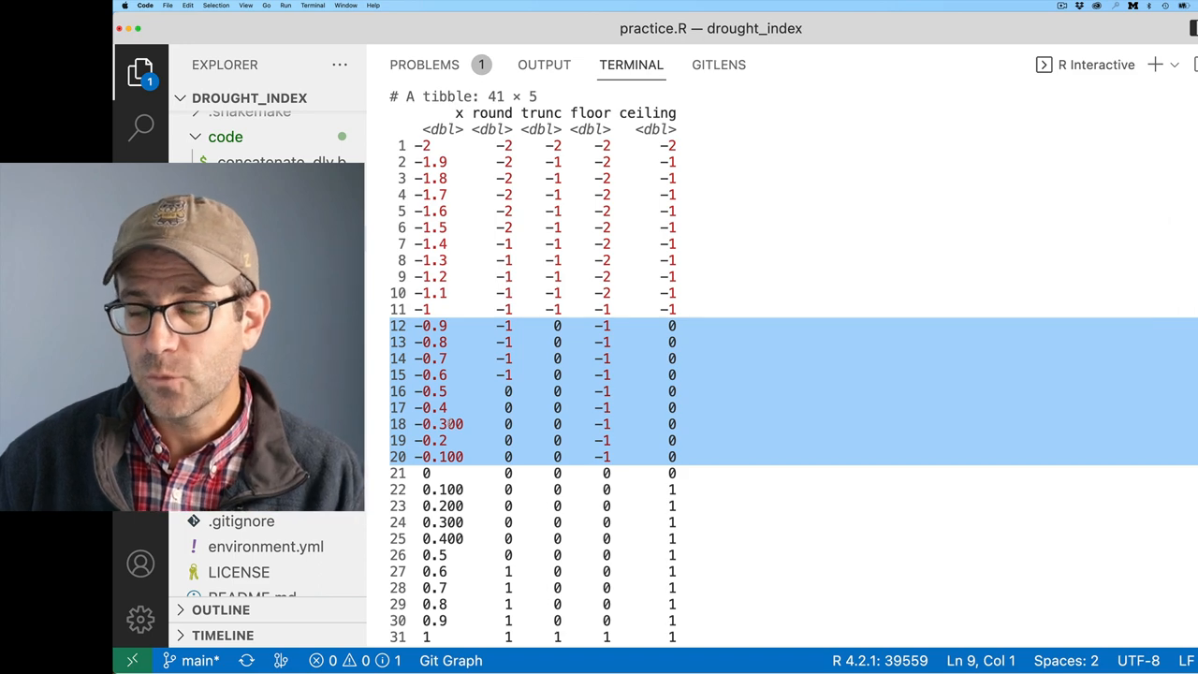
pyautogui.scroll(-3)
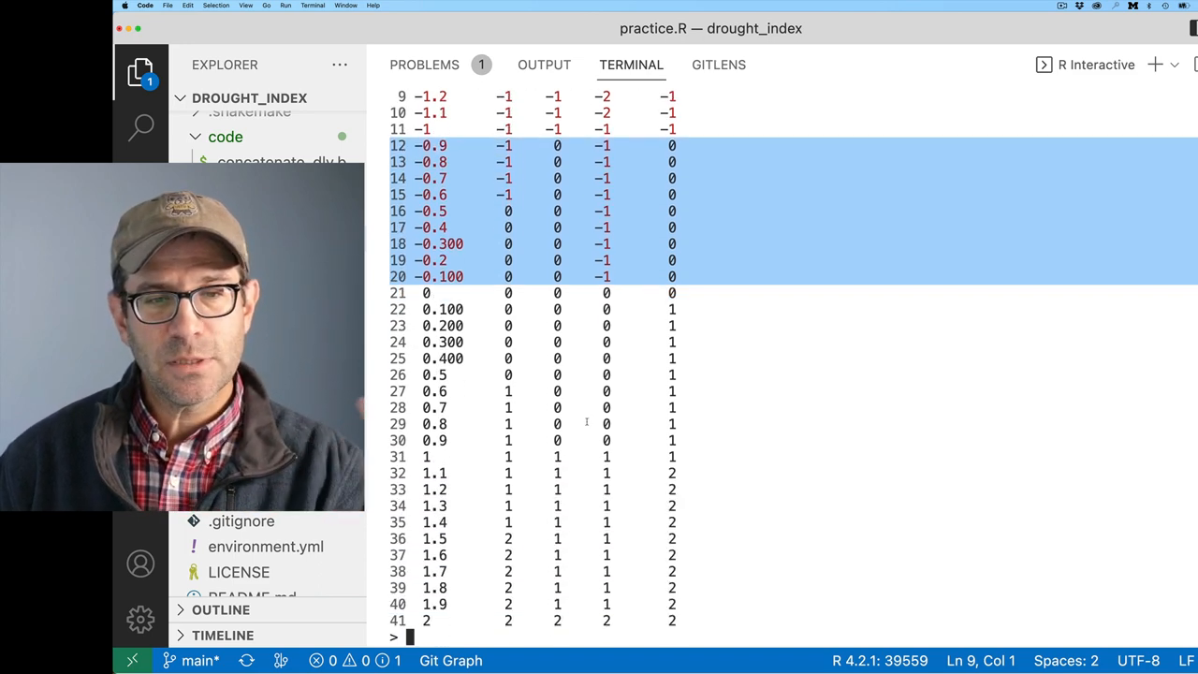
pyautogui.scroll(3)
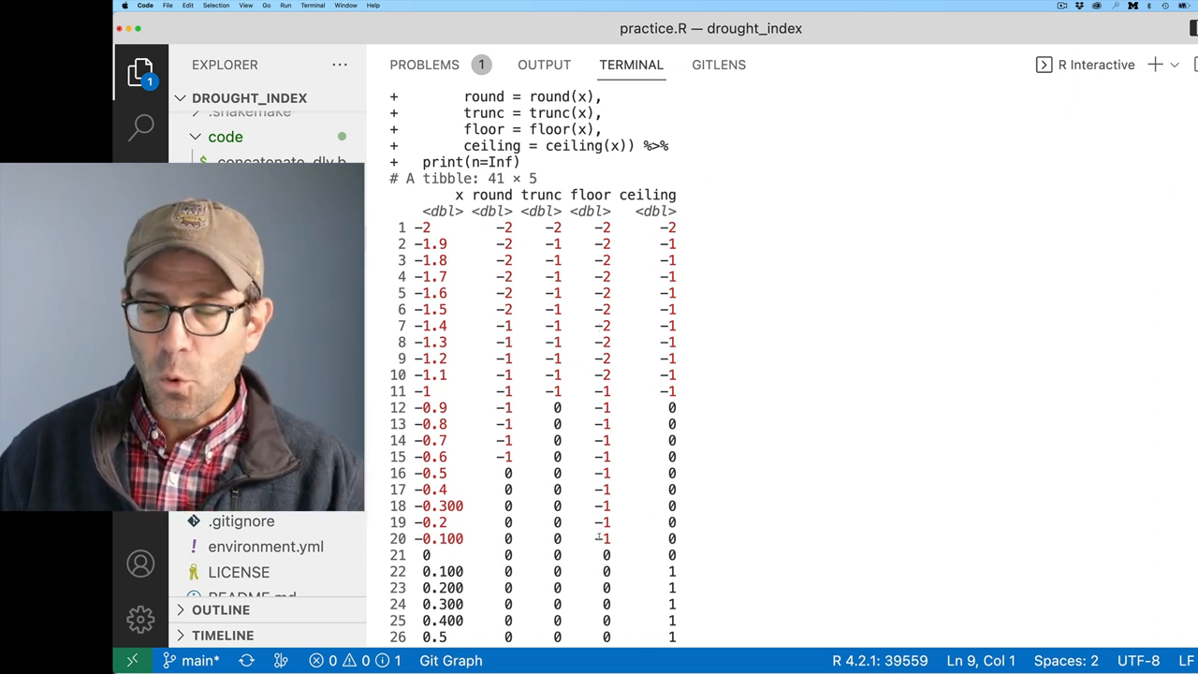
pyautogui.scroll(-3)
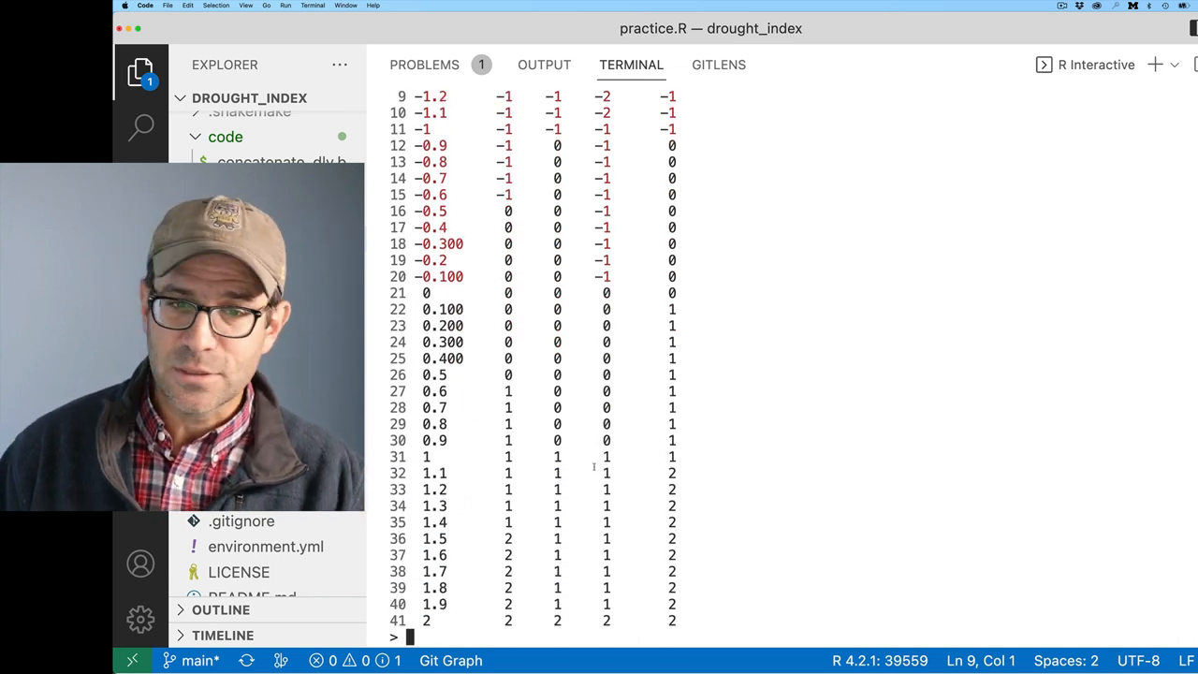
pyautogui.scroll(3)
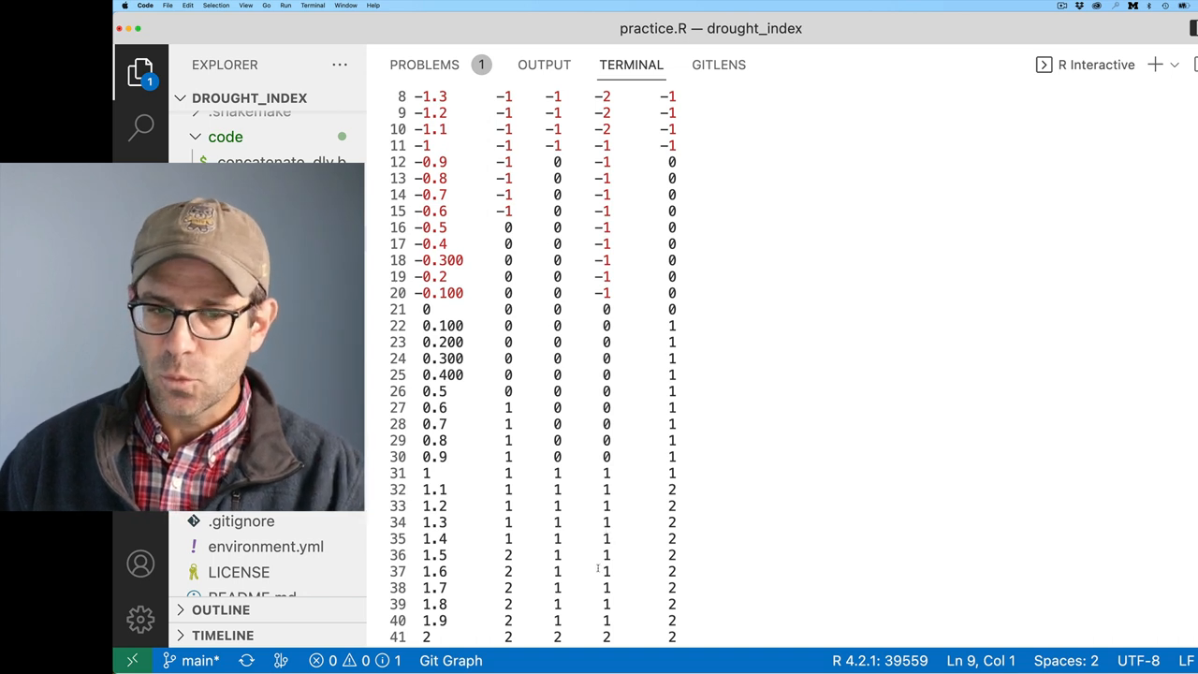
pyautogui.scroll(3)
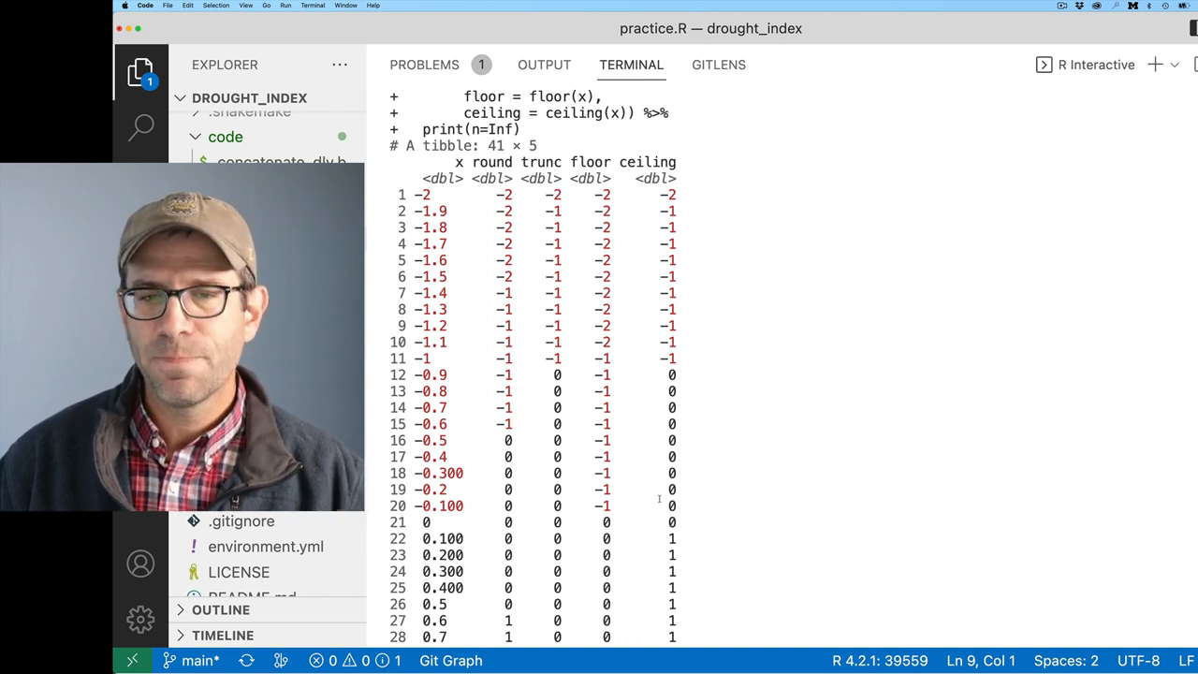
pyautogui.moveTo(659, 498)
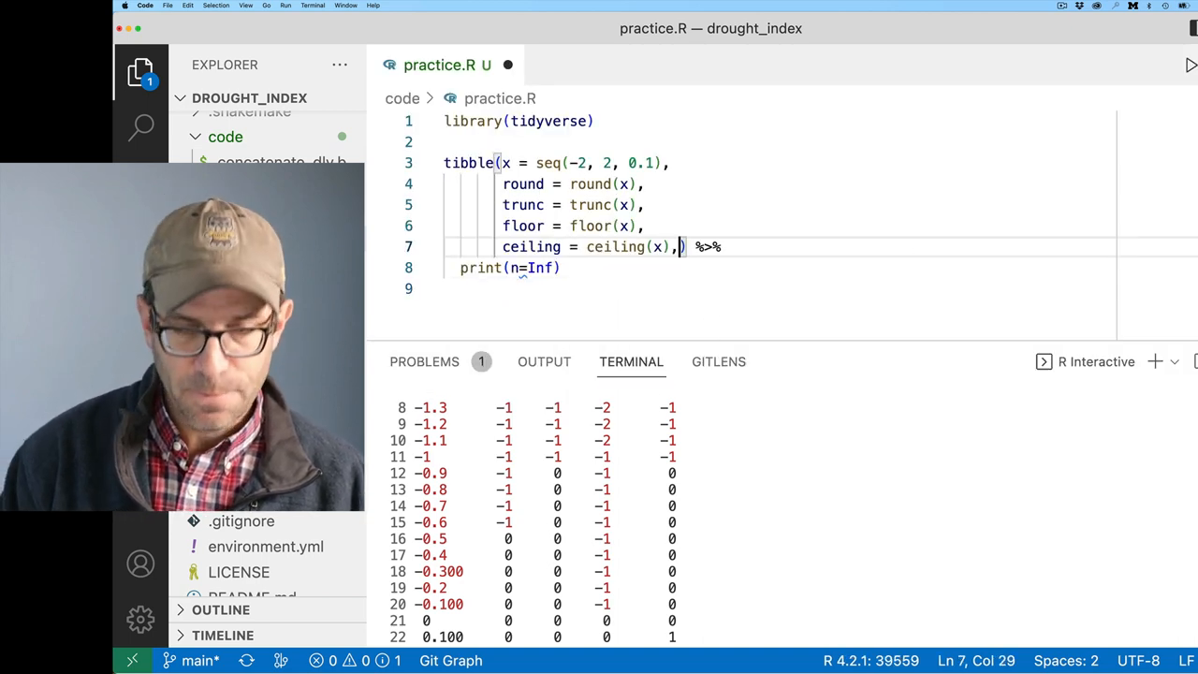
# Step: Add an integer = as.integer(x) column to the tibble and rerun the 41-row output
pyautogui.write('in')
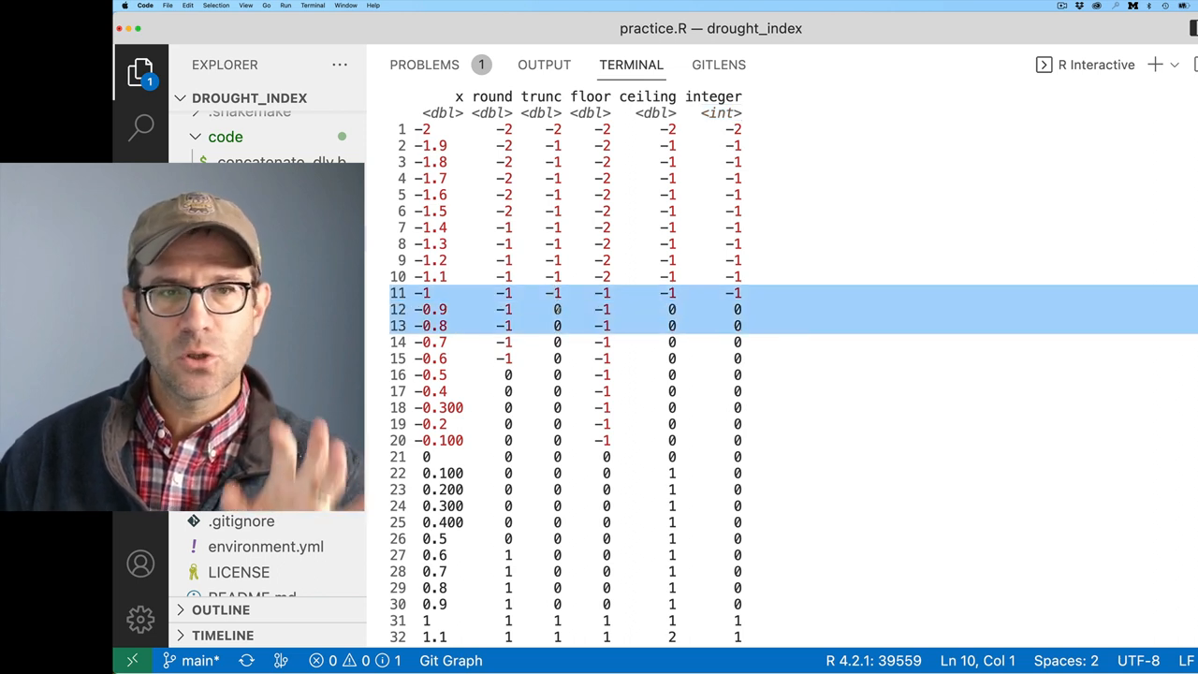
pyautogui.scroll(-3)
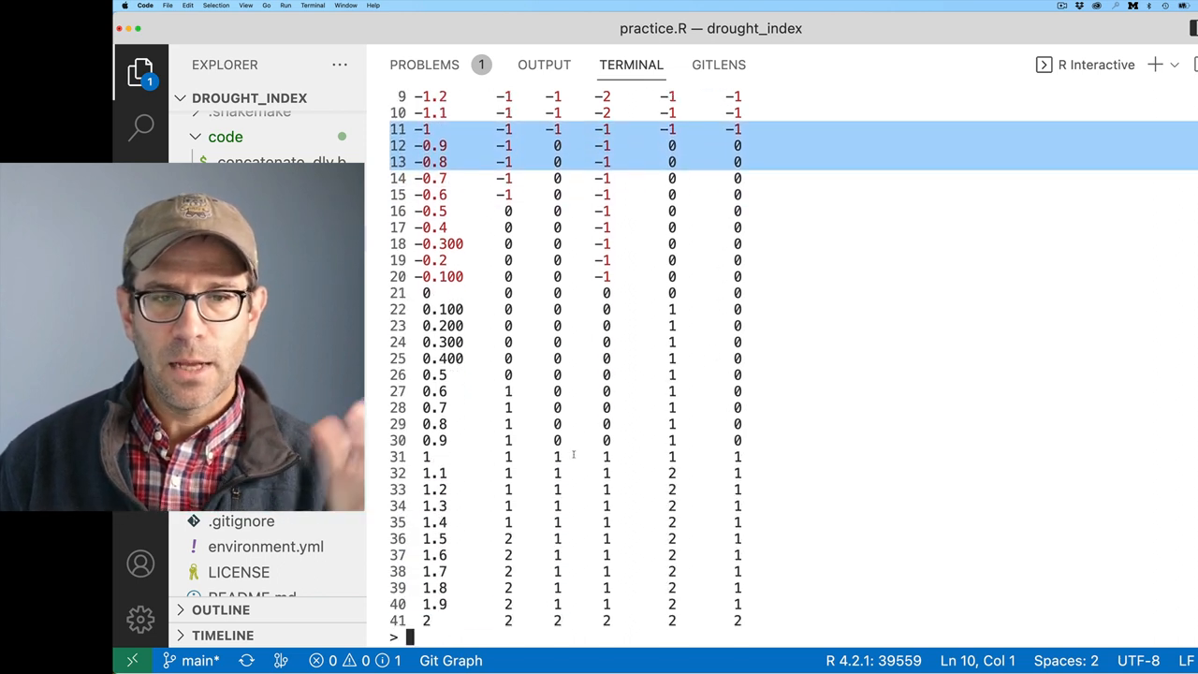
pyautogui.scroll(3)
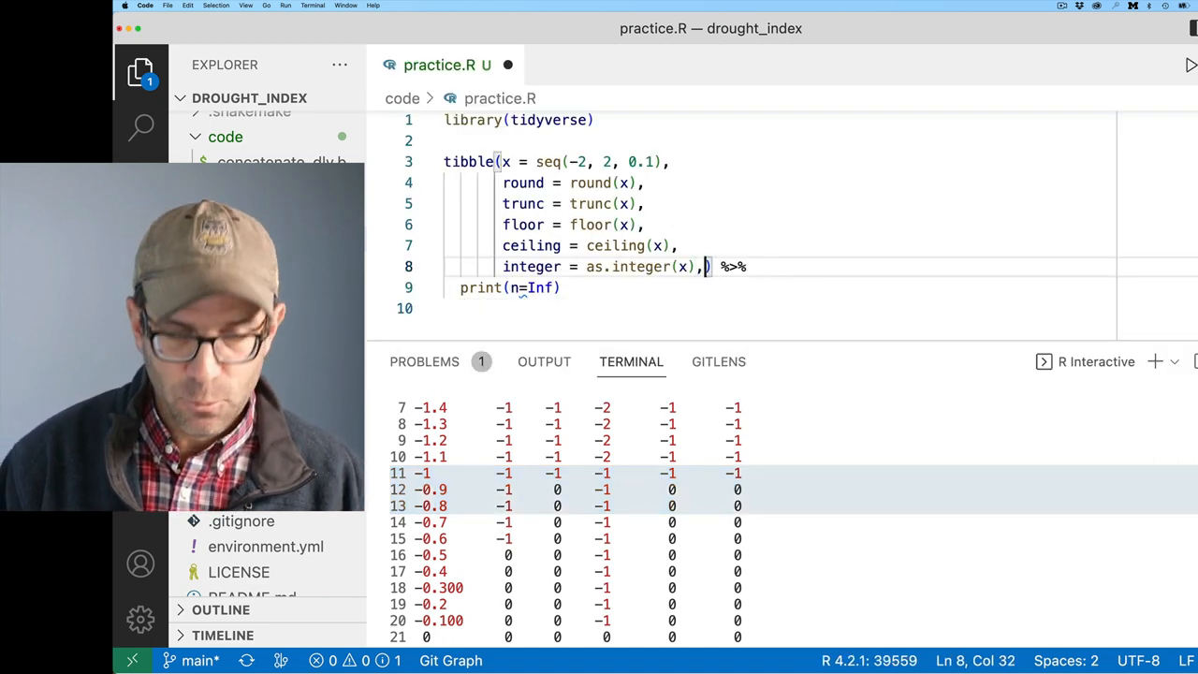
# Step: Add a signif = signif(x, digits = 1) column and rerun the seven-column table
pyautogui.write('signif = ) %>%')
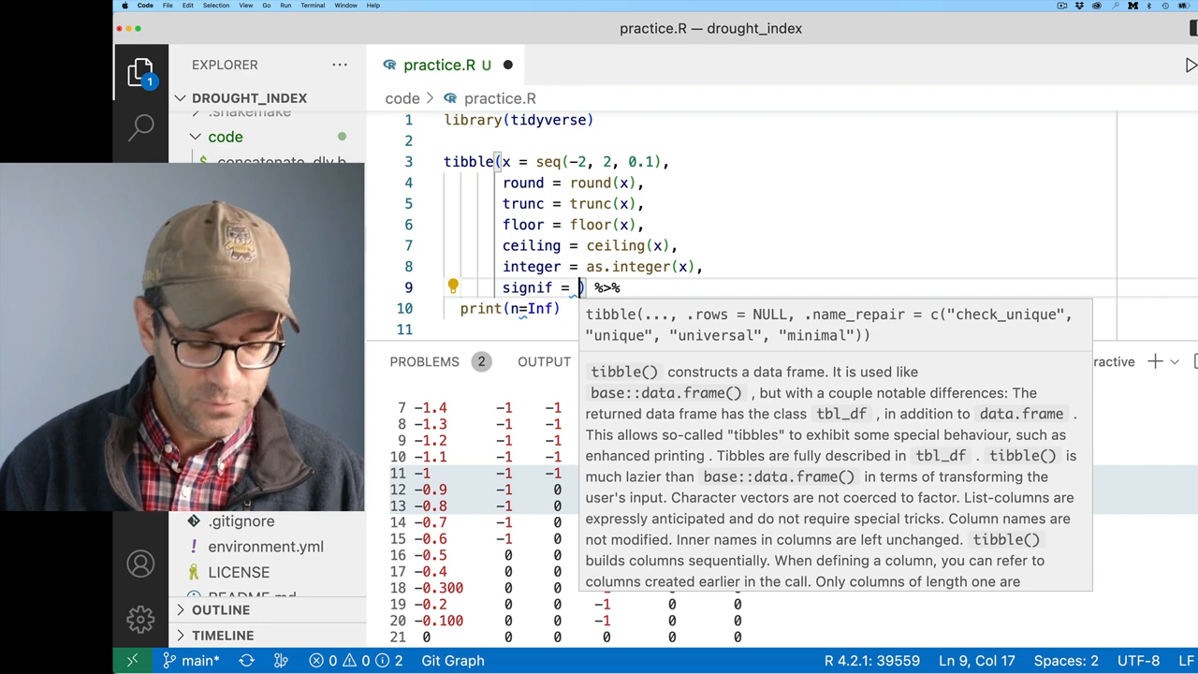
pyautogui.write('signif(x,')
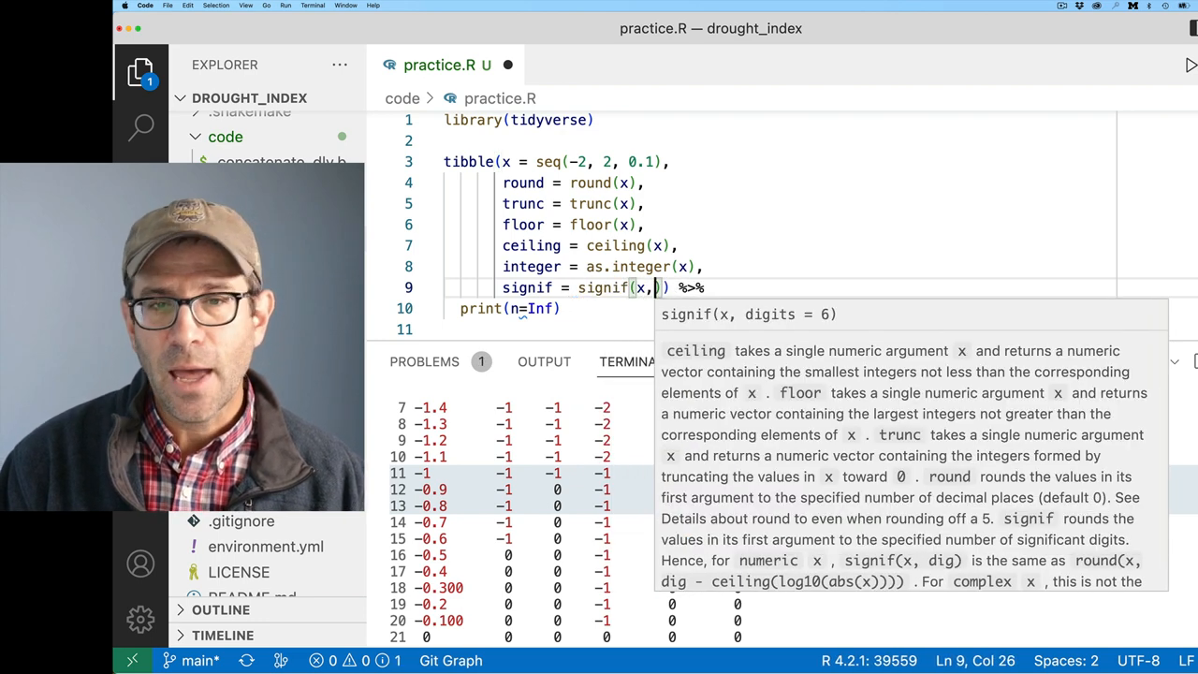
pyautogui.write('digi')
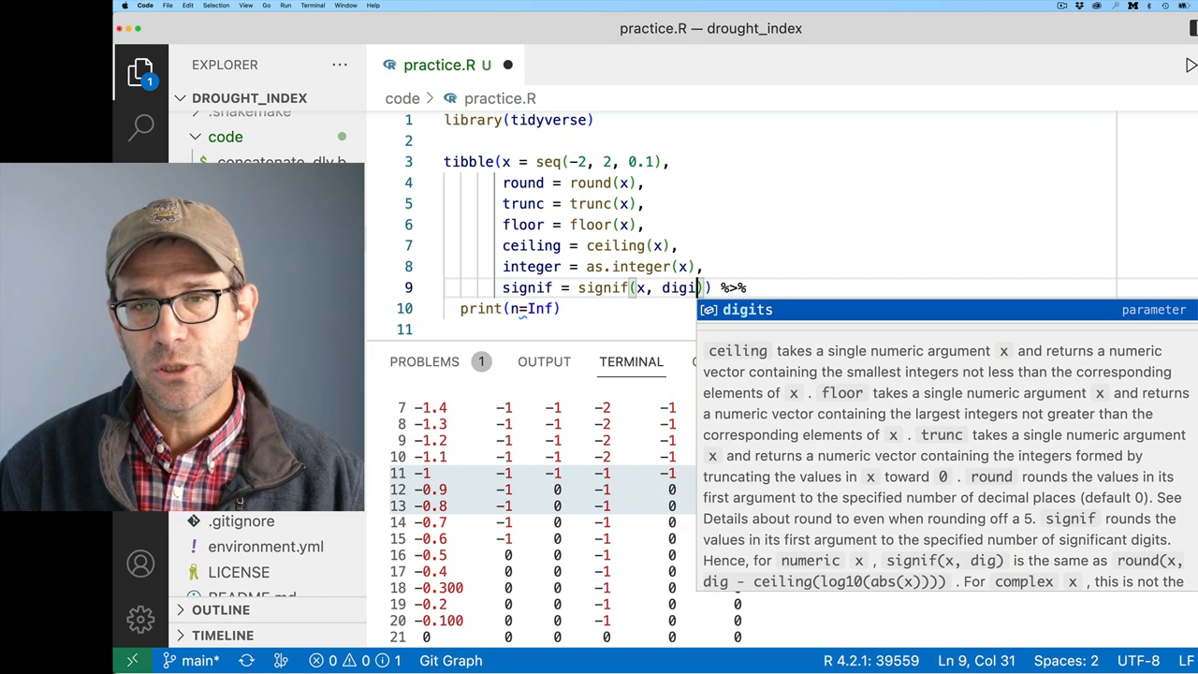
pyautogui.write('ts')
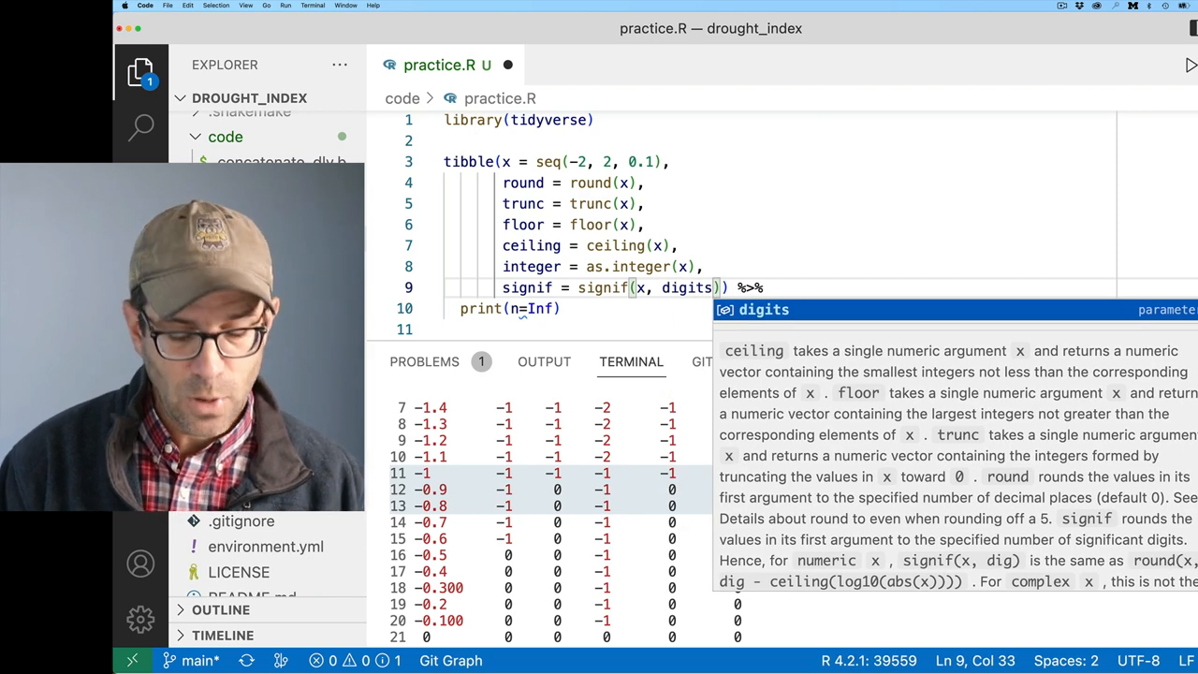
pyautogui.write('= 1')
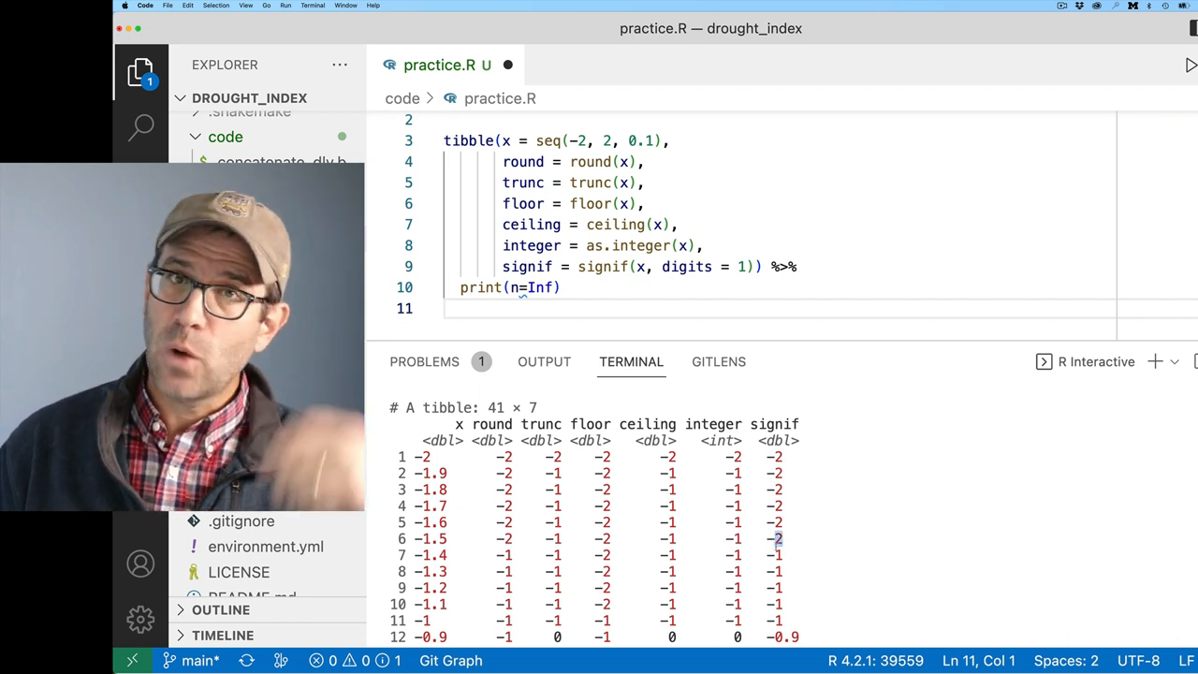
pyautogui.scroll(-3)
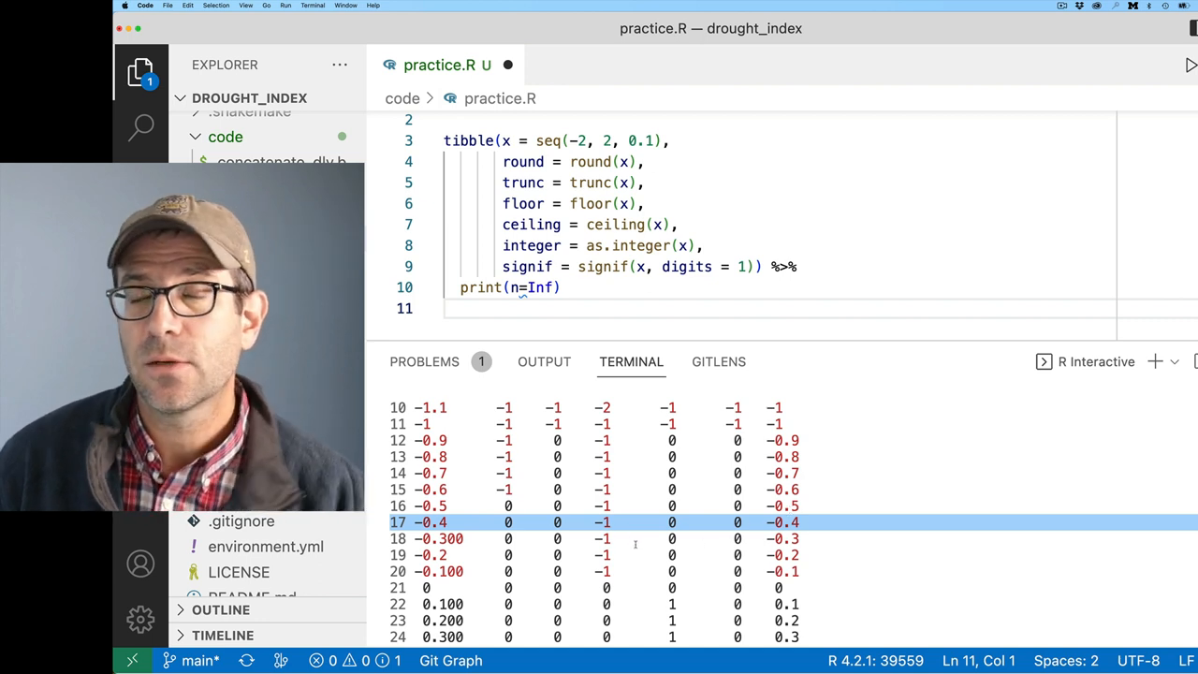
pyautogui.scroll(-3)
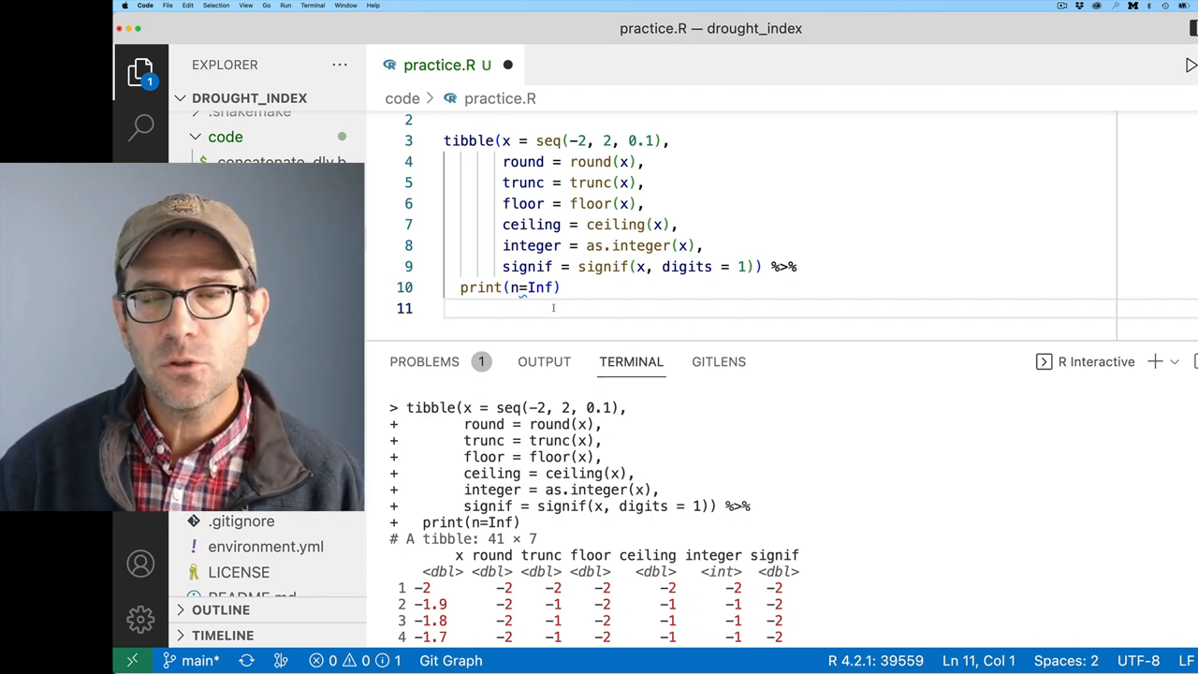
# Step: Run the tibble, then define x <- 100 * pi and run round(x), giving 314
pyautogui.press('Return')
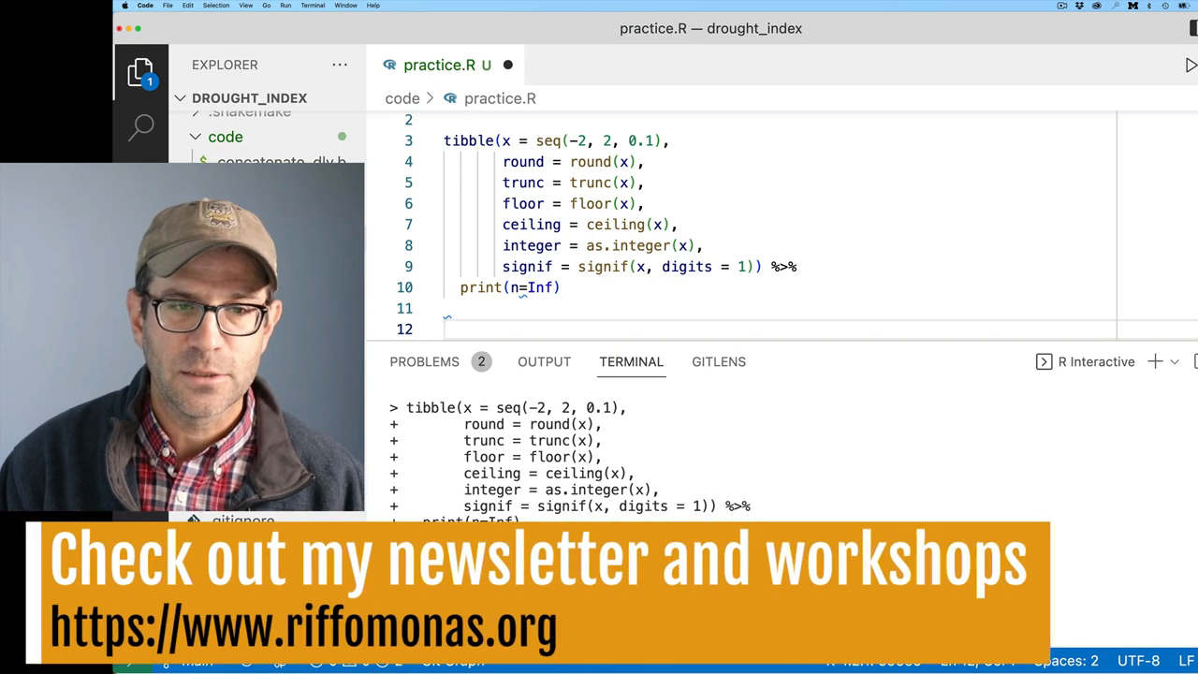
pyautogui.write('x <-')
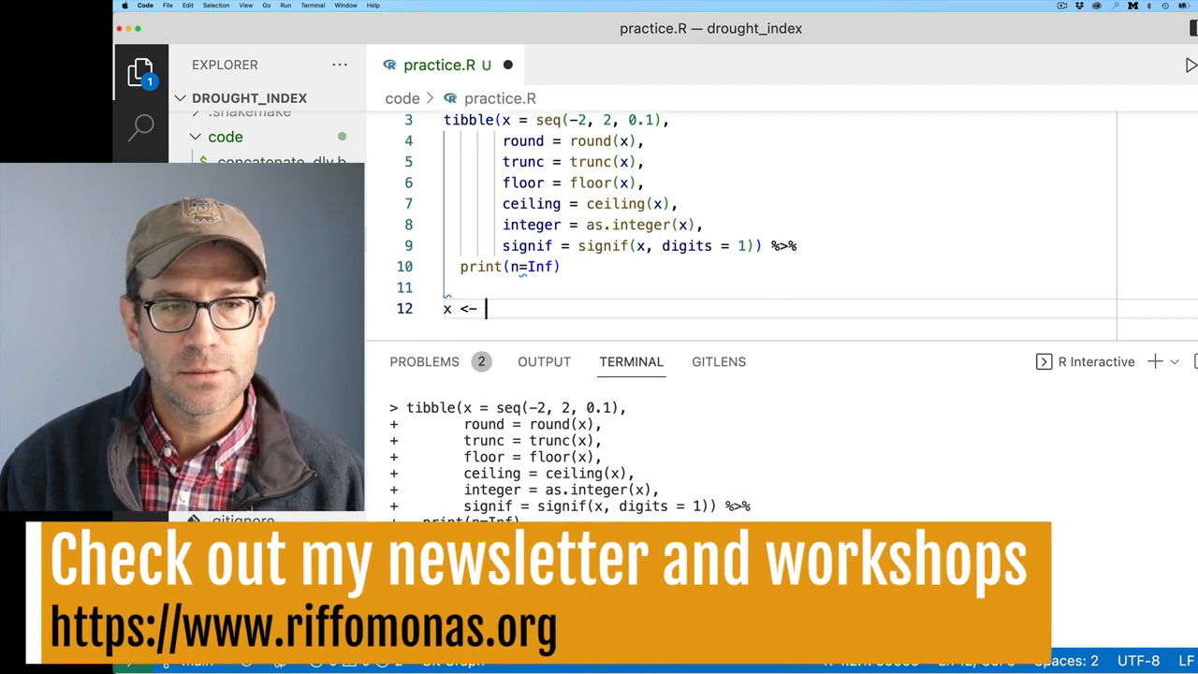
pyautogui.write('100 *')
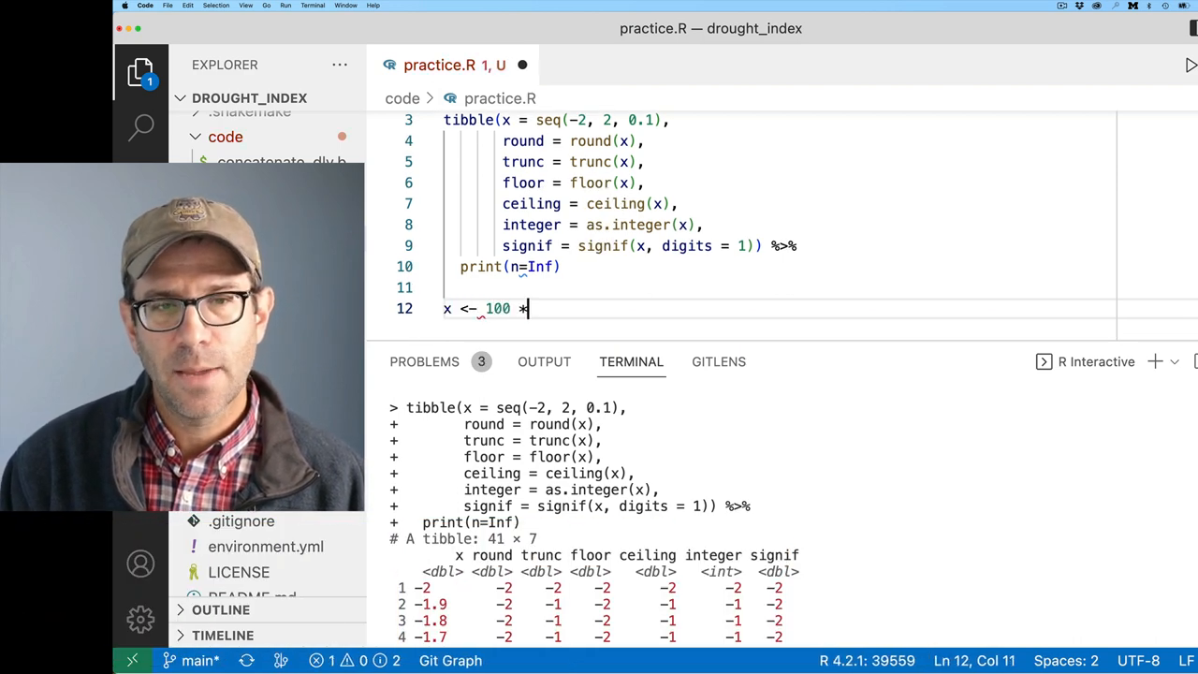
pyautogui.write('pi')
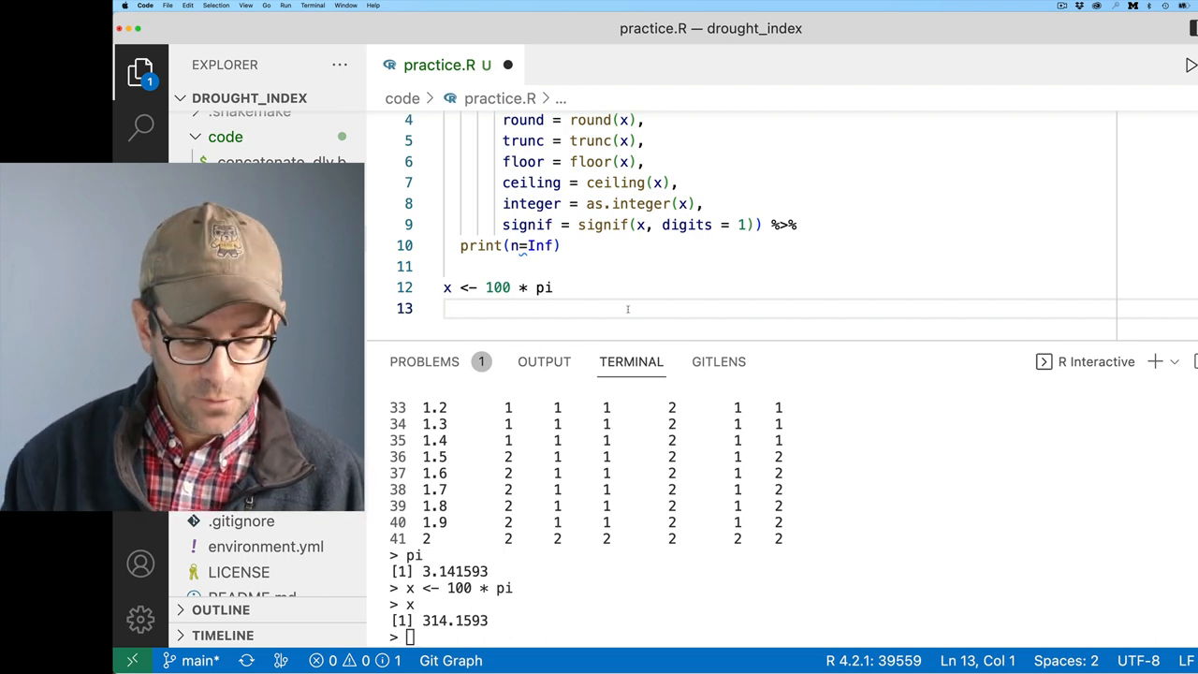
pyautogui.write('round(x)')
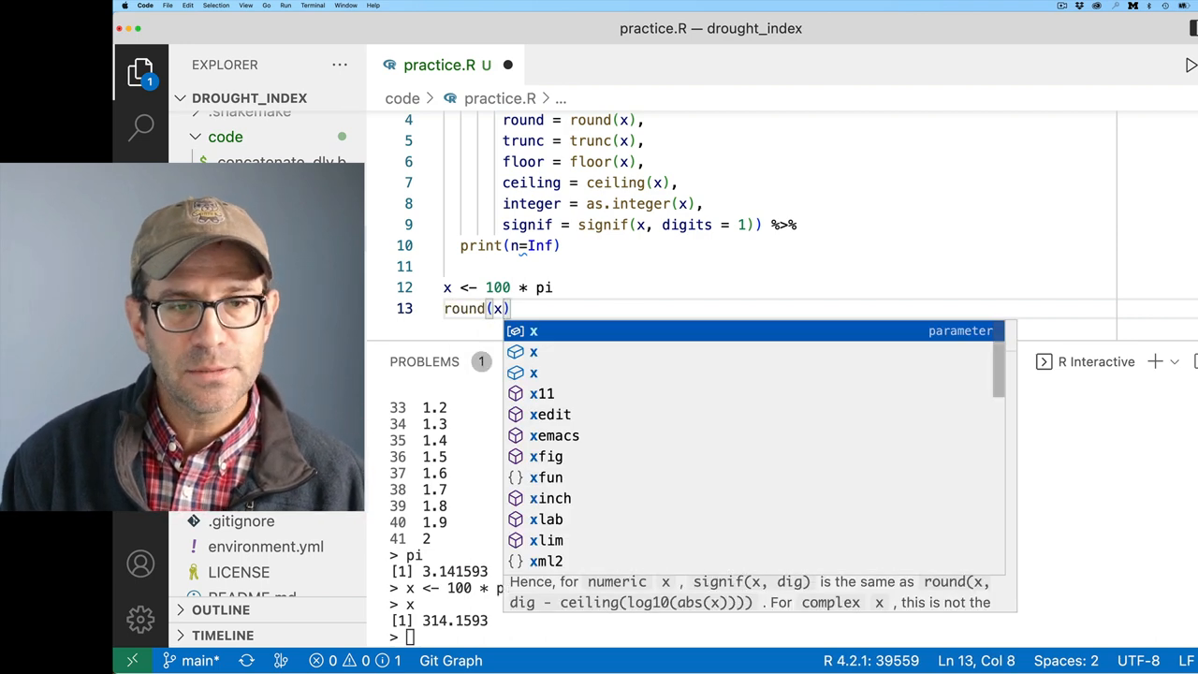
pyautogui.press('Return')
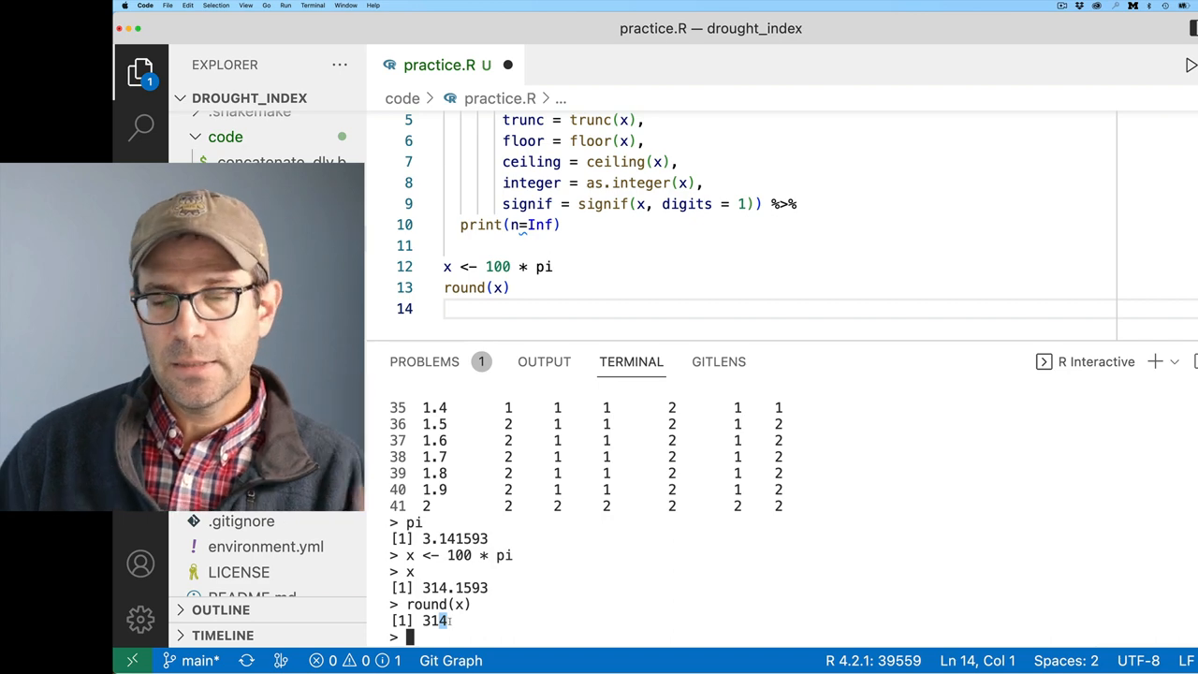
# Step: Add round(x, digits = ...) lines at 2, -2, -1 and 4 and run them
pyautogui.write('round(')
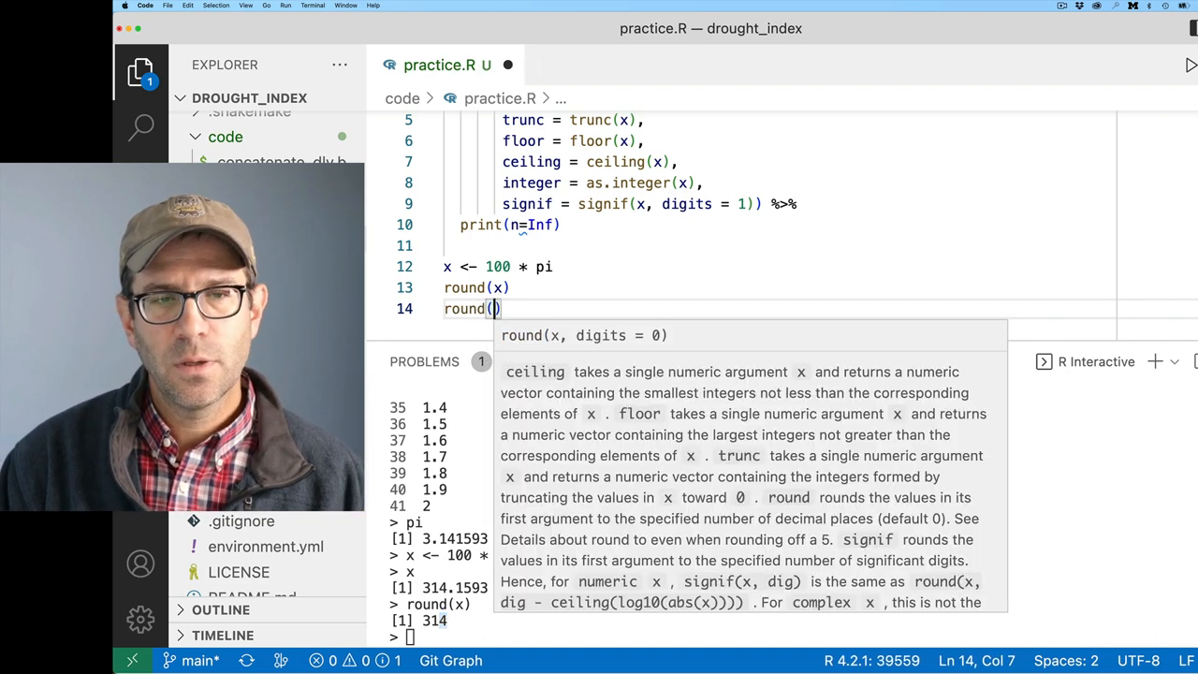
pyautogui.write(', digits = 2')
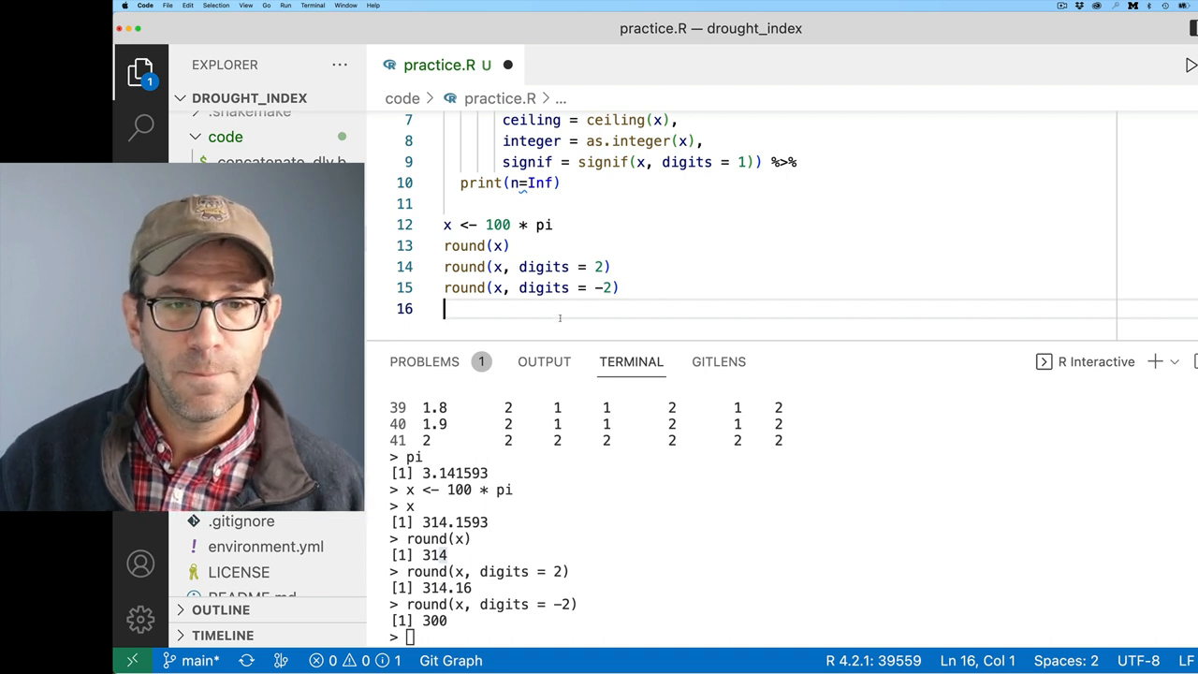
pyautogui.press('enter')
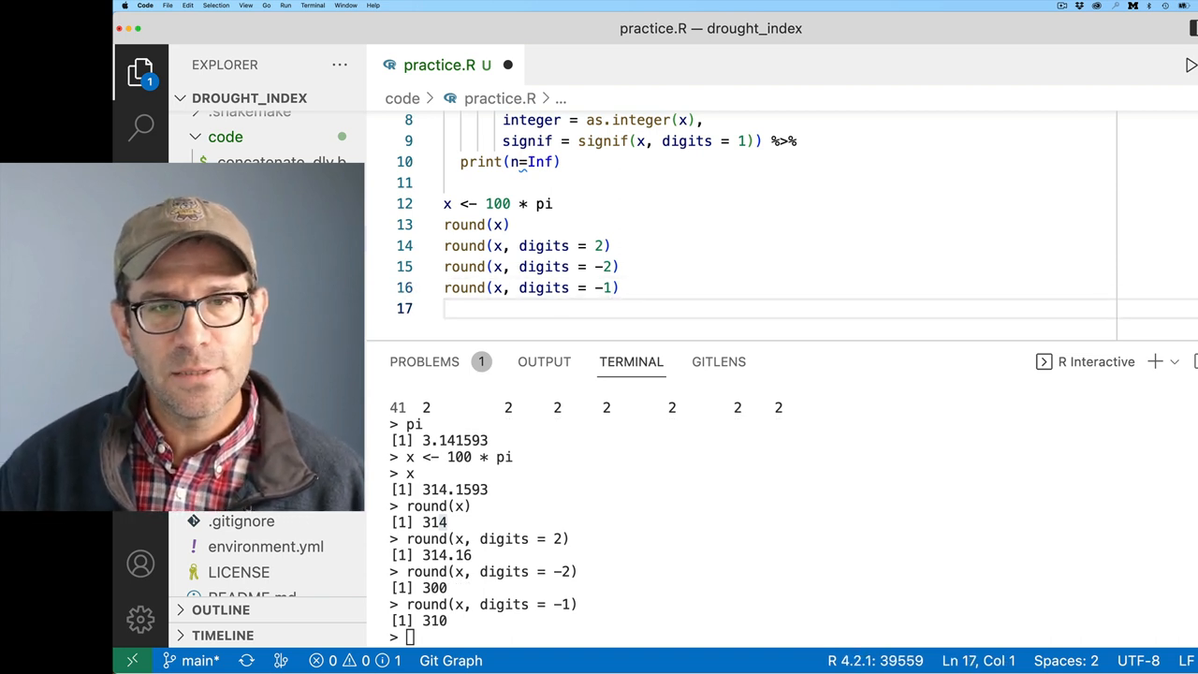
pyautogui.write('round(x, digits = 2)')
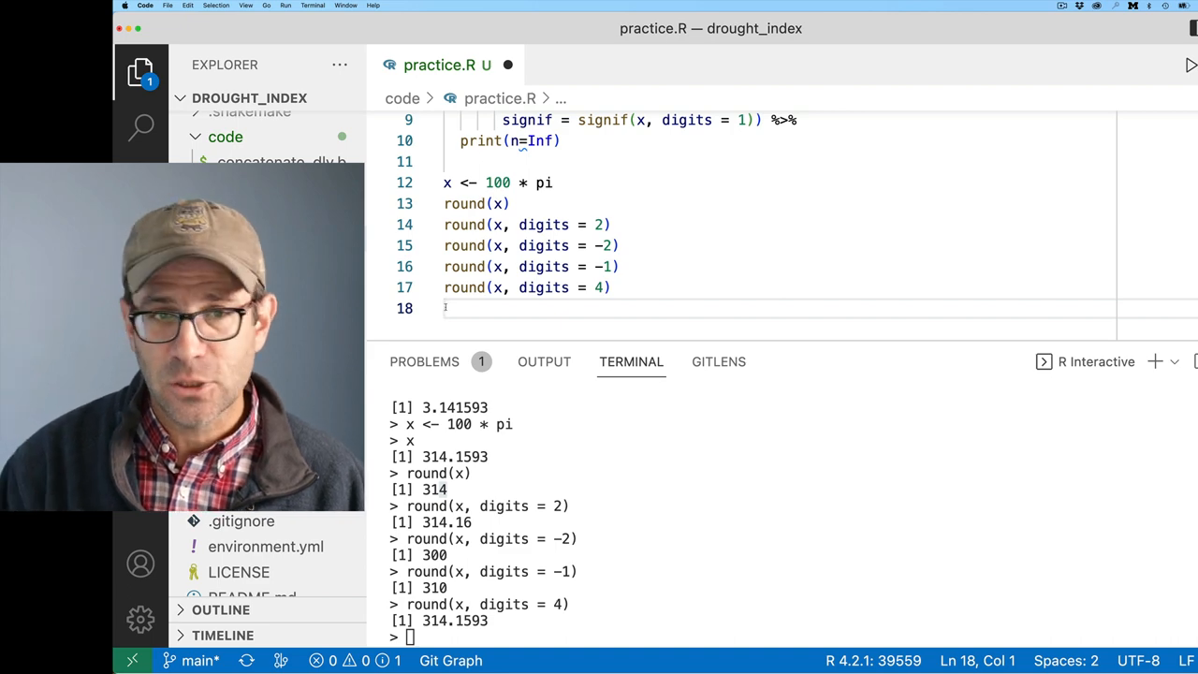
# Step: Run signif(x, digits = 1) and signif(x, digits = 3), giving 300 and 314
pyautogui.write('signif')
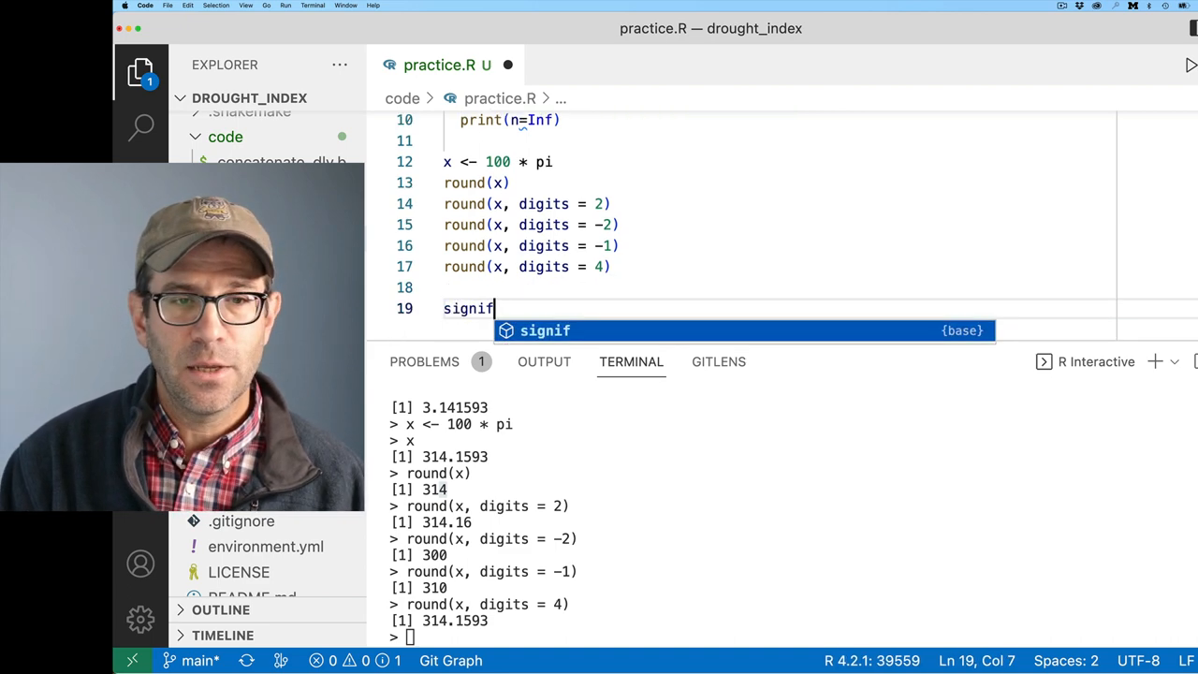
pyautogui.write('(x, digits = 1')
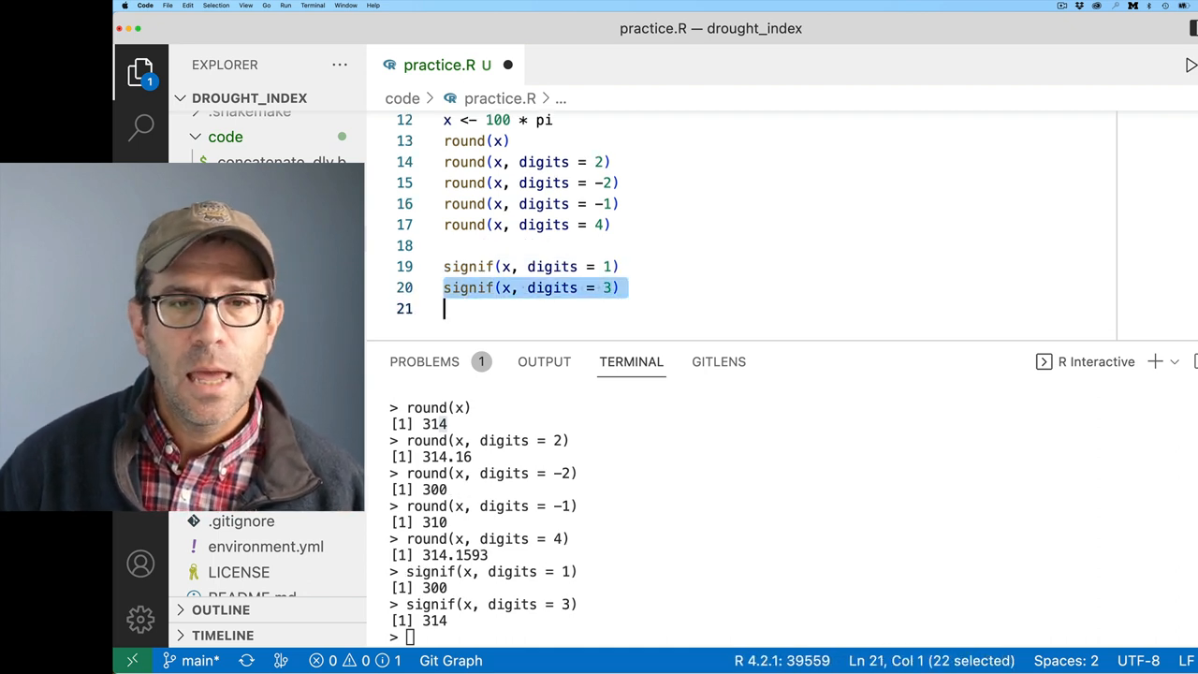
pyautogui.write('signif(x, digits = 6)')
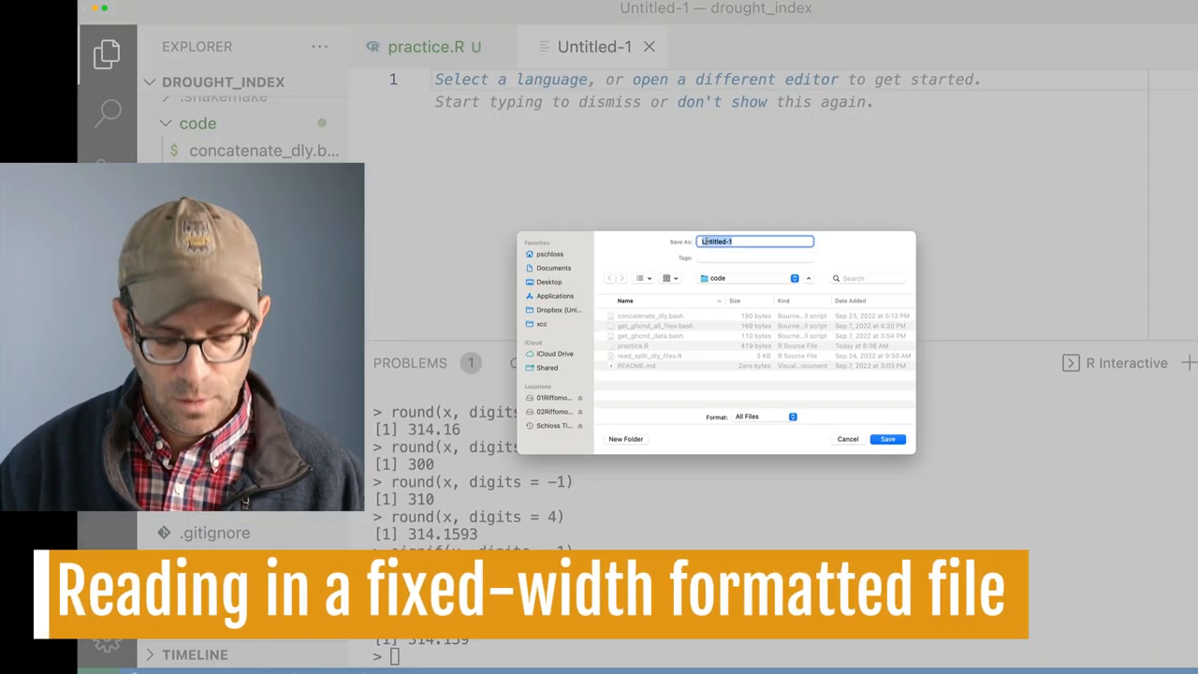
# Step: Save the script as merge_lat_long.R in code with an #!/usr/bin/env Rscript shebang and library(tidyverse)
pyautogui.write('merge_la')
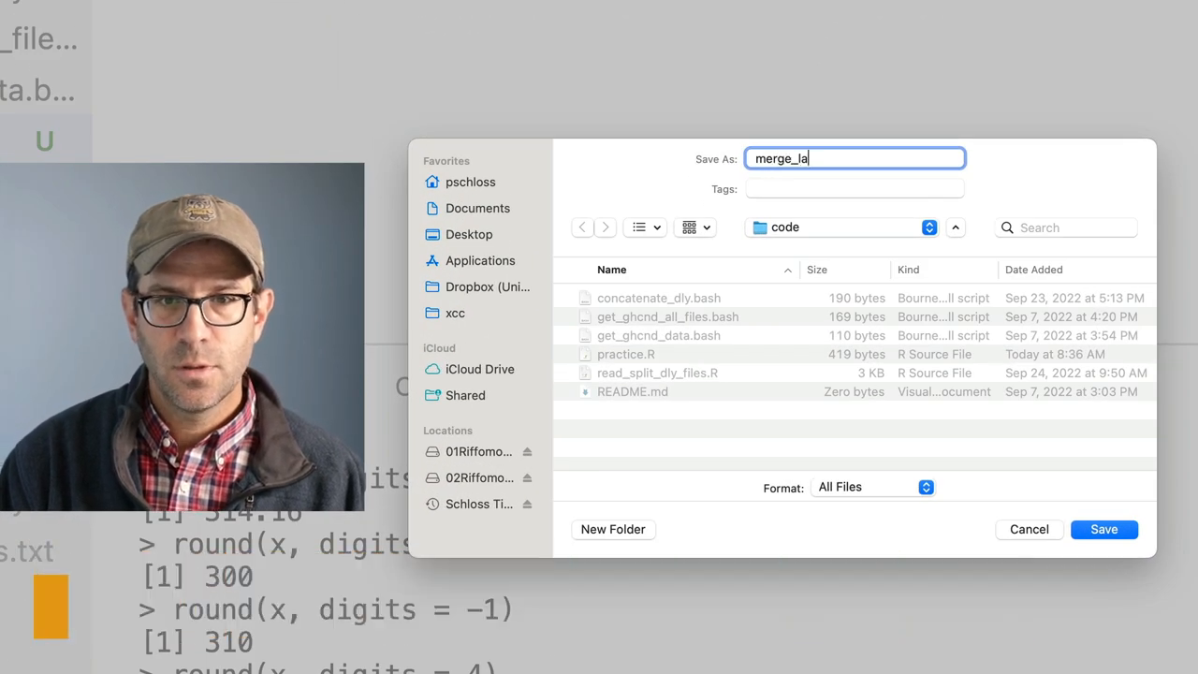
pyautogui.click(1105, 528)
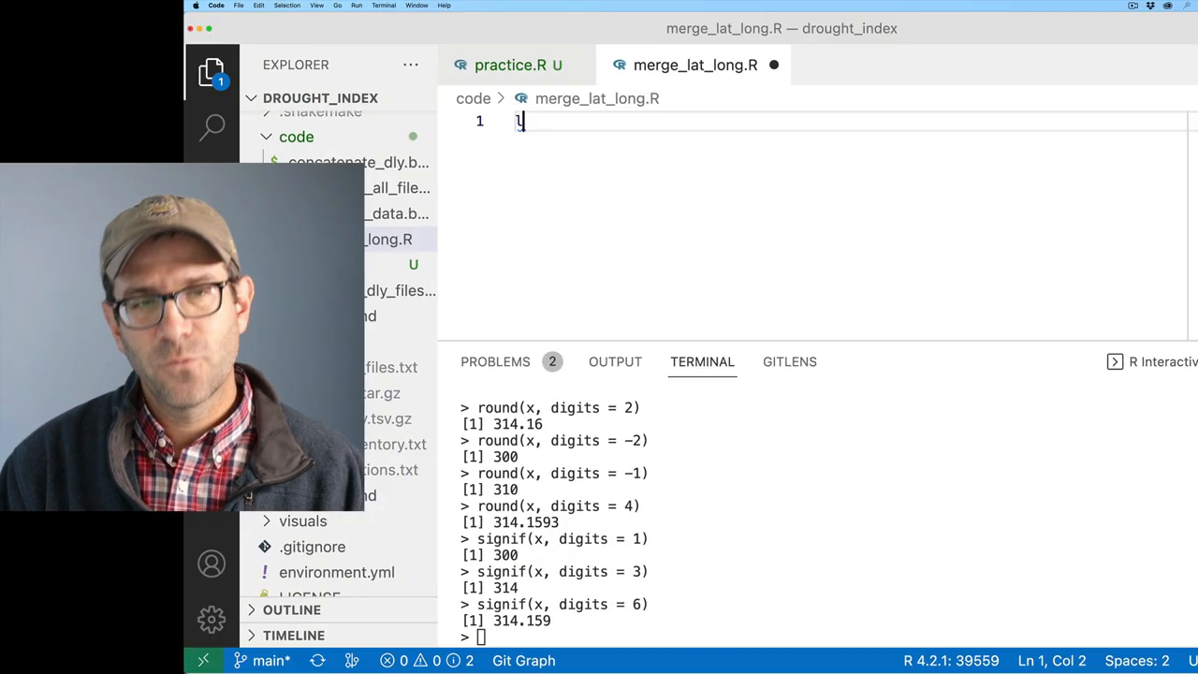
pyautogui.write('ibrary(tid')
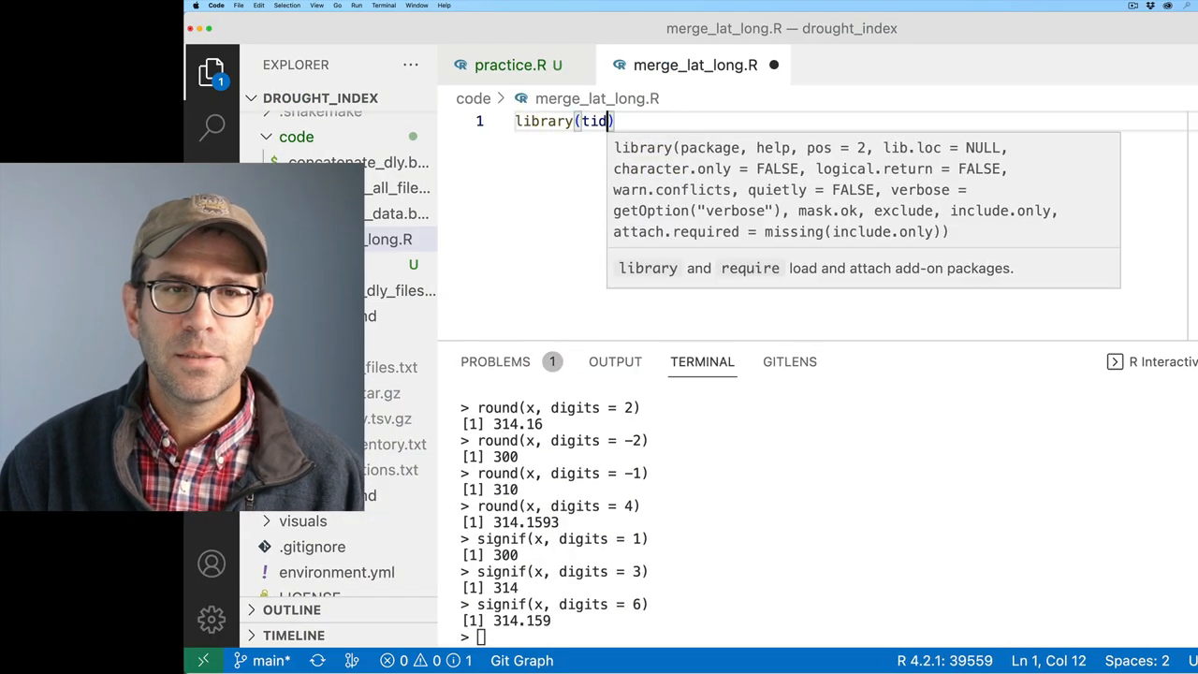
pyautogui.write('yverse')
pyautogui.press('Return')
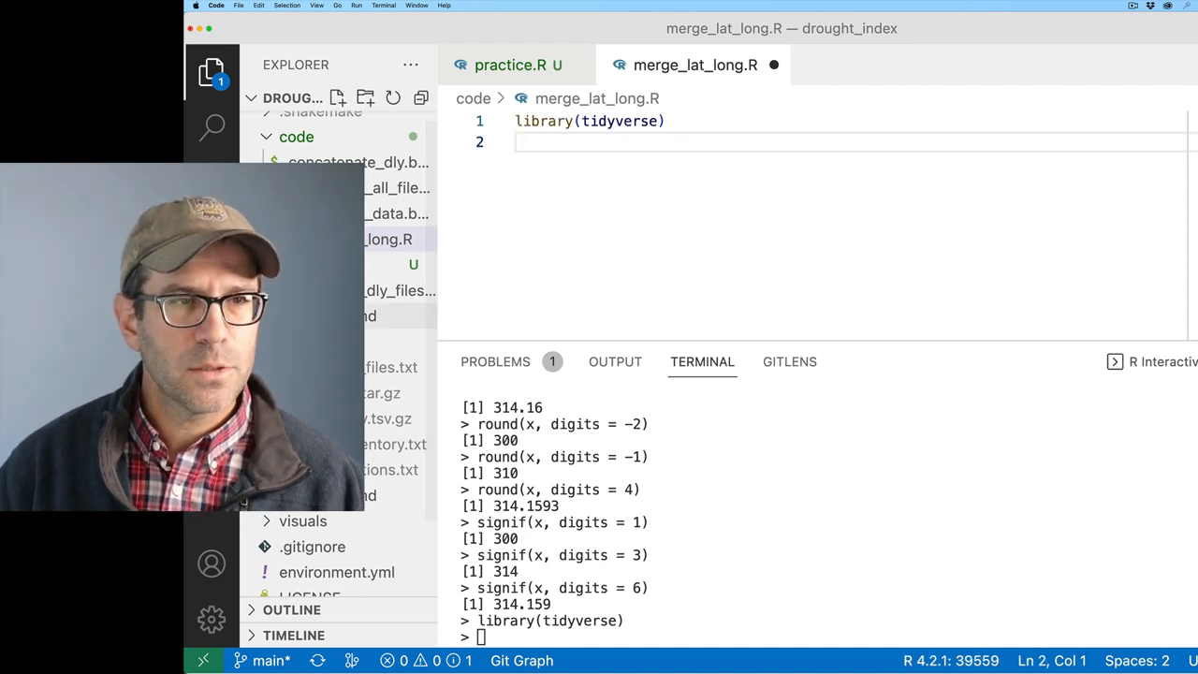
pyautogui.click(378, 290)
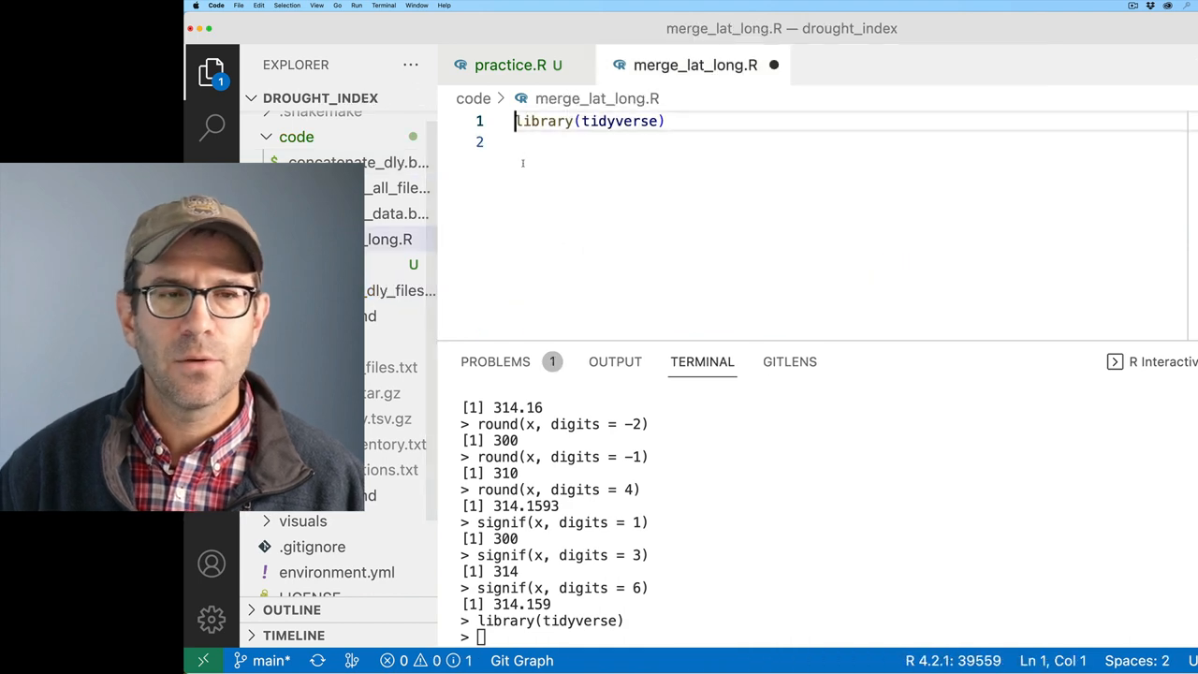
pyautogui.write('#!/usr/bin/env Rscript')
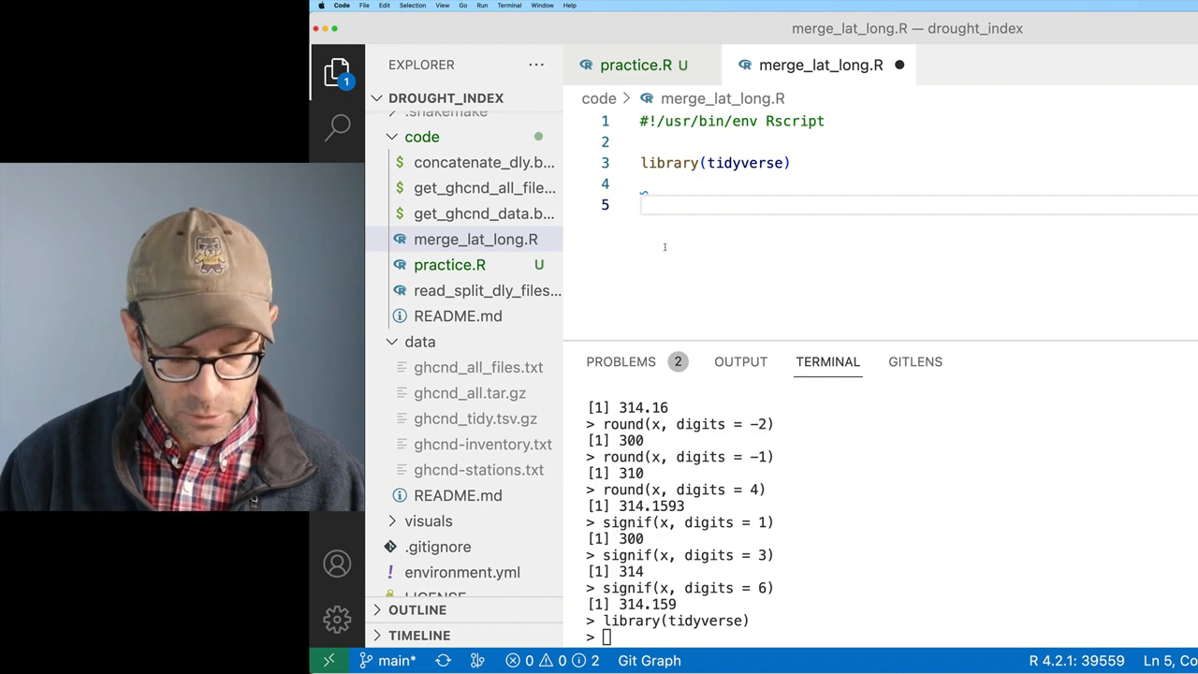
# Step: Start a read_tsv call on "data/ghcnd-stations.txt" using path autocomplete
pyautogui.write('read_tsv(')
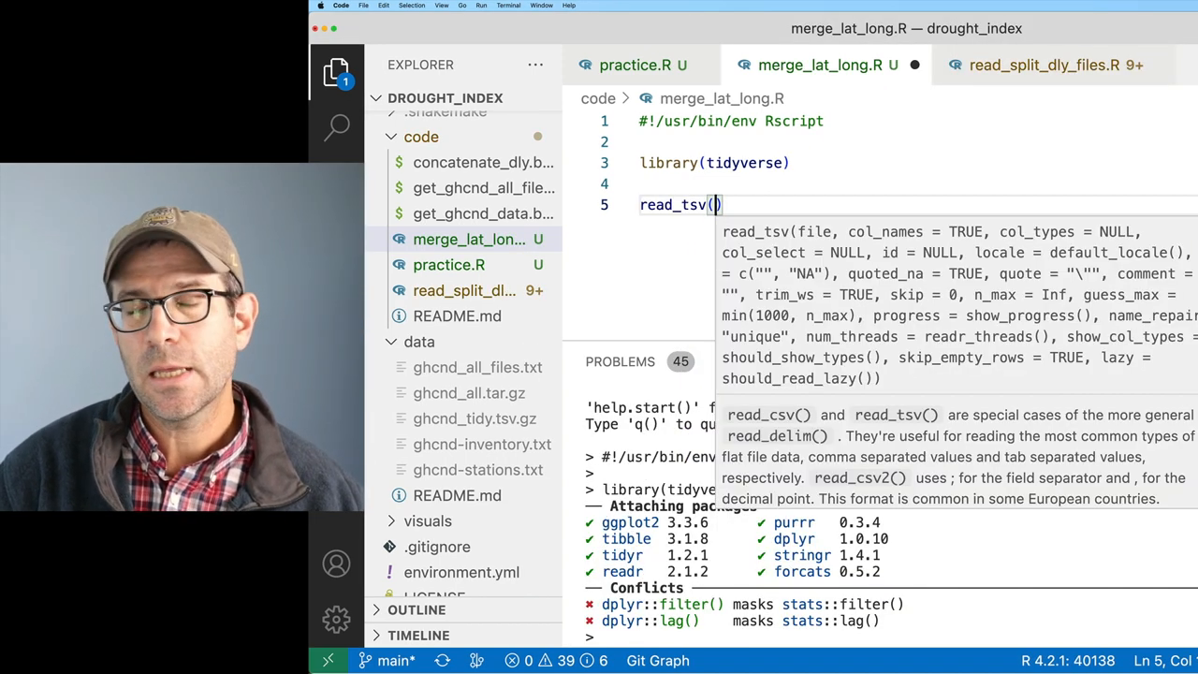
pyautogui.write('"data/"')
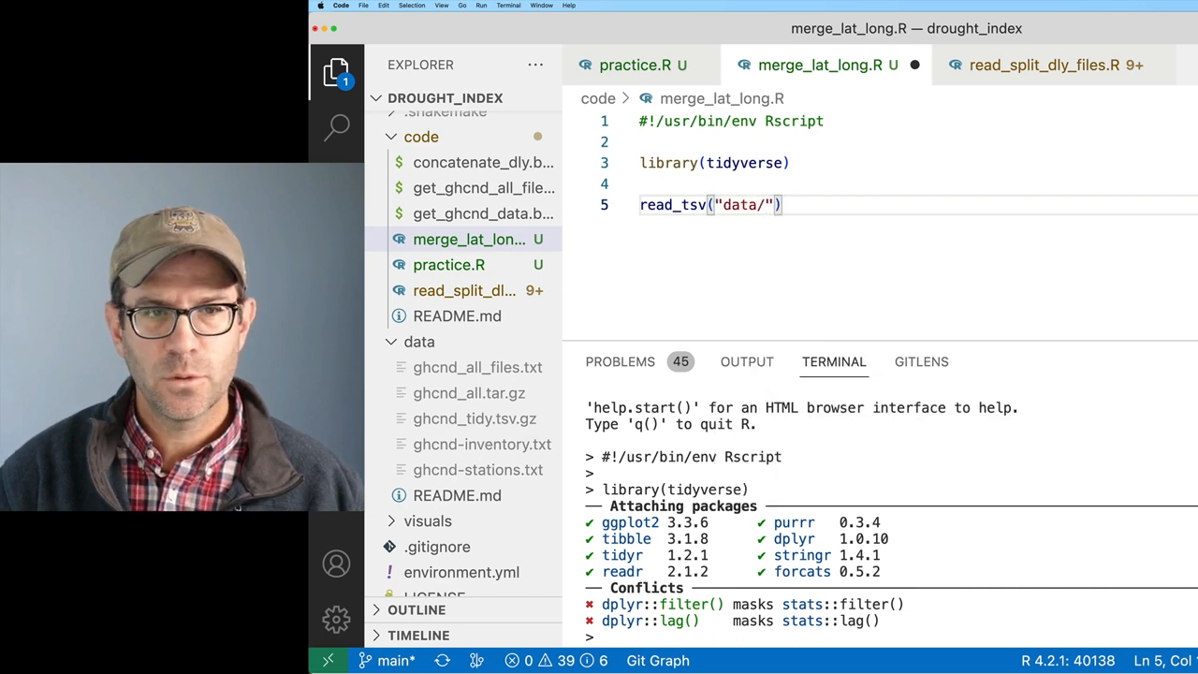
pyautogui.write('ghcnd-')
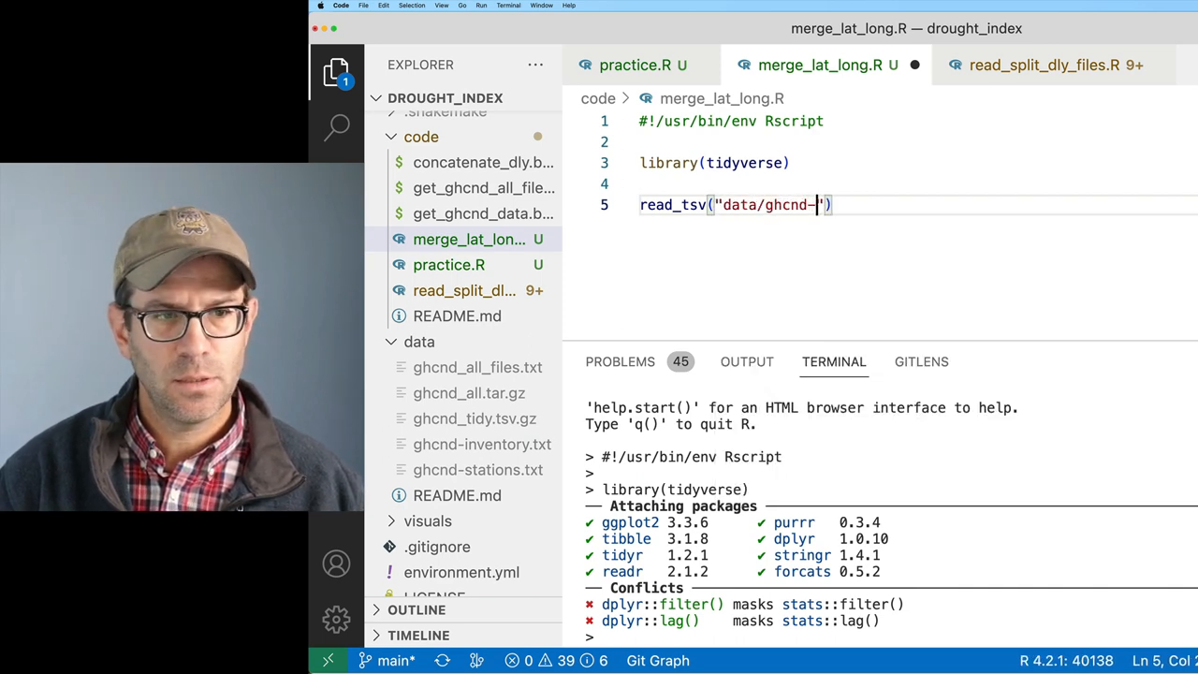
pyautogui.write('stations.txt')
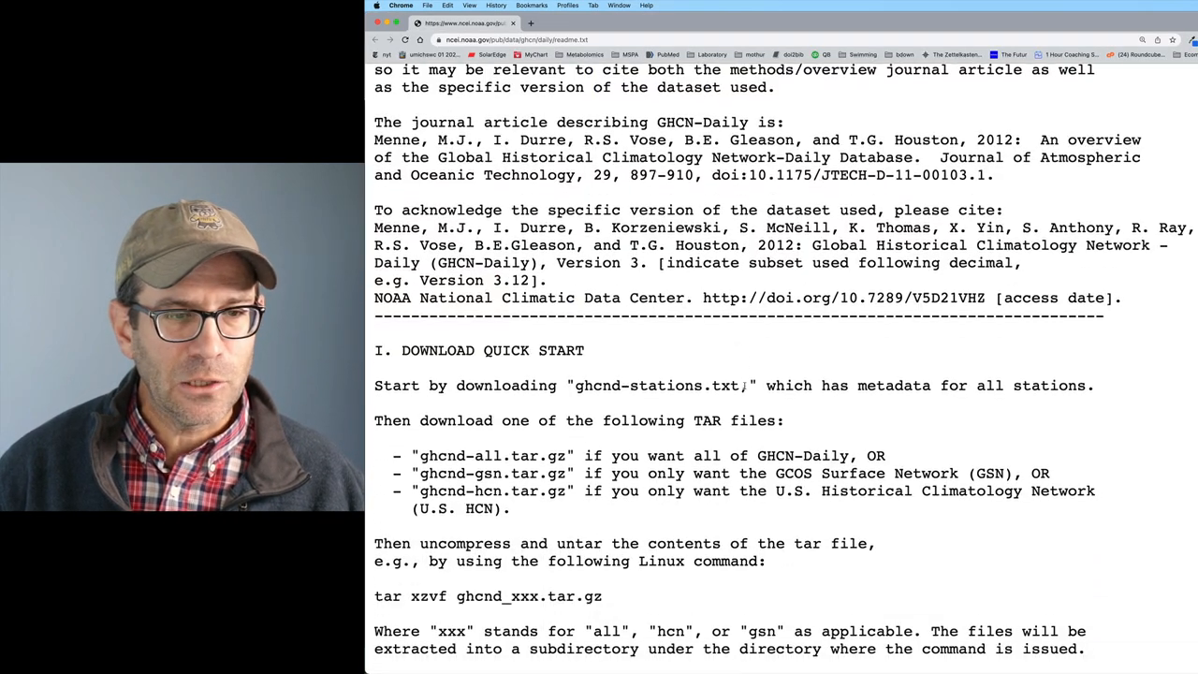
# Step: Scroll the GHCN-Daily readme to the section IV ghcnd-stations.txt column layout table and select it
pyautogui.scroll(-3)
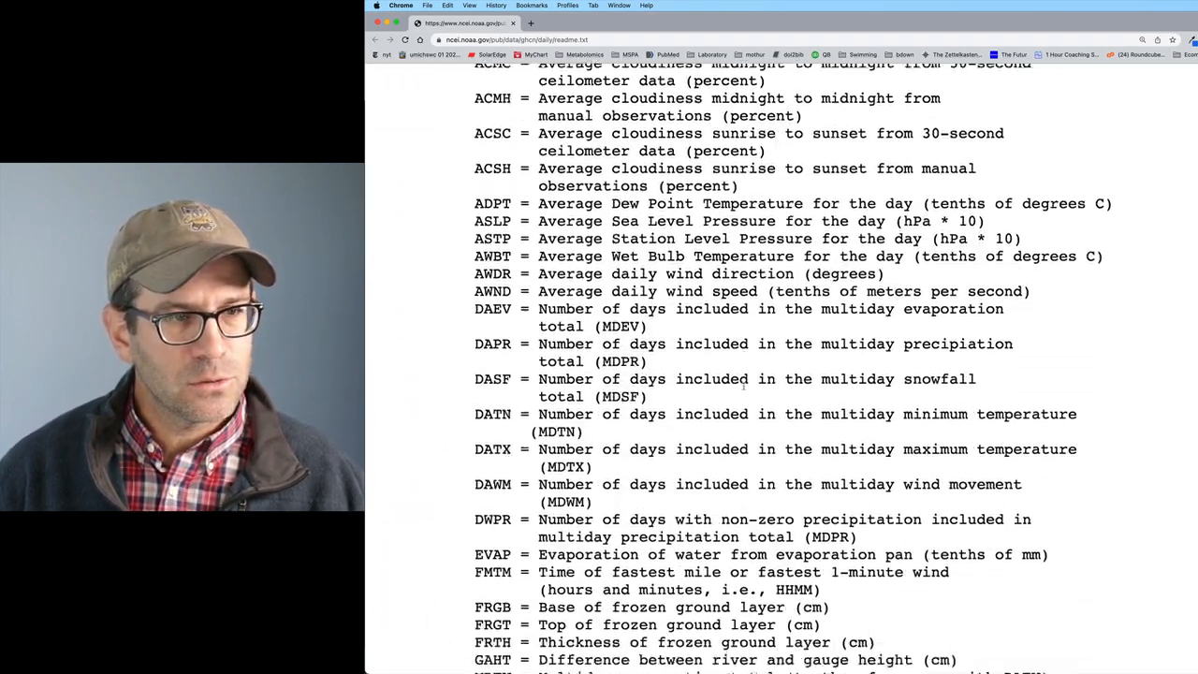
pyautogui.scroll(-3)
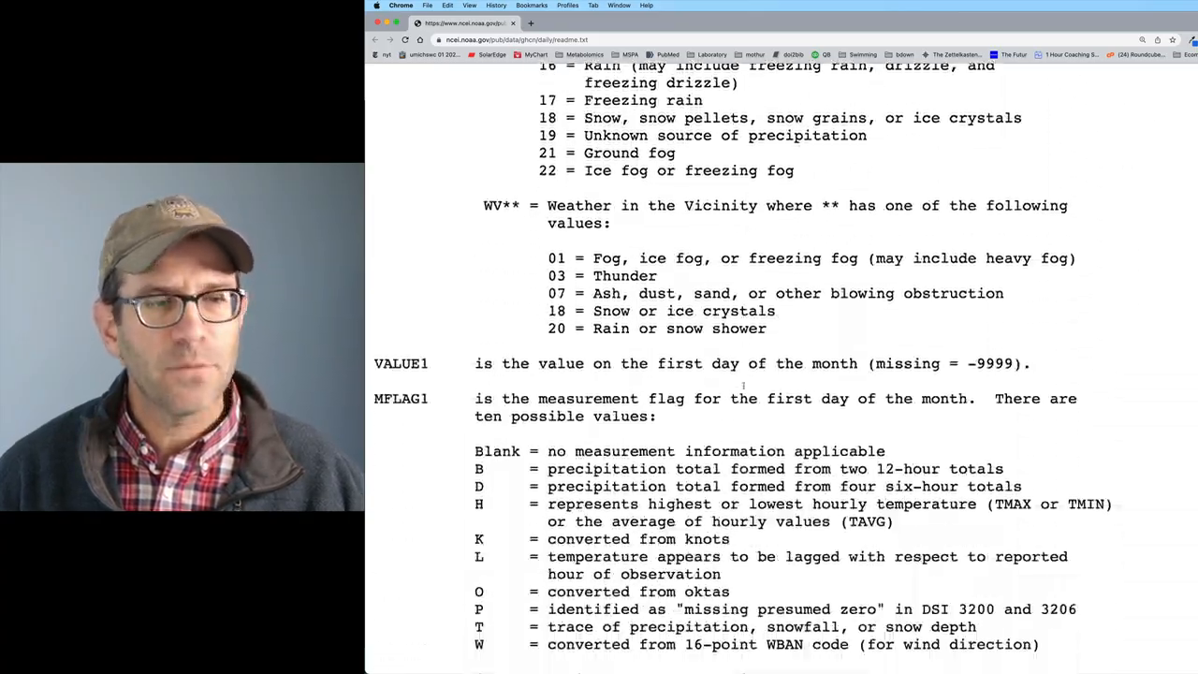
pyautogui.scroll(-3)
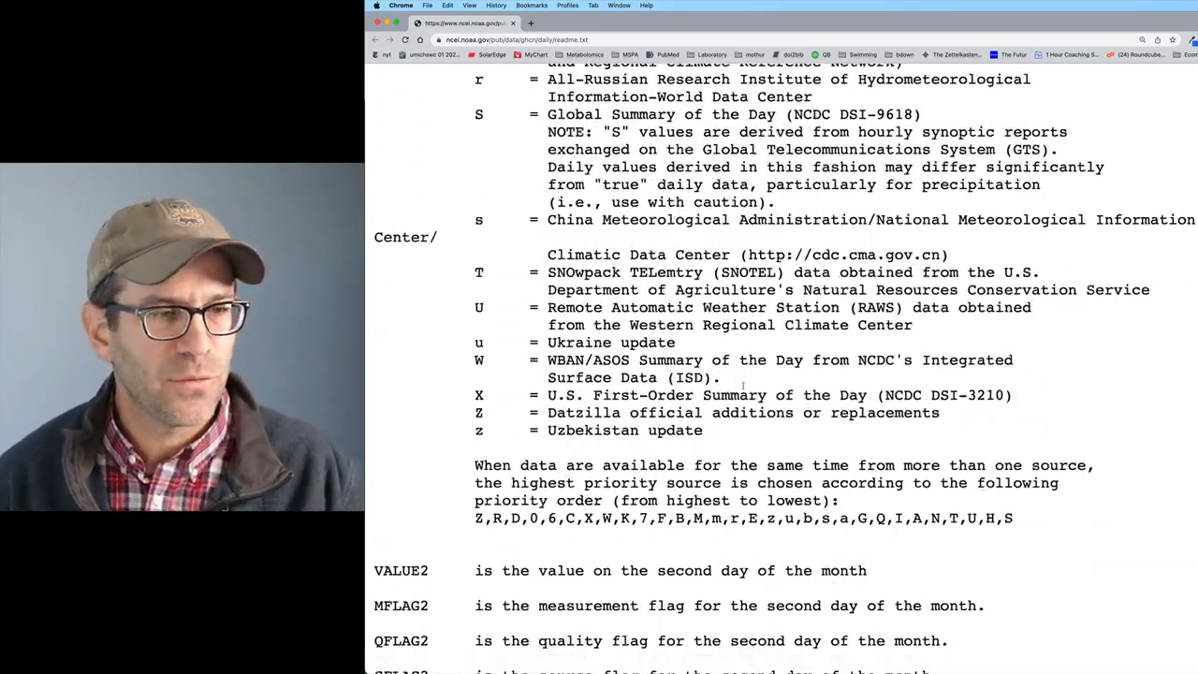
pyautogui.scroll(-3)
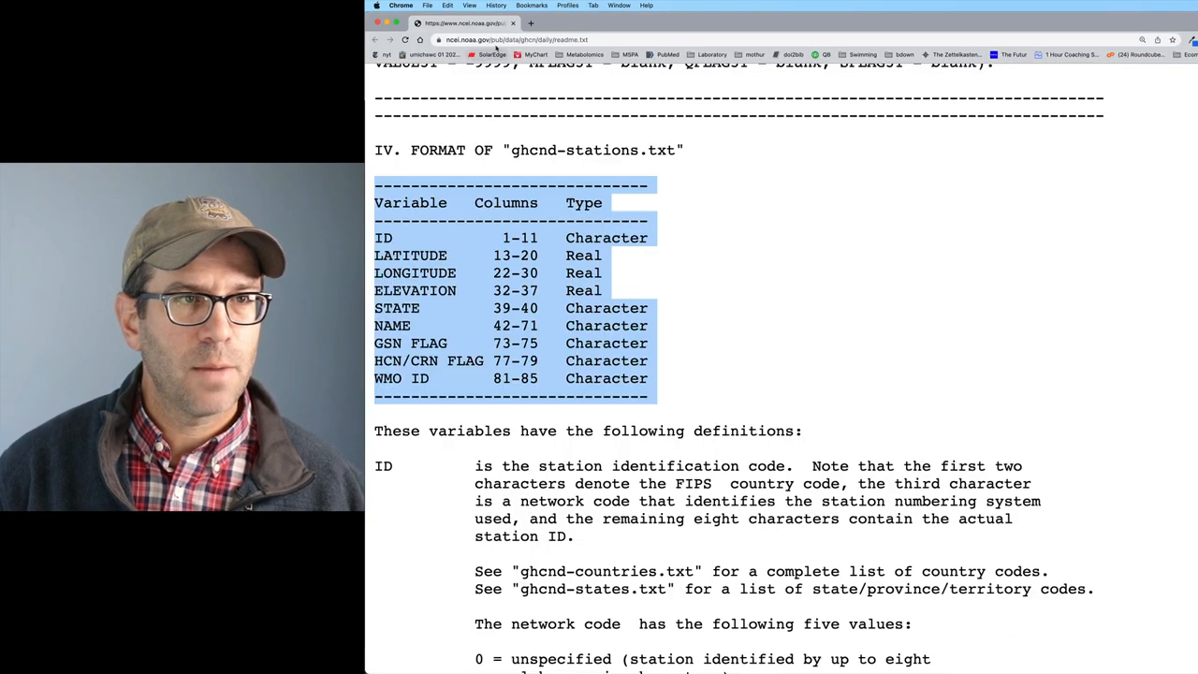
pyautogui.click(534, 39)
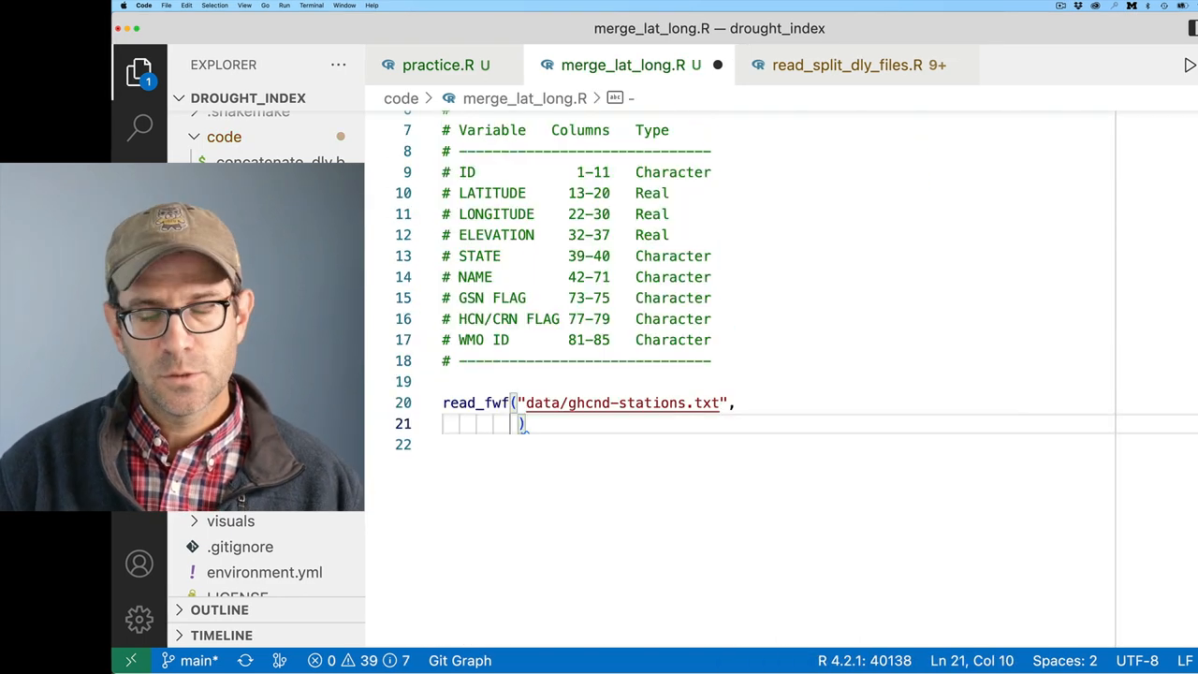
# Step: Give read_fwf col_positions = fwf_cols starting with id = c(1, 11)
pyautogui.write('col_positions')
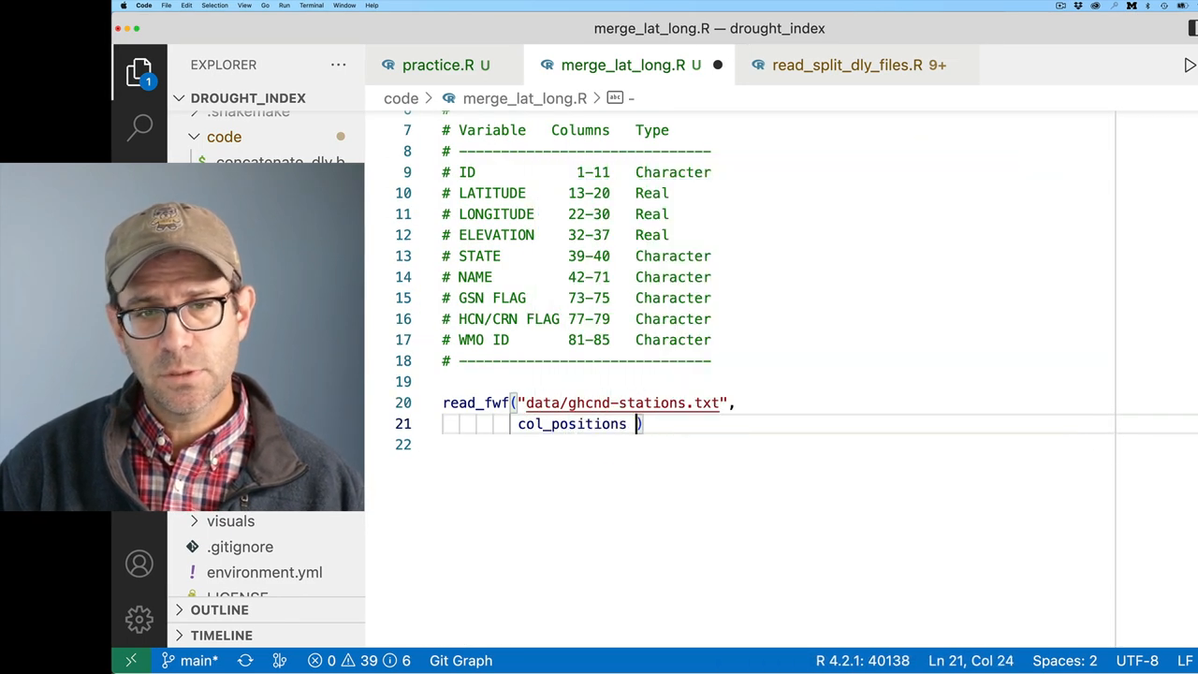
pyautogui.write('= fwf_cols(')
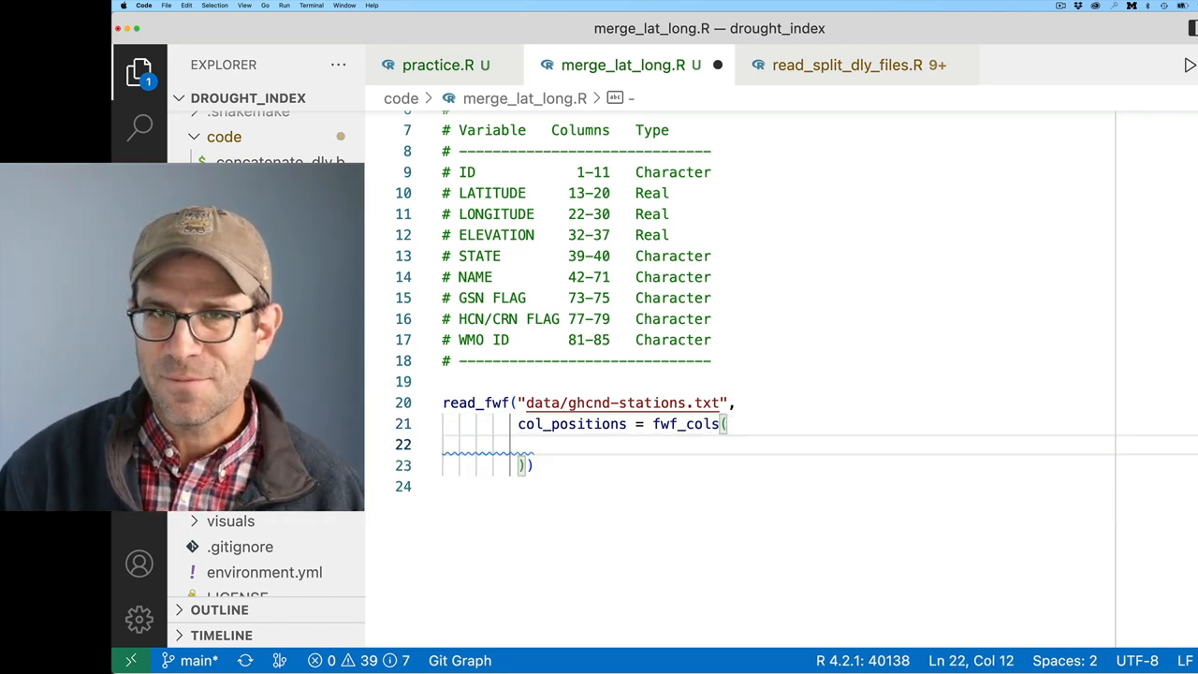
pyautogui.write('id =')
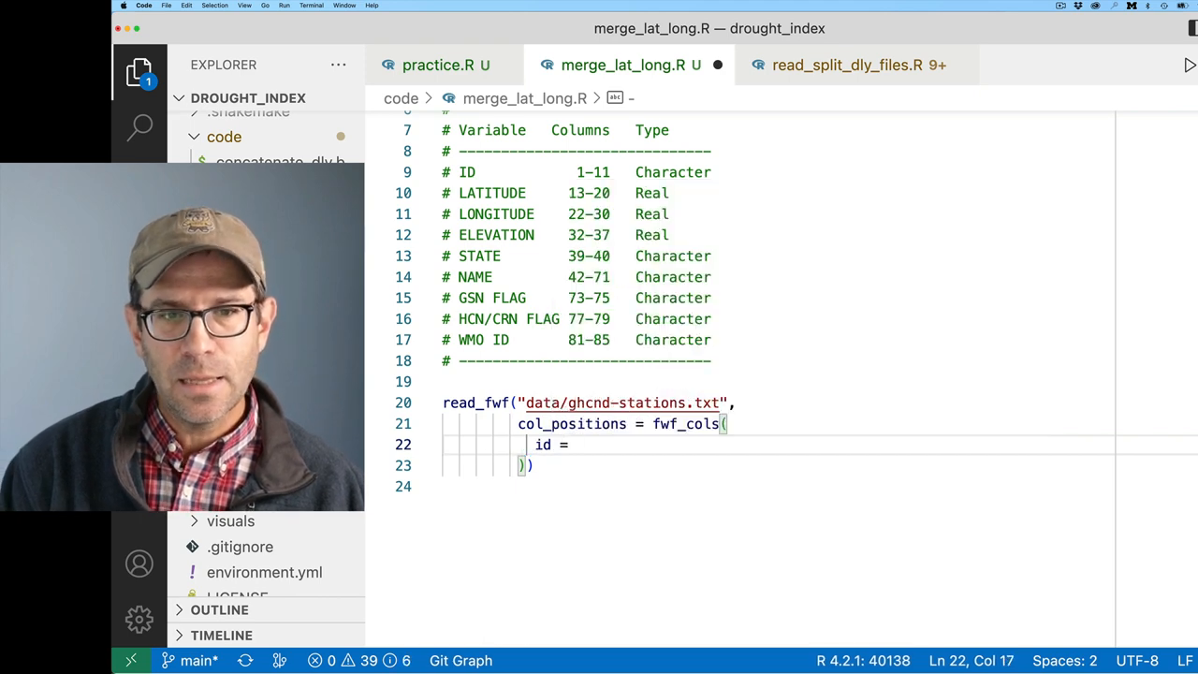
pyautogui.write('c(1,')
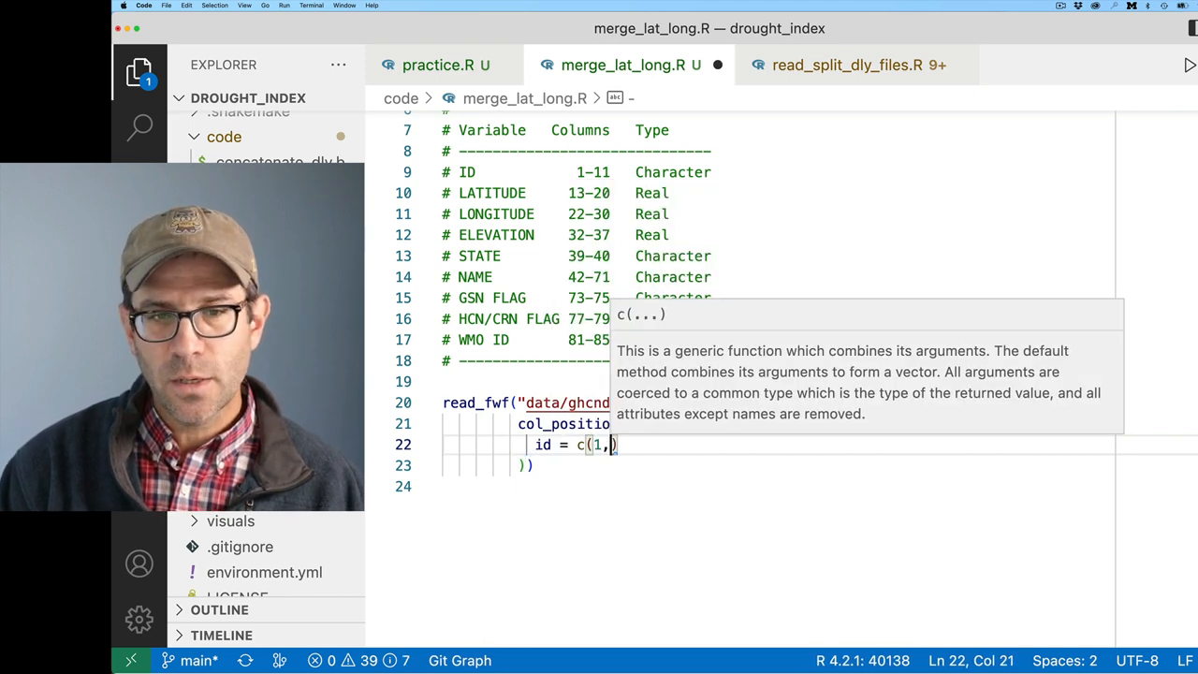
pyautogui.write('11')
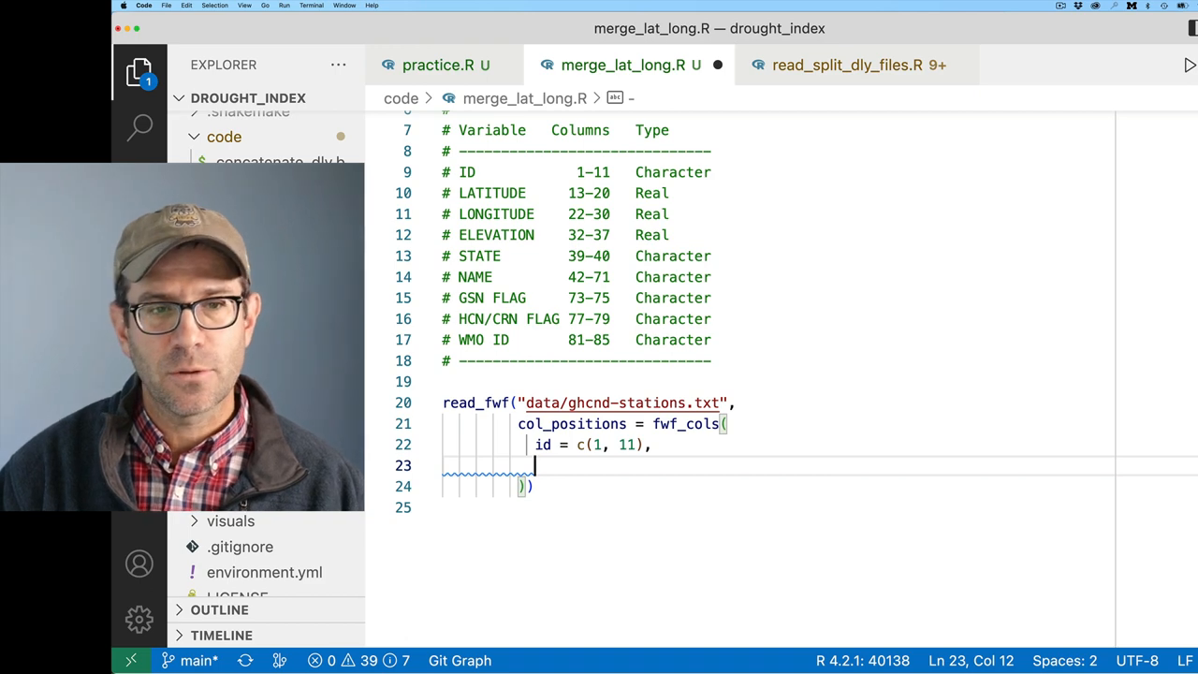
# Step: Add latitude c(13, 20), longitude c(22, 30) and the remaining columns, then run it to list 122,000+ stations
pyautogui.write('latitude = c(13')
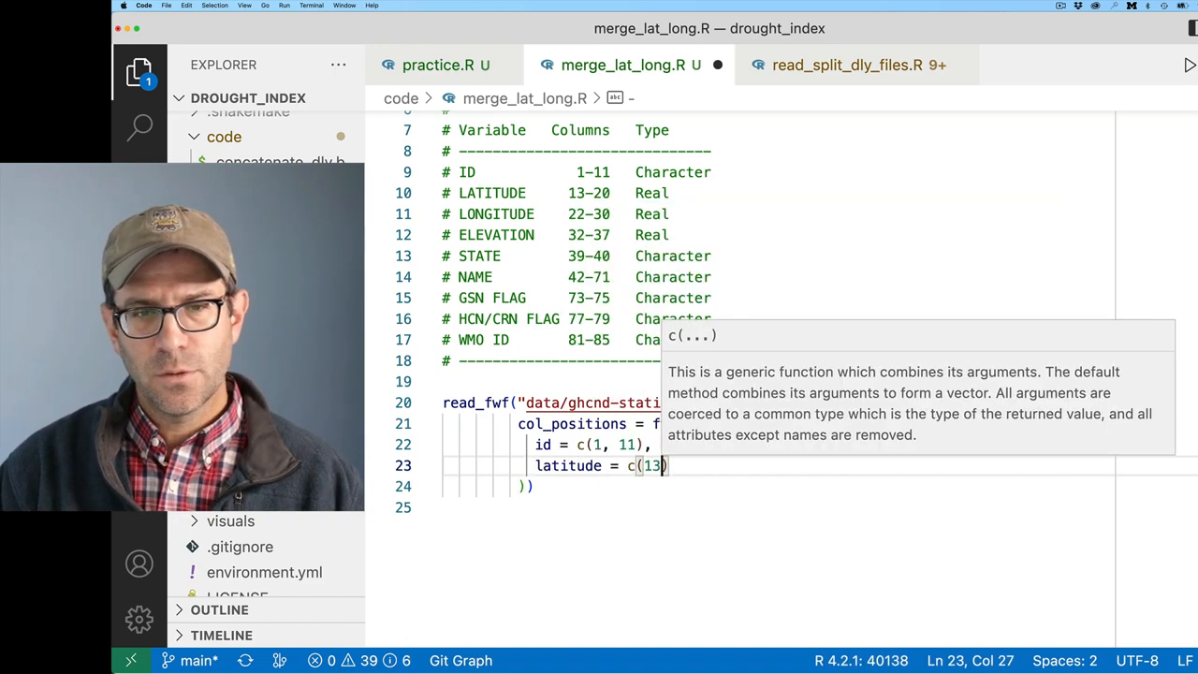
pyautogui.write(', 20)')
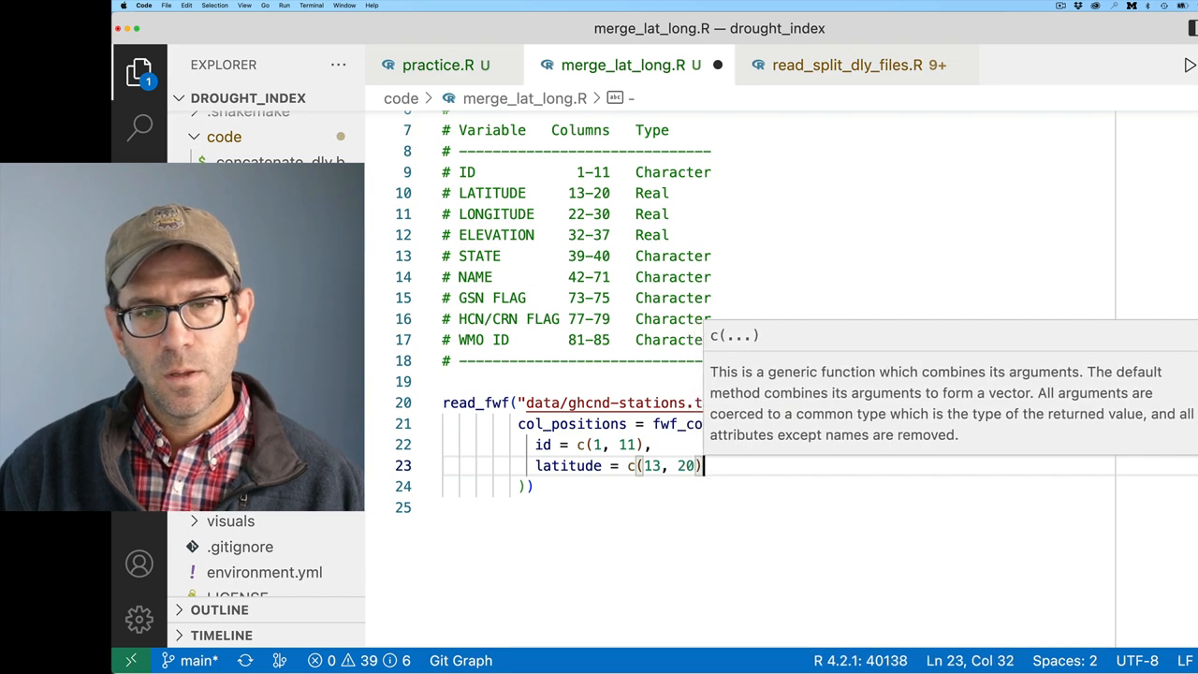
pyautogui.write('longitude')
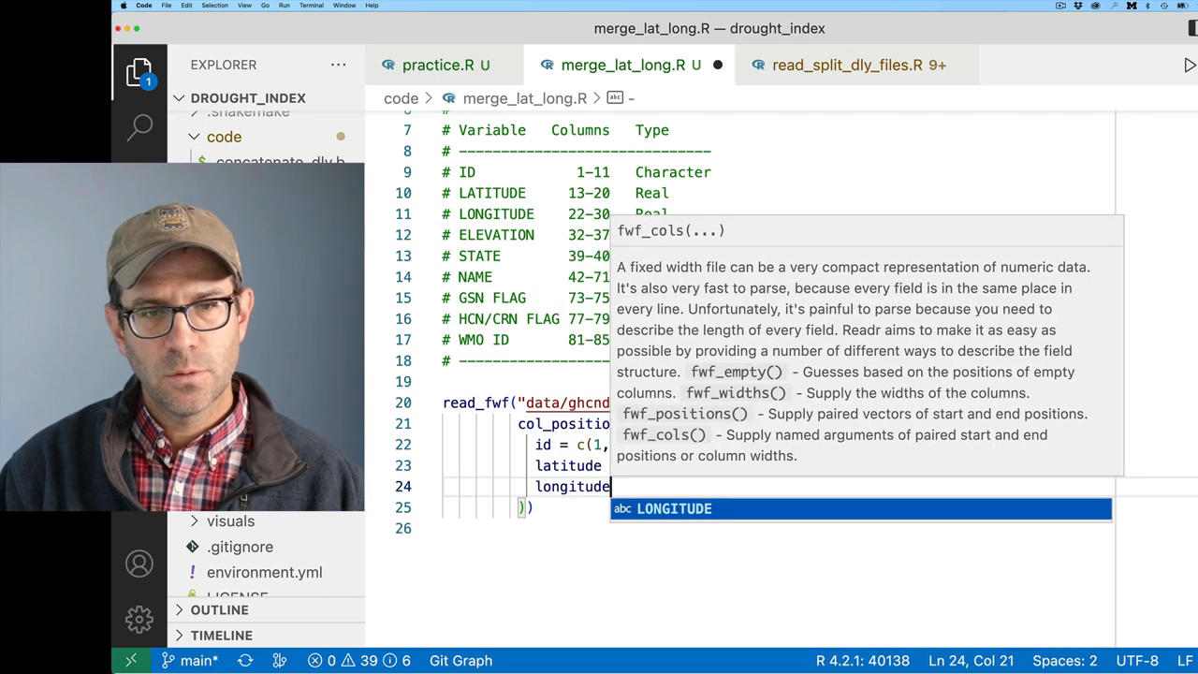
pyautogui.write('= c(')
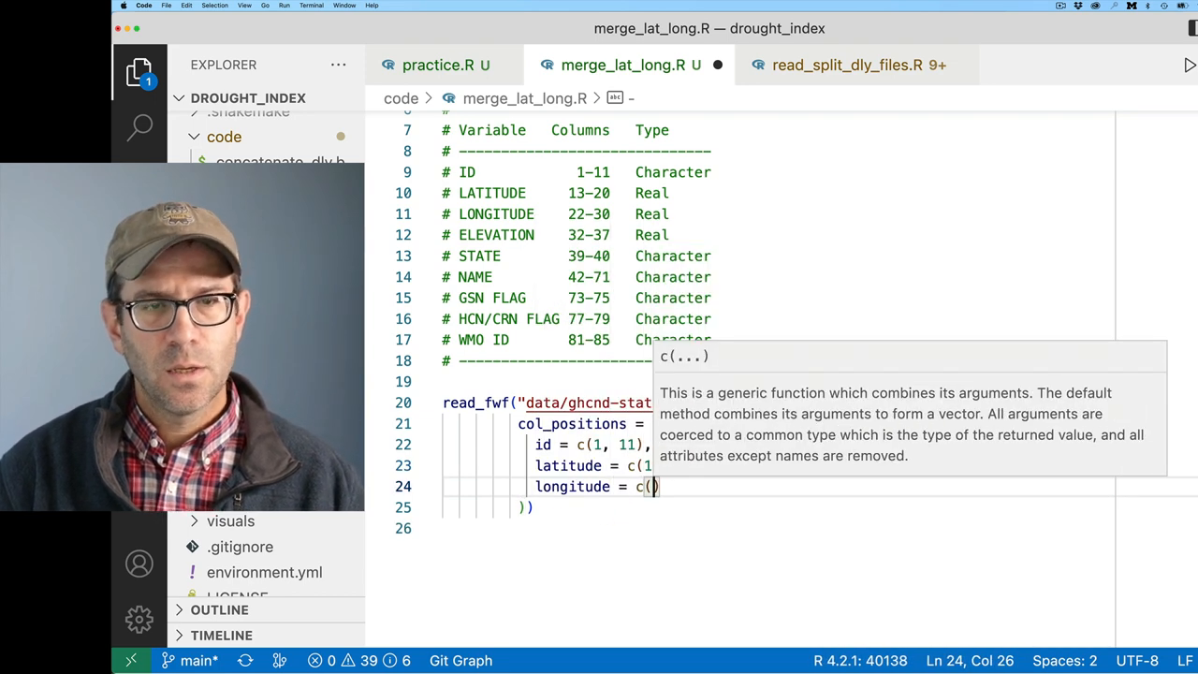
pyautogui.write('22-30')
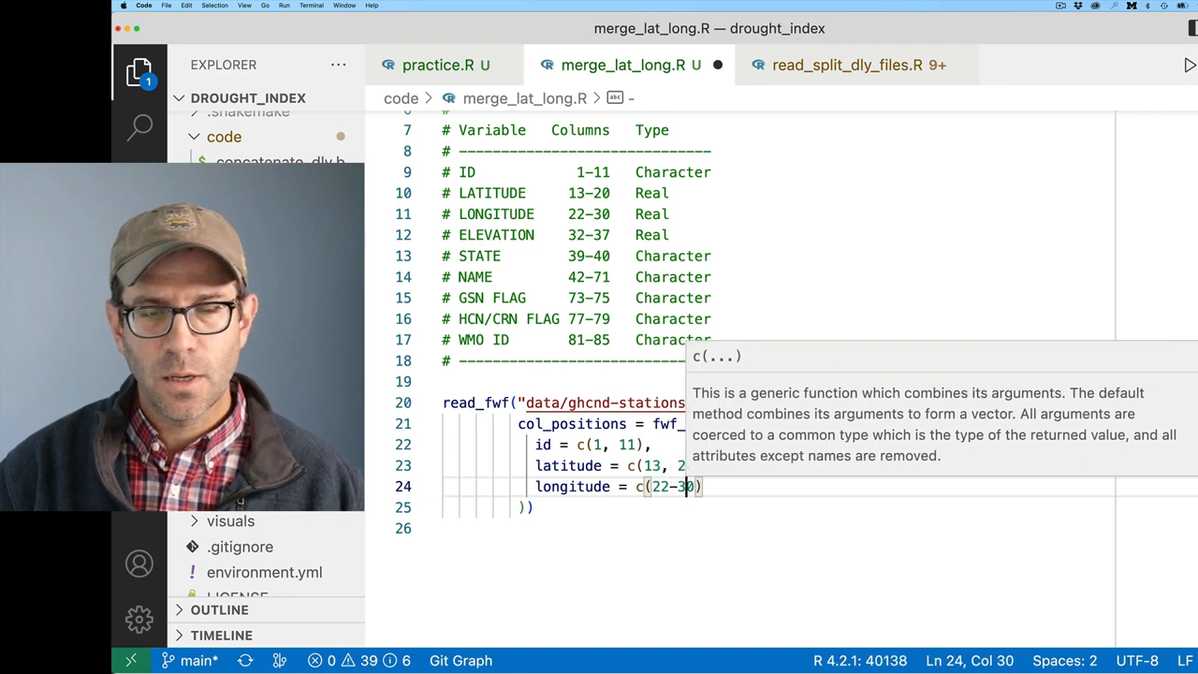
pyautogui.write(', 30)')
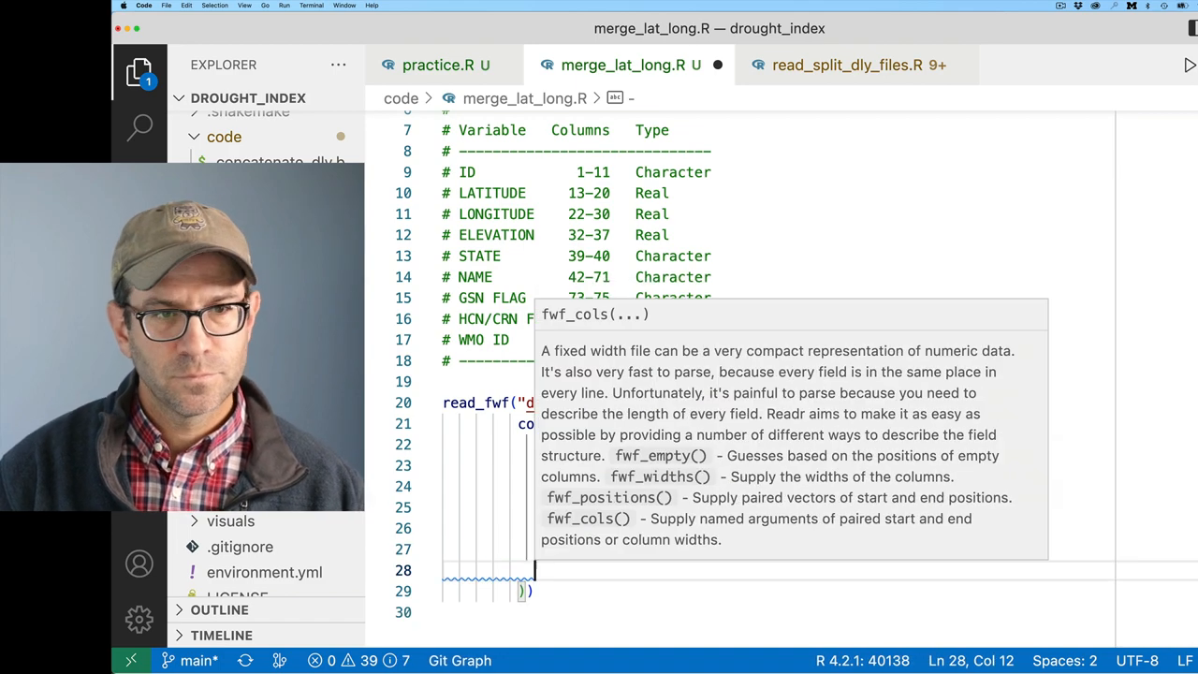
pyautogui.press('Return')
pyautogui.write('gsn_flag = c(73, 75),')
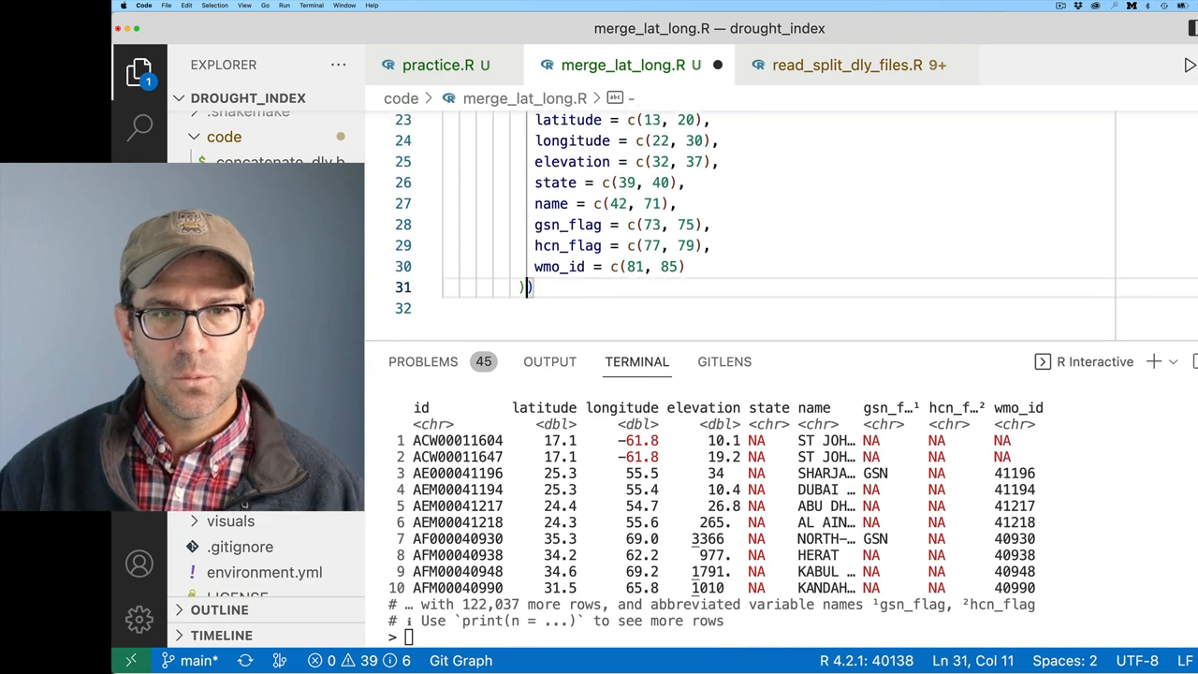
# Step: Add col_select = c(id, latitude, longitude) to read_fwf() and rerun to show only those columns
pyautogui.write('col_select = c(')
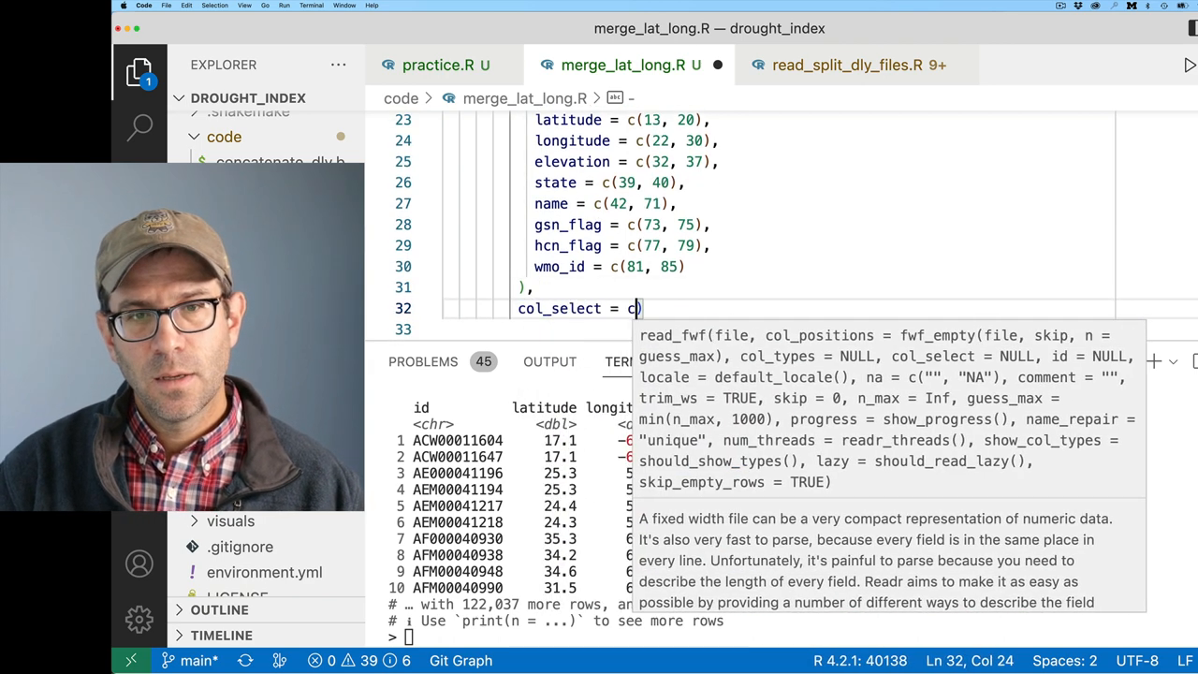
pyautogui.write('(')
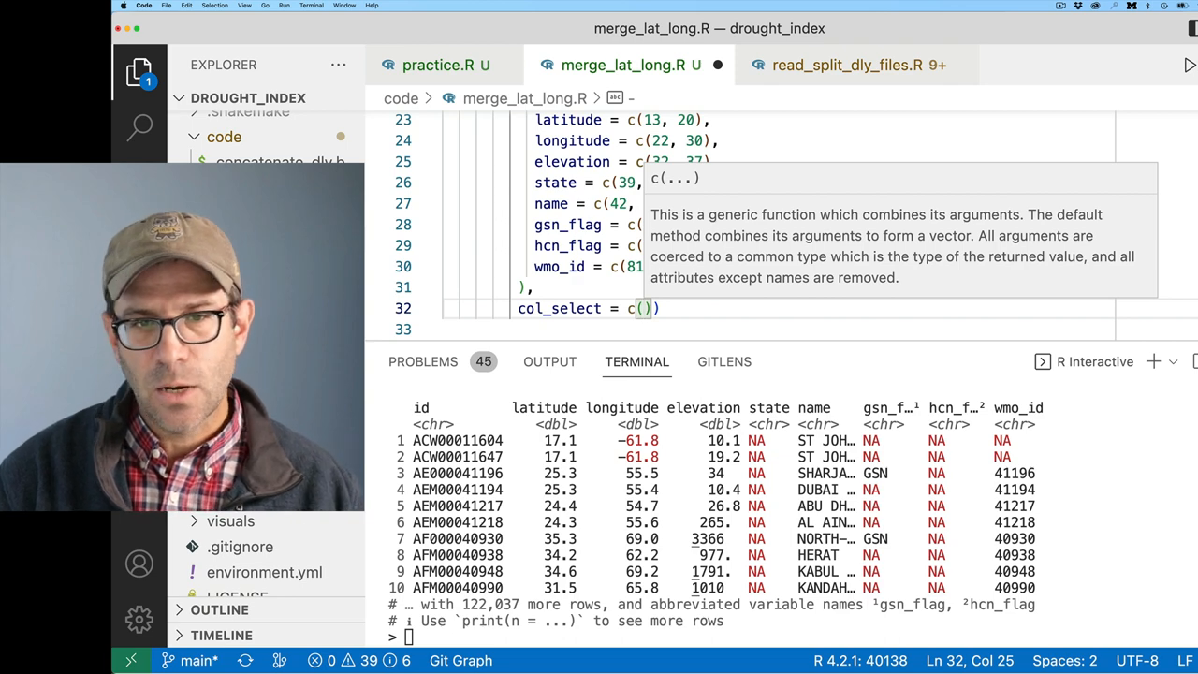
pyautogui.write('id,')
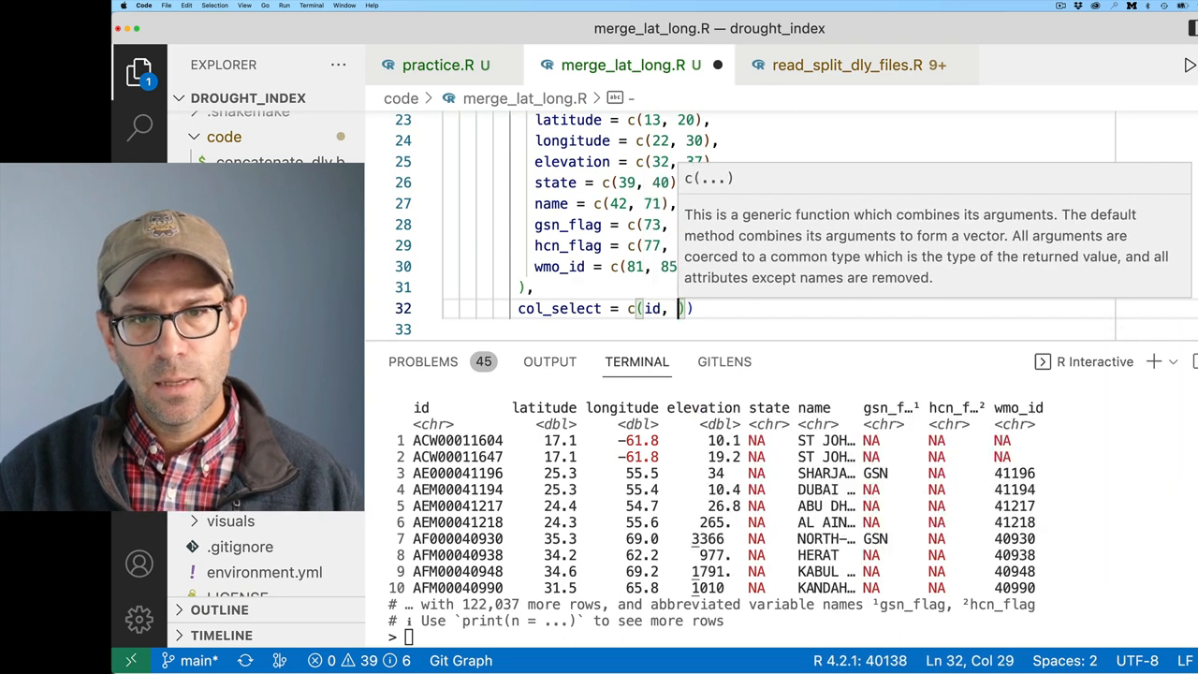
pyautogui.write('latitude, longitude')
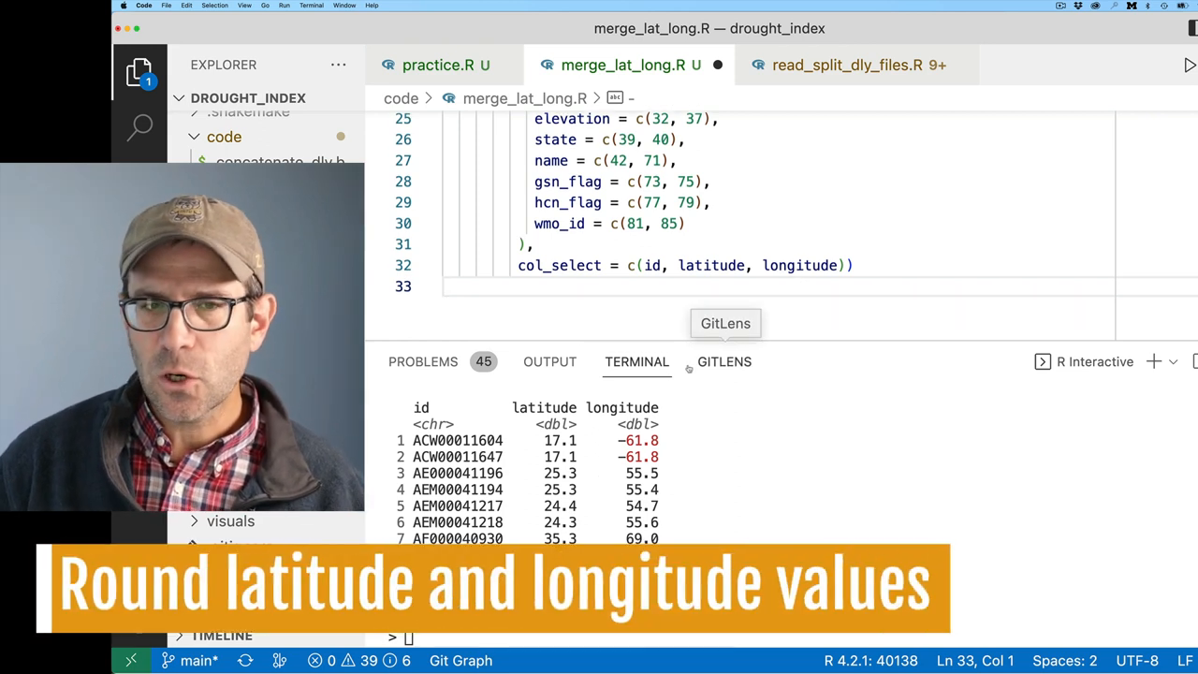
# Step: Append a %>% after read_fwf() so the station columns feed a further step
pyautogui.write('%')
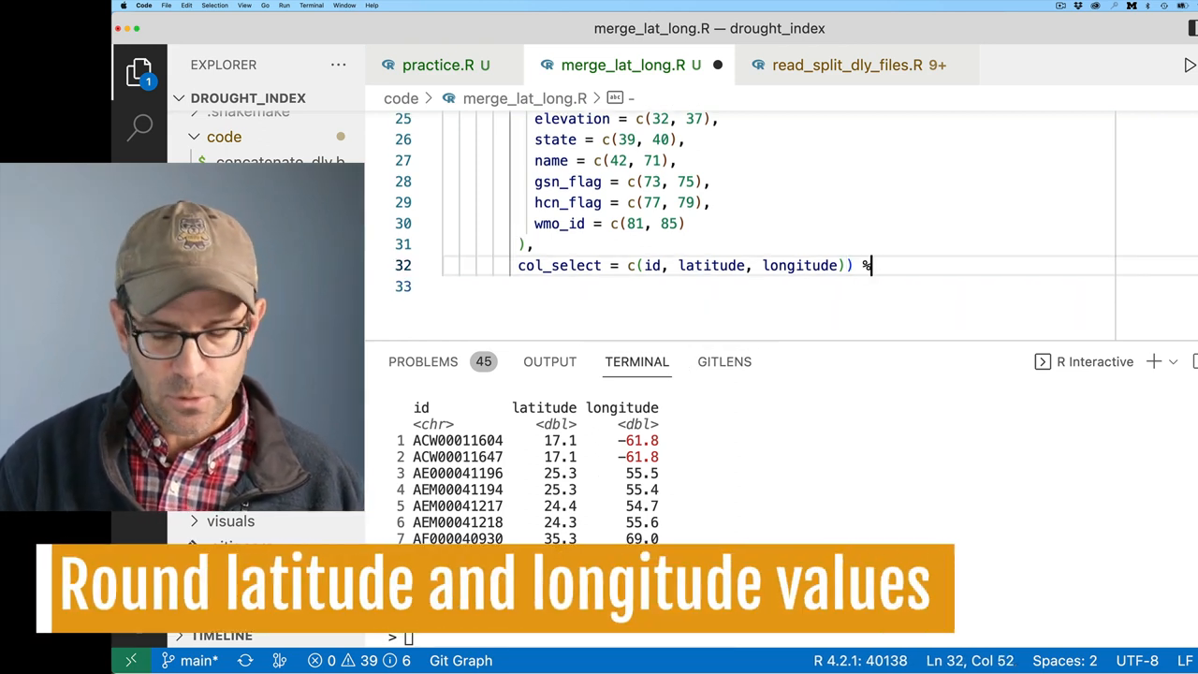
pyautogui.write('>%')
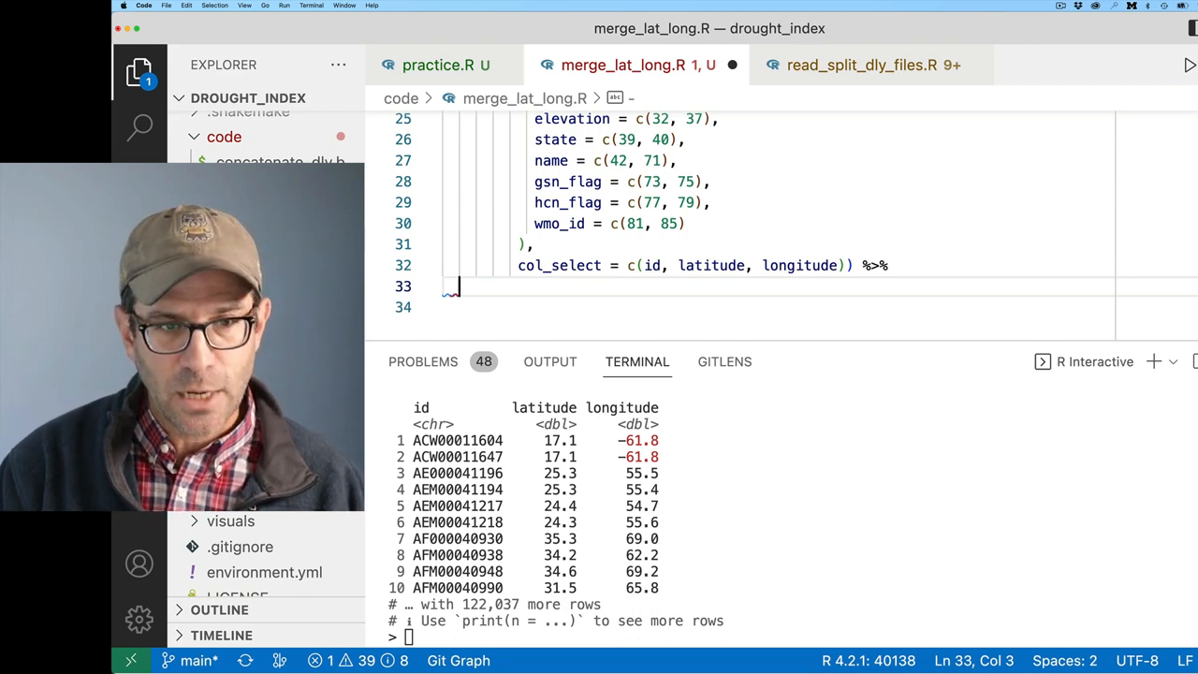
# Step: Filter to station ACW00011604 and pull its latitude, which returns 17.1167
pyautogui.write('filter(id =')
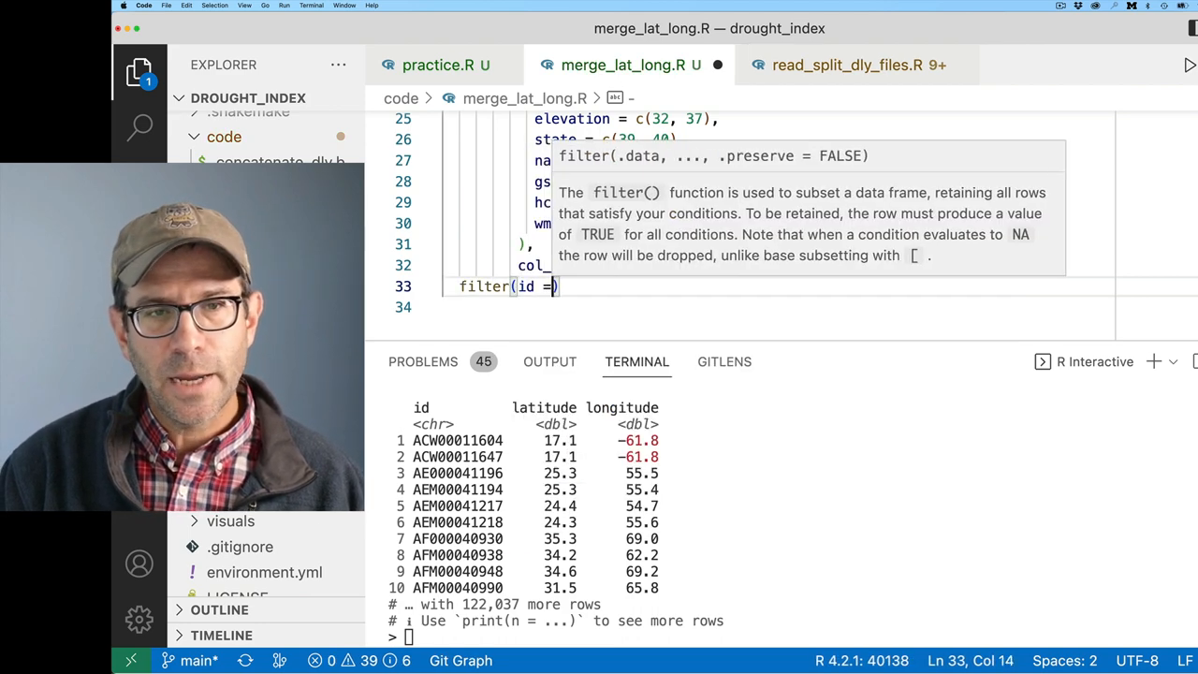
pyautogui.write('= ""')
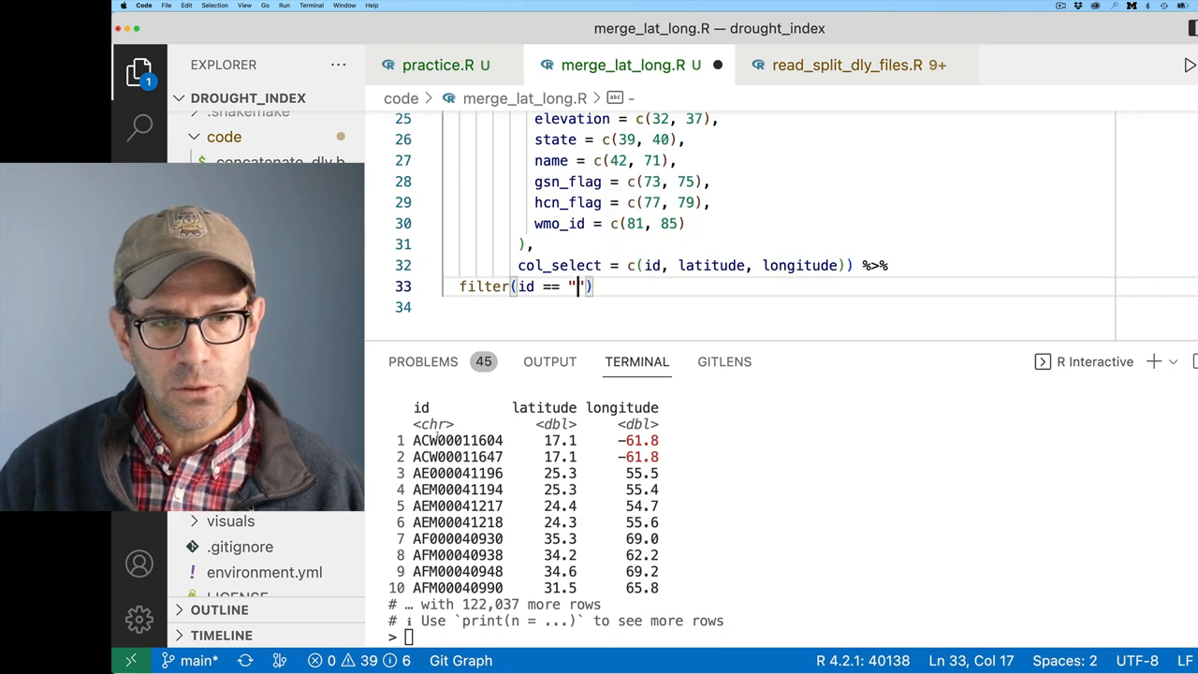
pyautogui.write('ACW00011604')
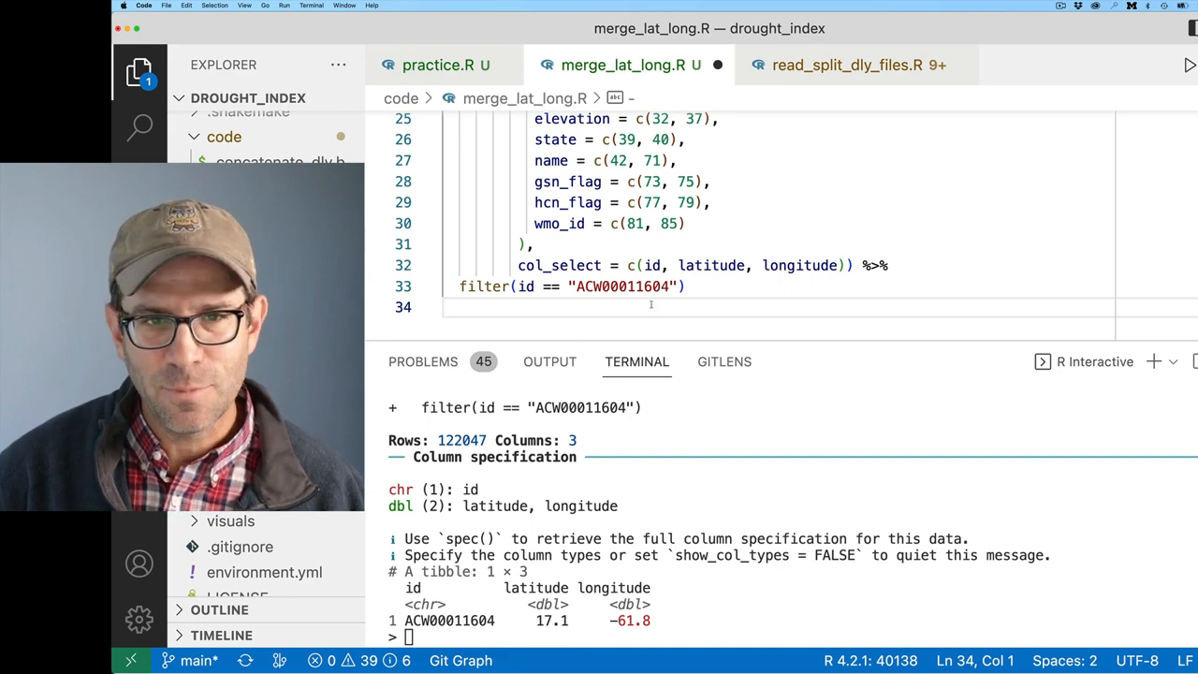
pyautogui.write('%>% pull(latitude')
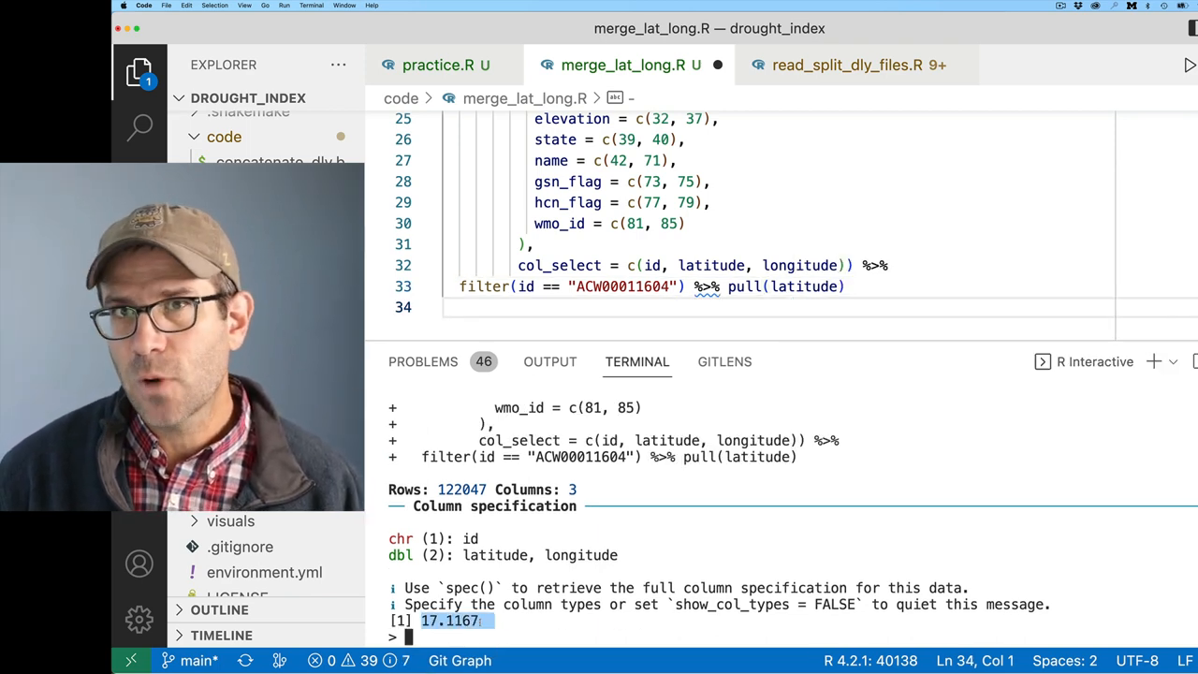
pyautogui.click(888, 266)
pyautogui.write('mutate(')
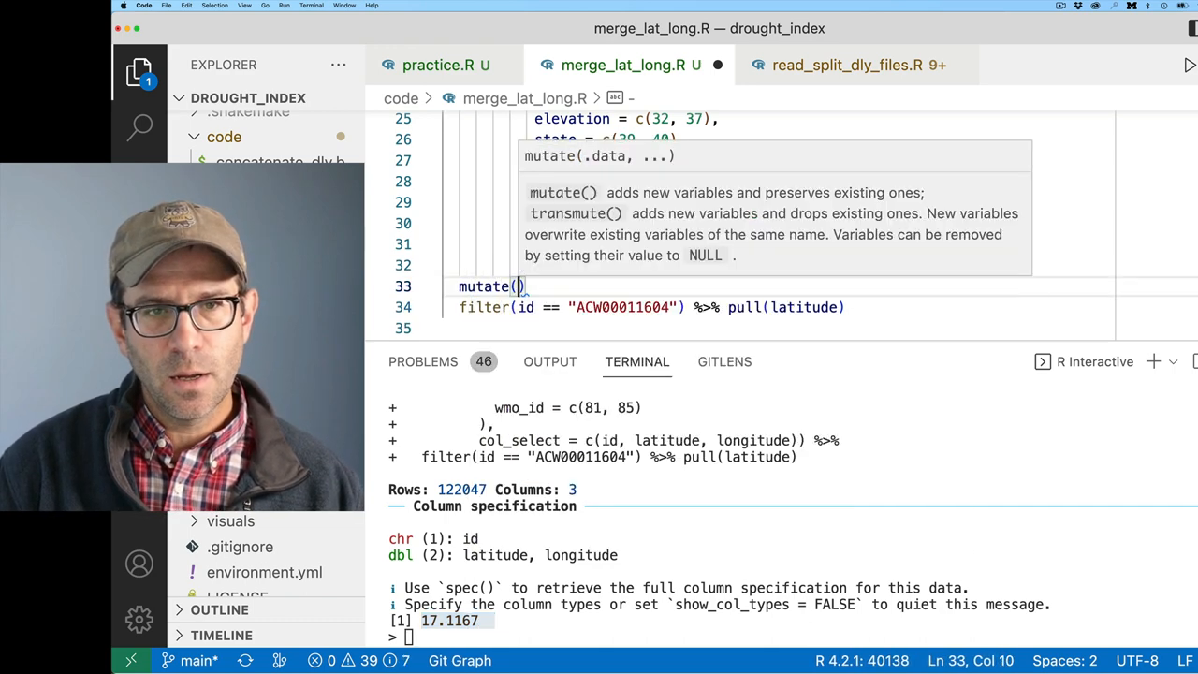
# Step: Mutate latitude and longitude to round(., 1), giving 17.1, then remove the filter line
pyautogui.write('latitude =')
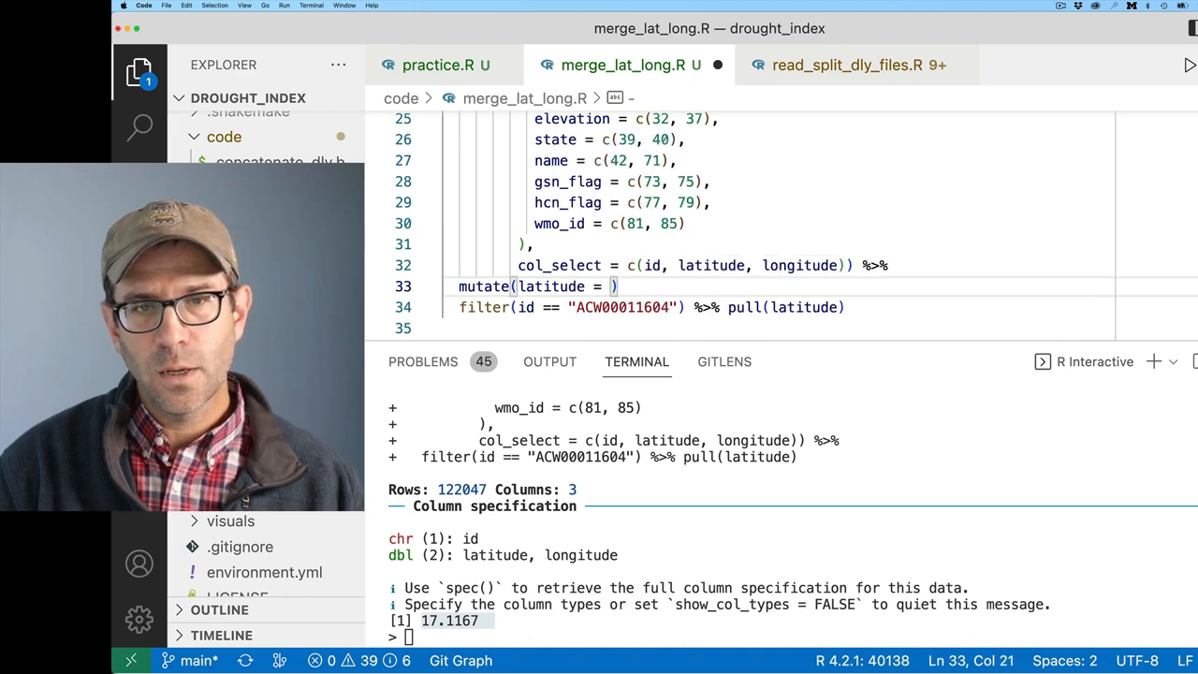
pyautogui.write('round(latitude')
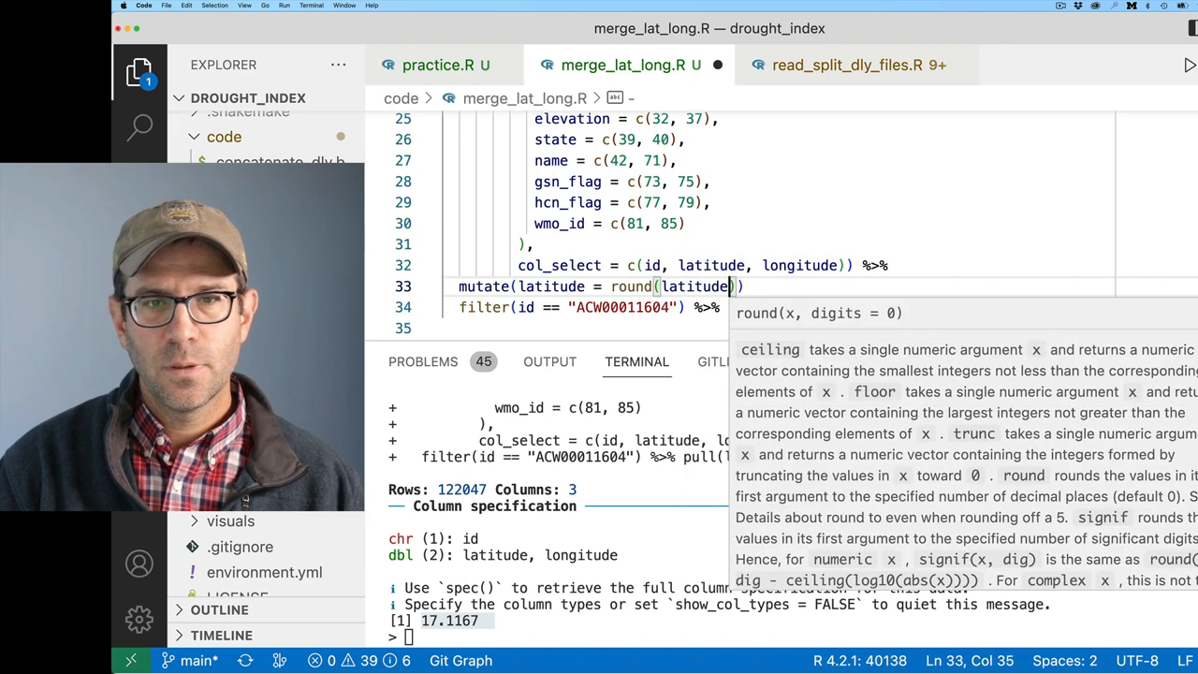
pyautogui.write(', 1')
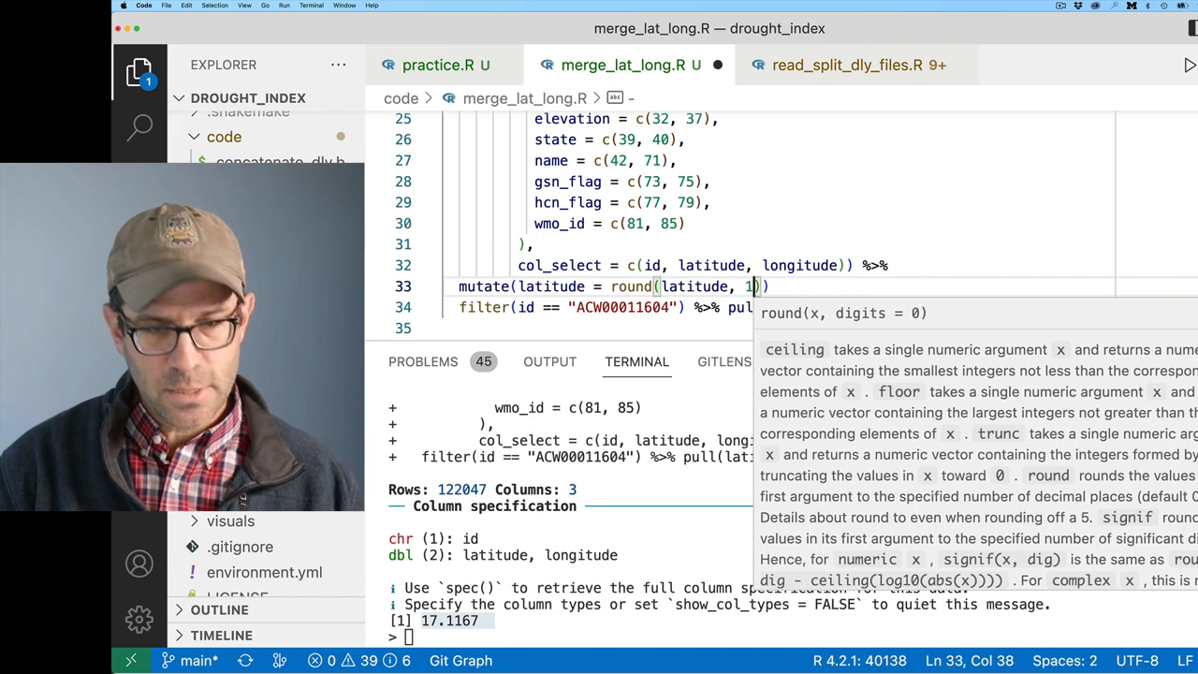
pyautogui.write(') %>%')
pyautogui.write(',')
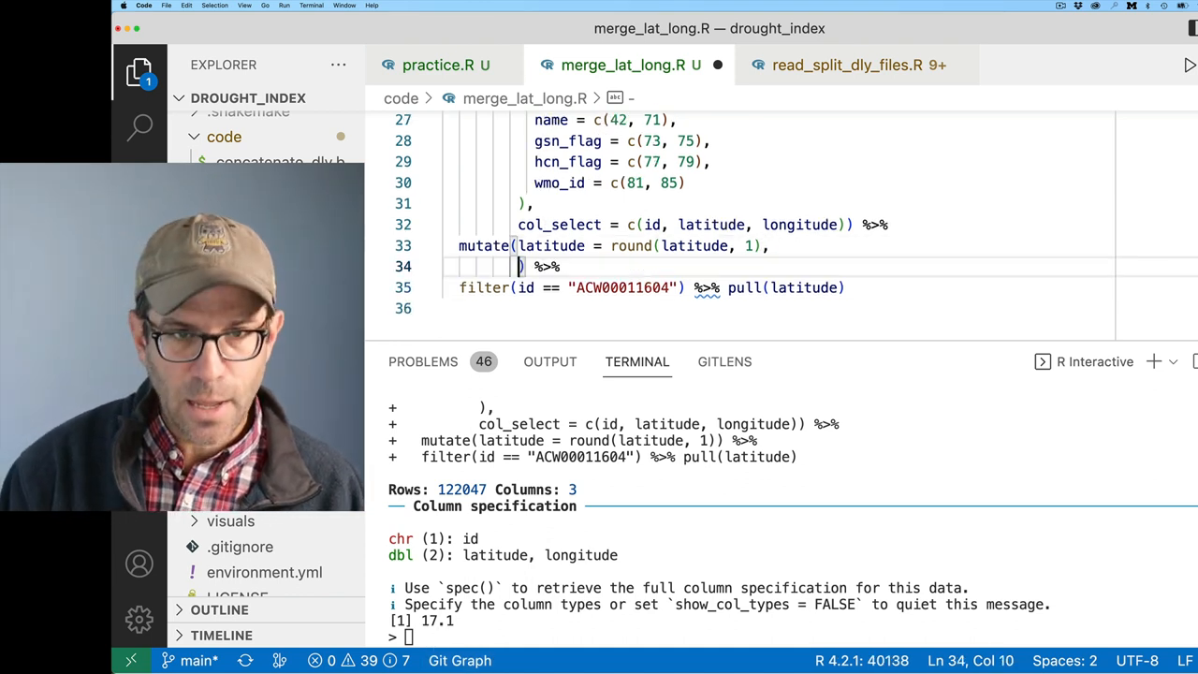
pyautogui.write('longitude = round(longitude, 1')
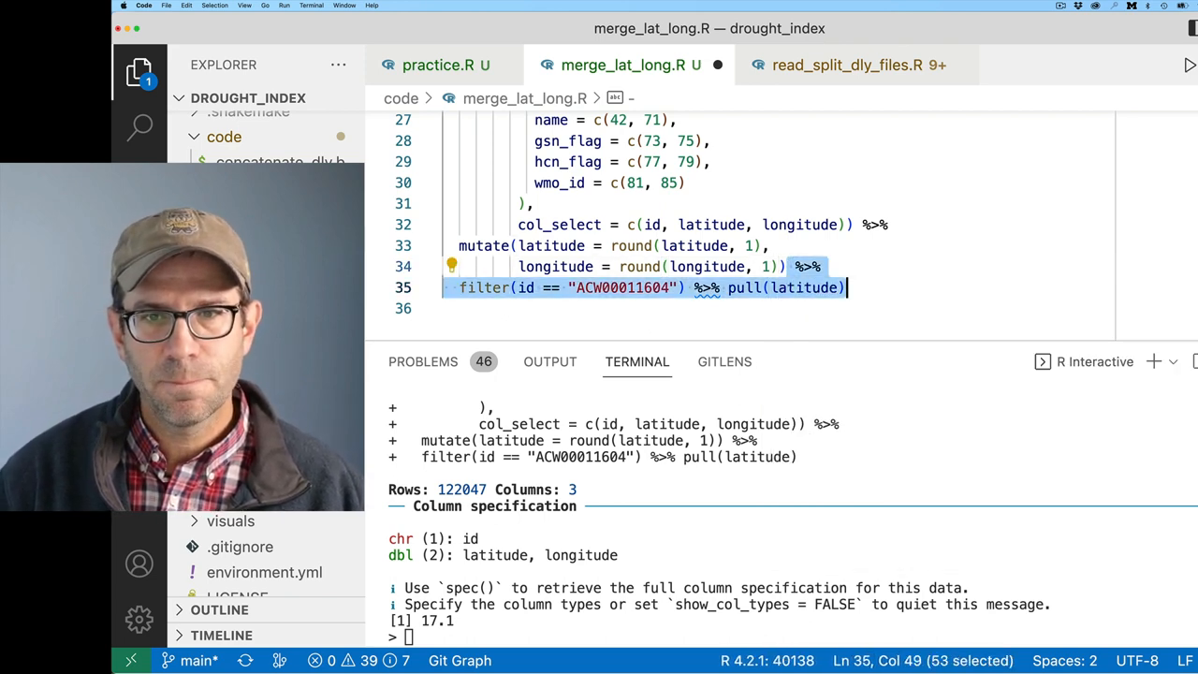
pyautogui.press('Delete')
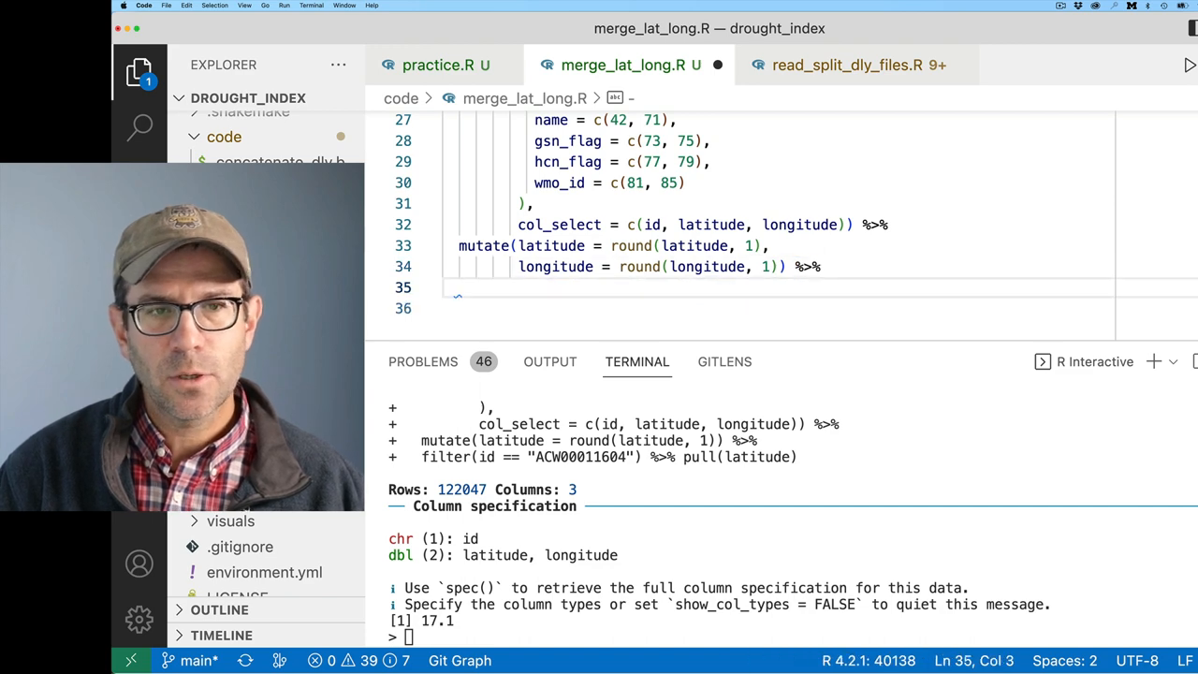
# Step: Count stations by longitude and latitude, then change round(latitude, 1) to round(latitude, 0)
pyautogui.write('count(l')
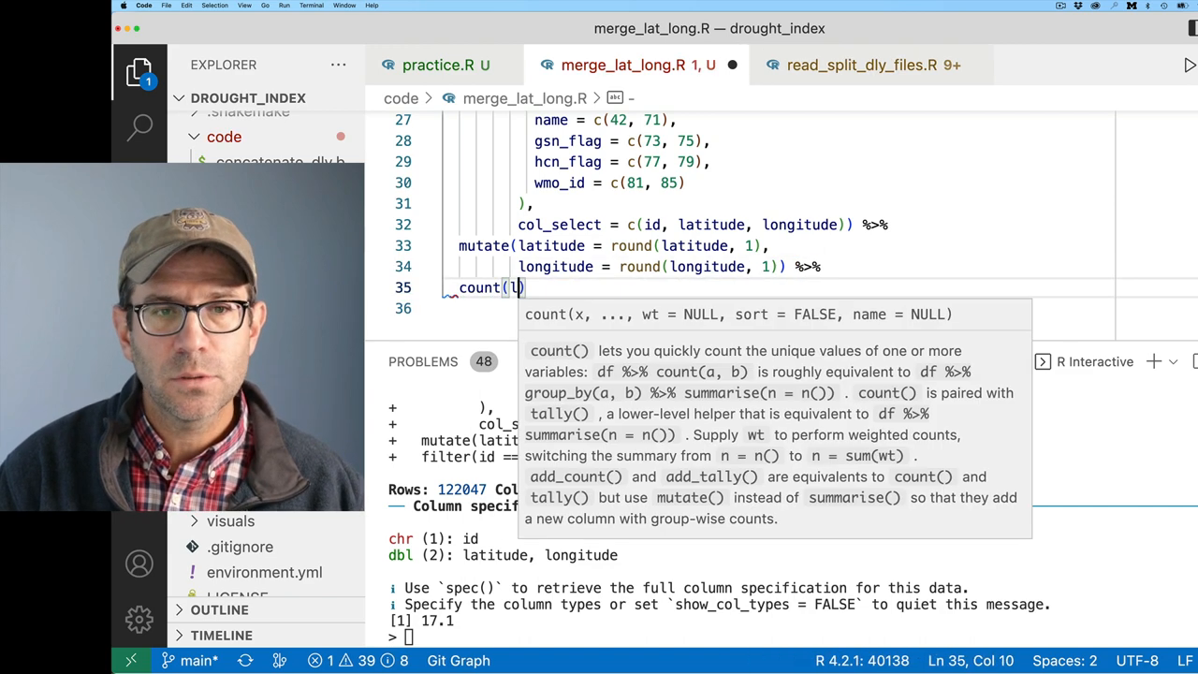
pyautogui.write('longitude,')
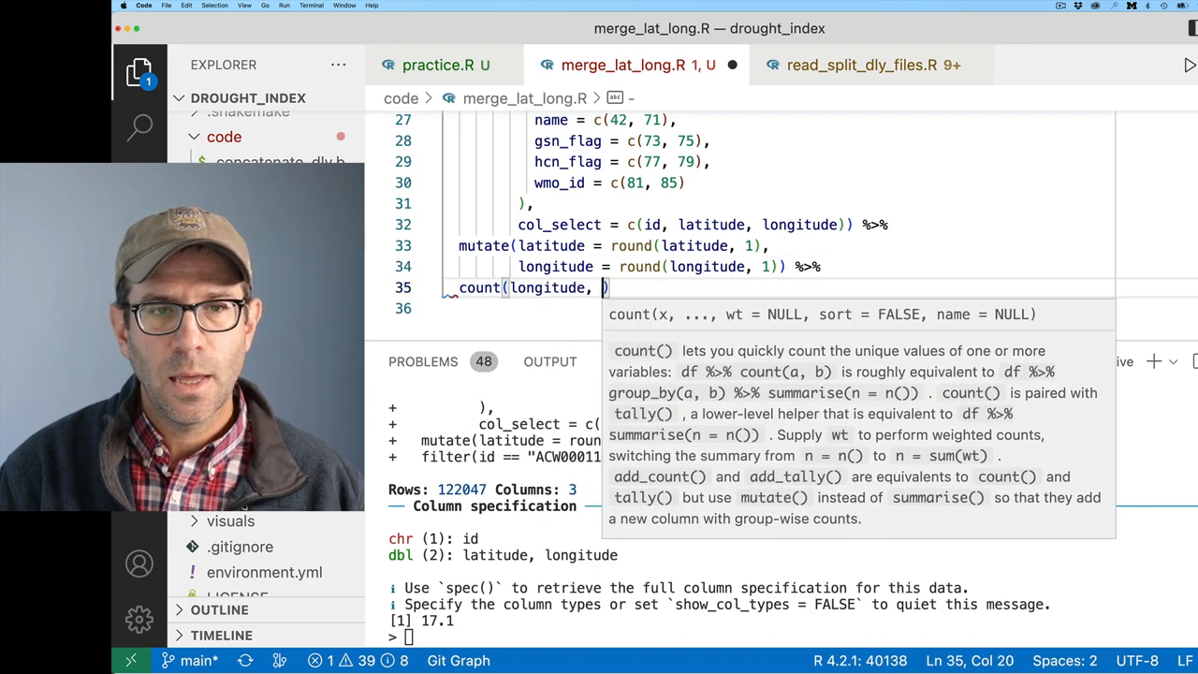
pyautogui.write('latitude')
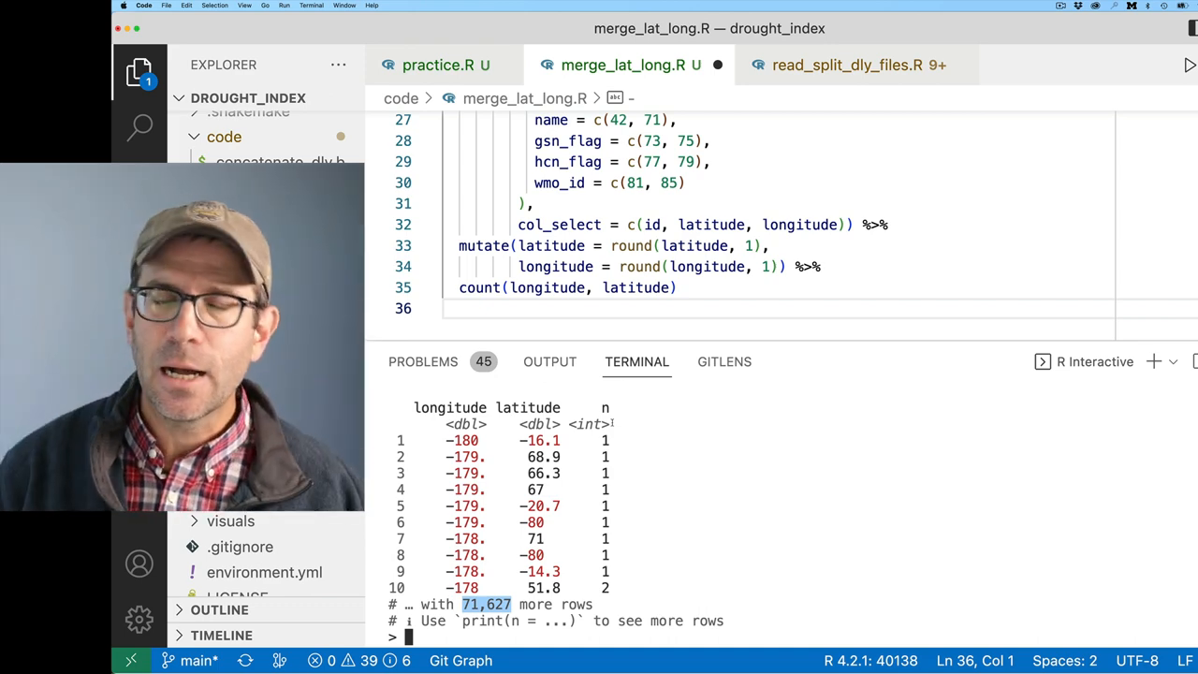
pyautogui.click(749, 245)
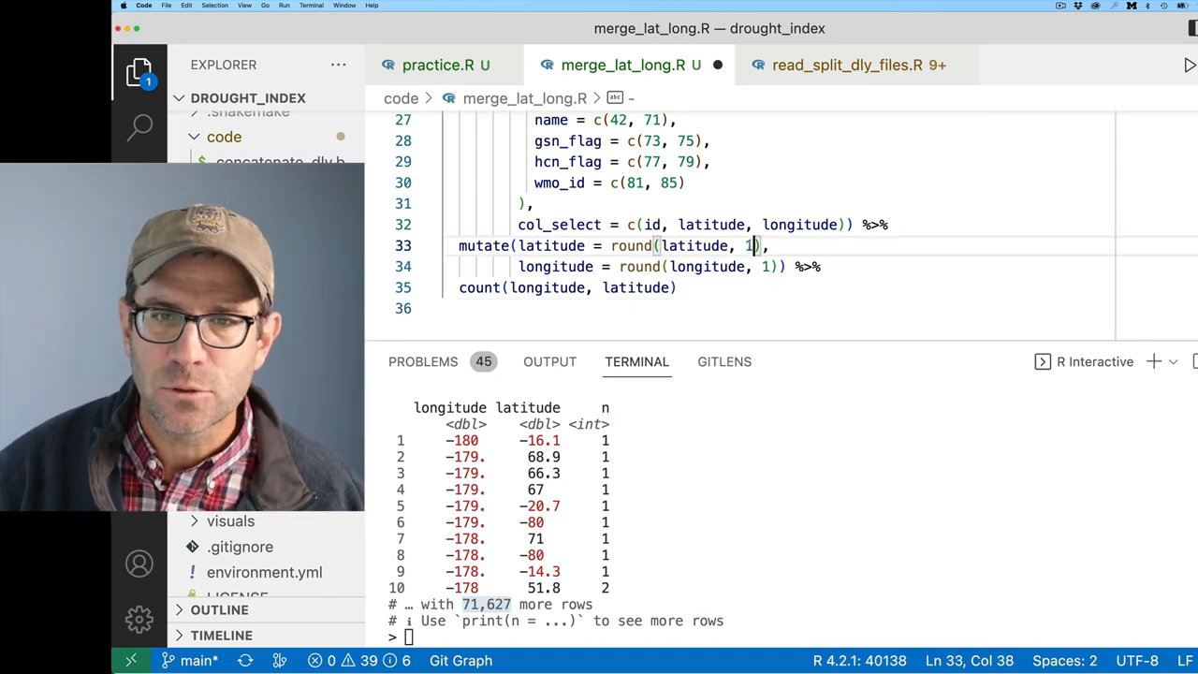
pyautogui.press('Backspace')
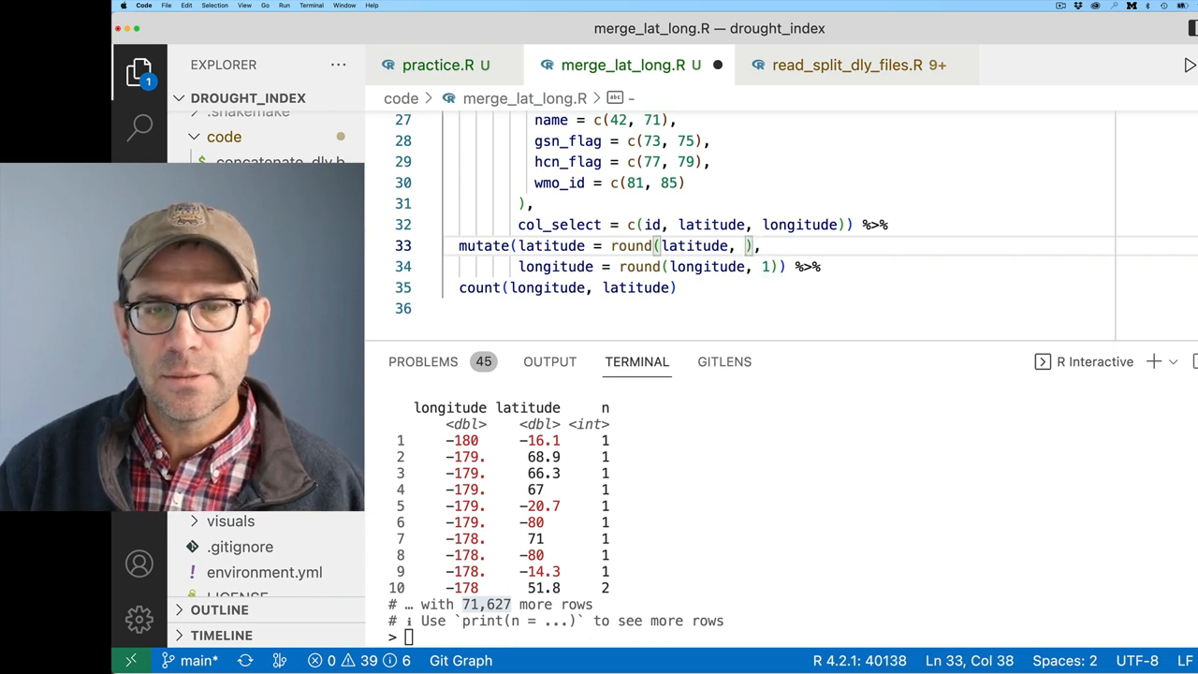
pyautogui.write('0')
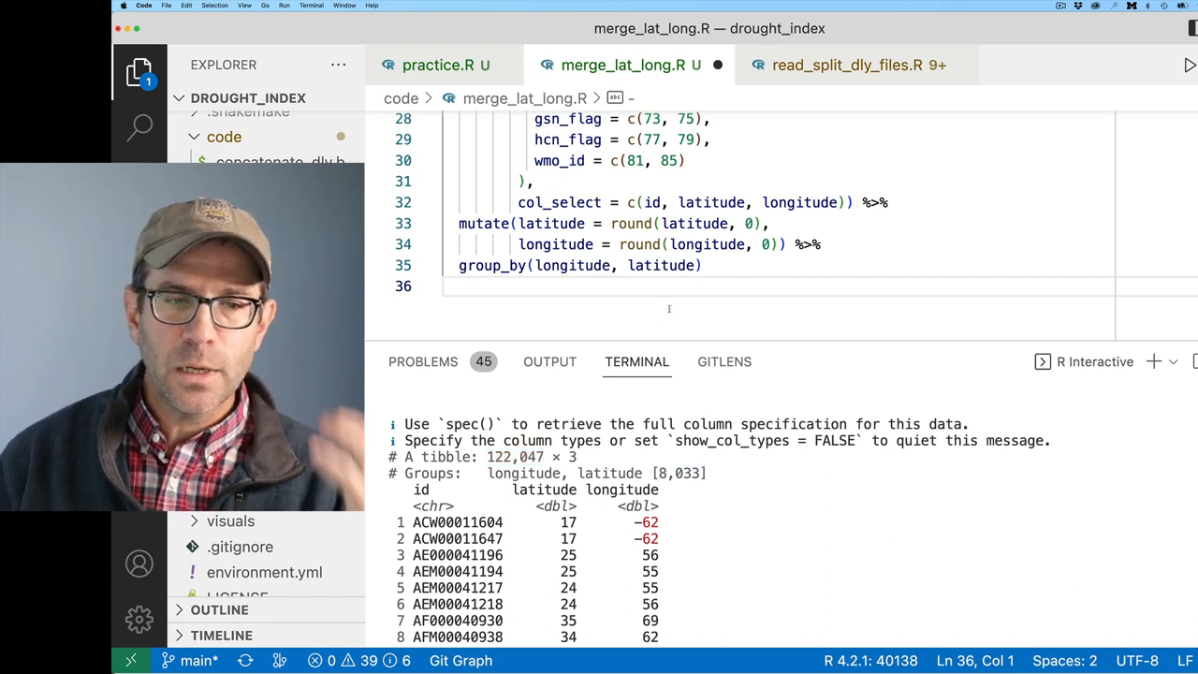
# Step: Add mutate(region = cur_group_id()) after group_by and rerun to show region IDs per station
pyautogui.click(704, 266)
pyautogui.write(' %>%')
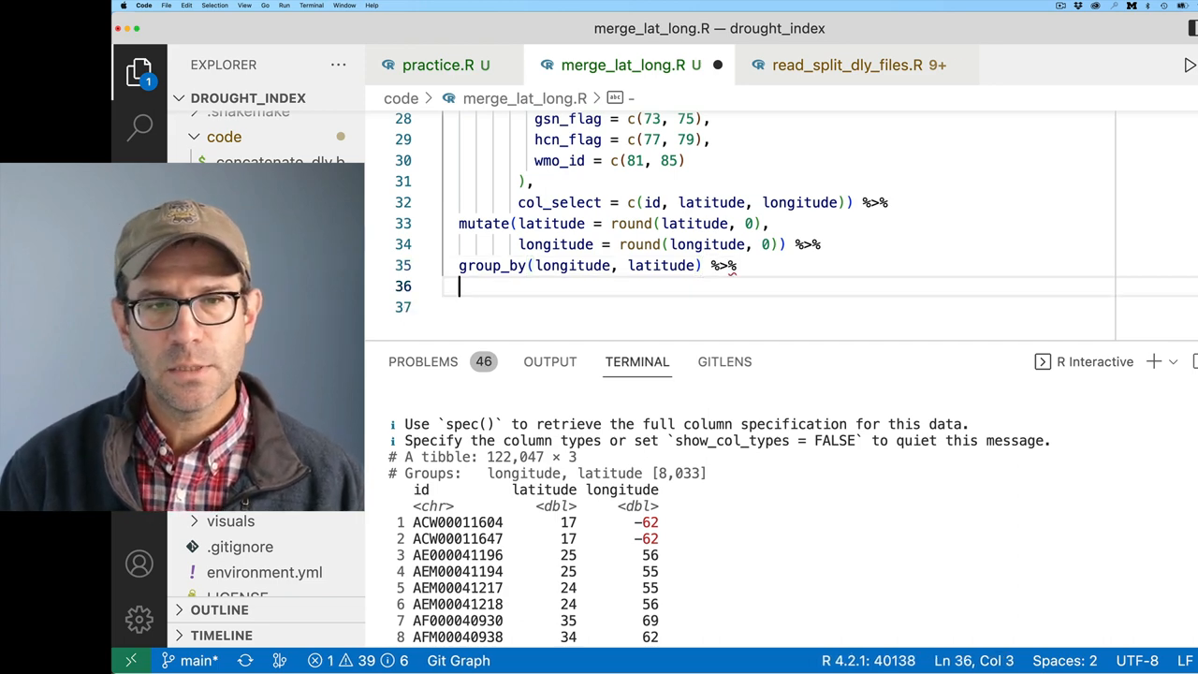
pyautogui.write('mutate(')
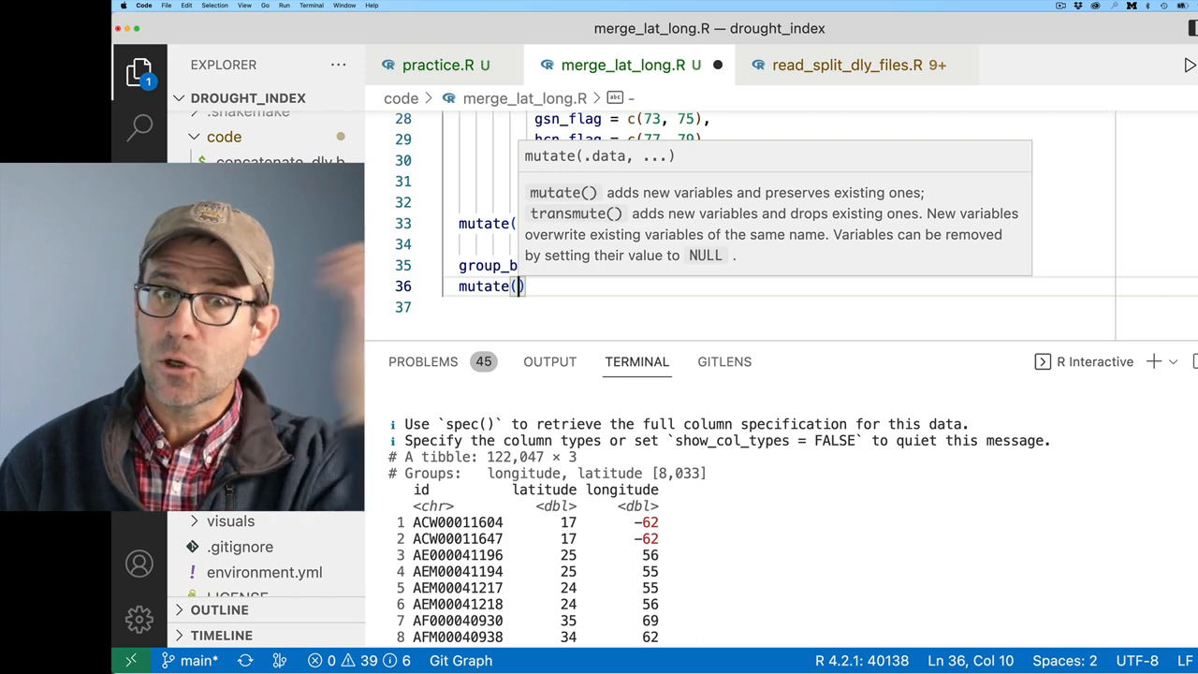
pyautogui.write('region = cur_group_id(')
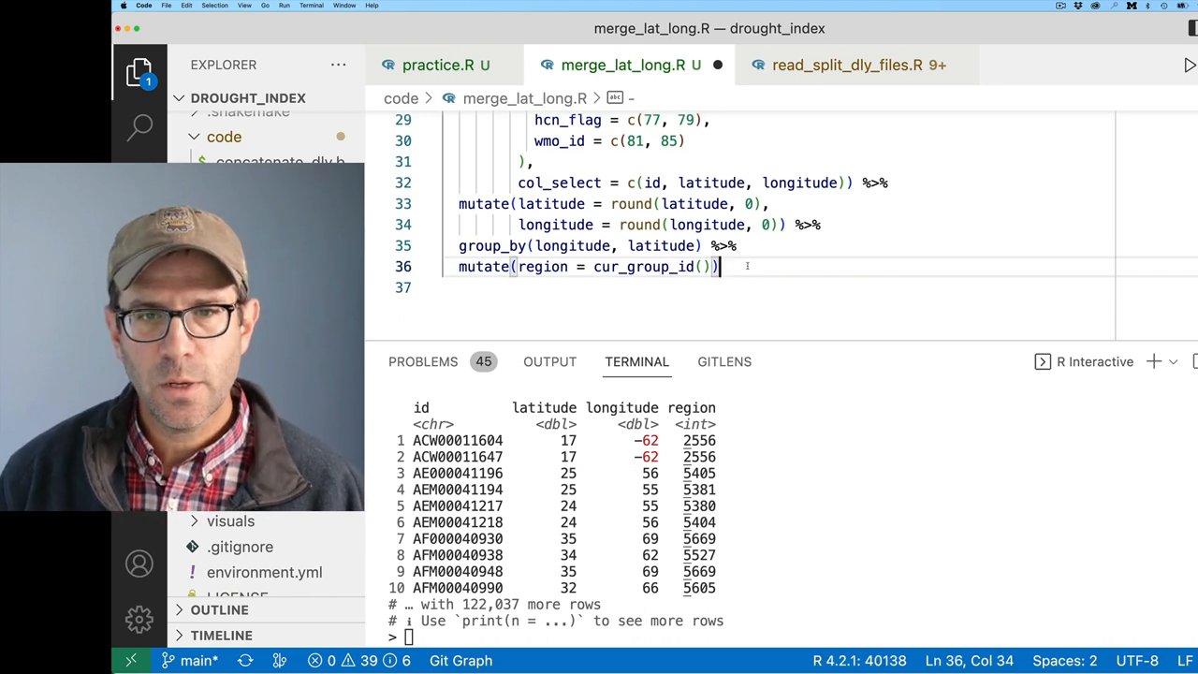
pyautogui.write('%>%')
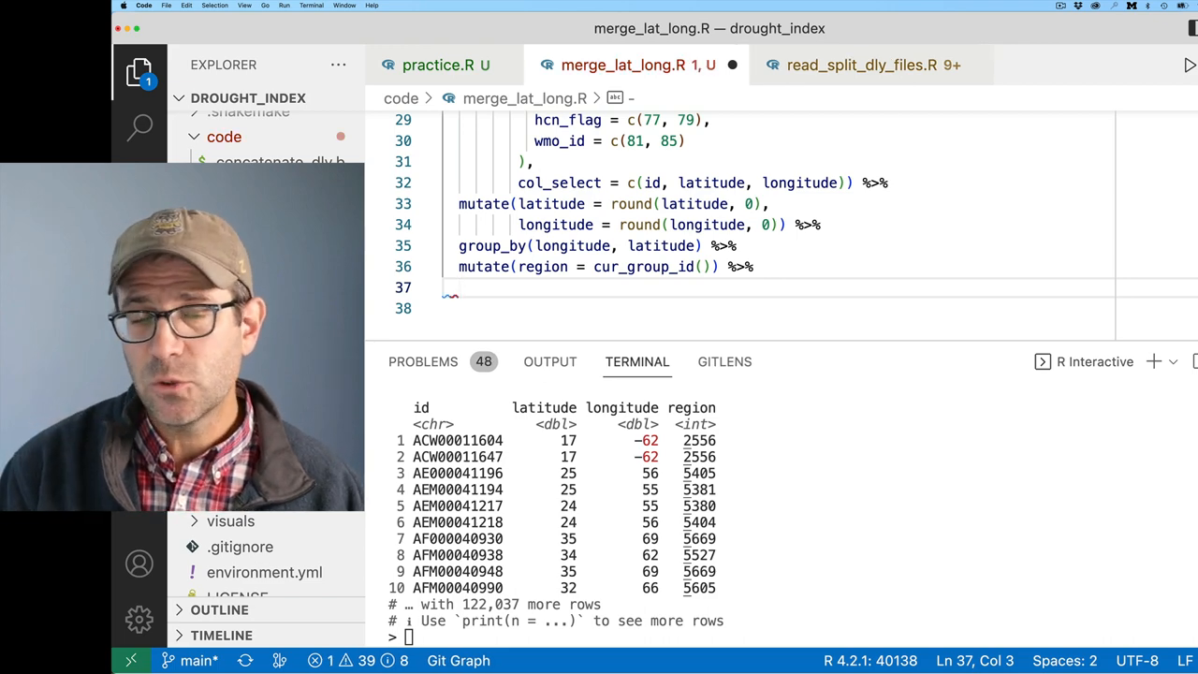
# Step: Add count(region) %>% arrange(-n), topped by 1,370 stations, then filter to region 1110
pyautogui.write('count(region) >%')
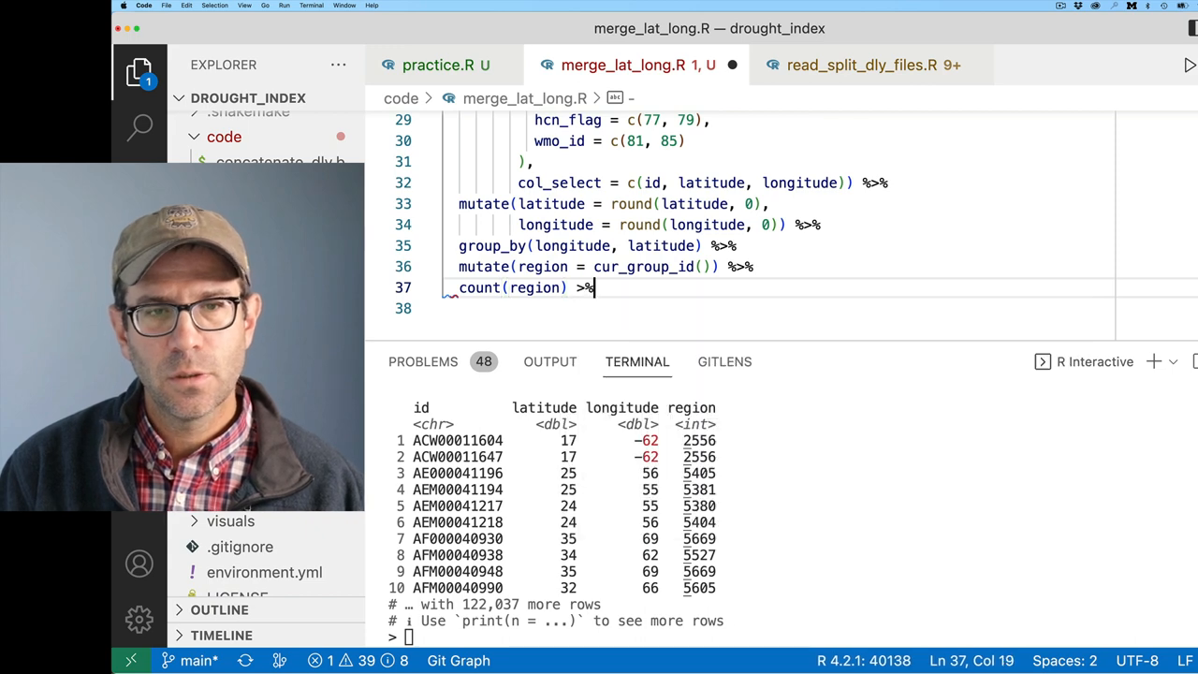
pyautogui.press('enter')
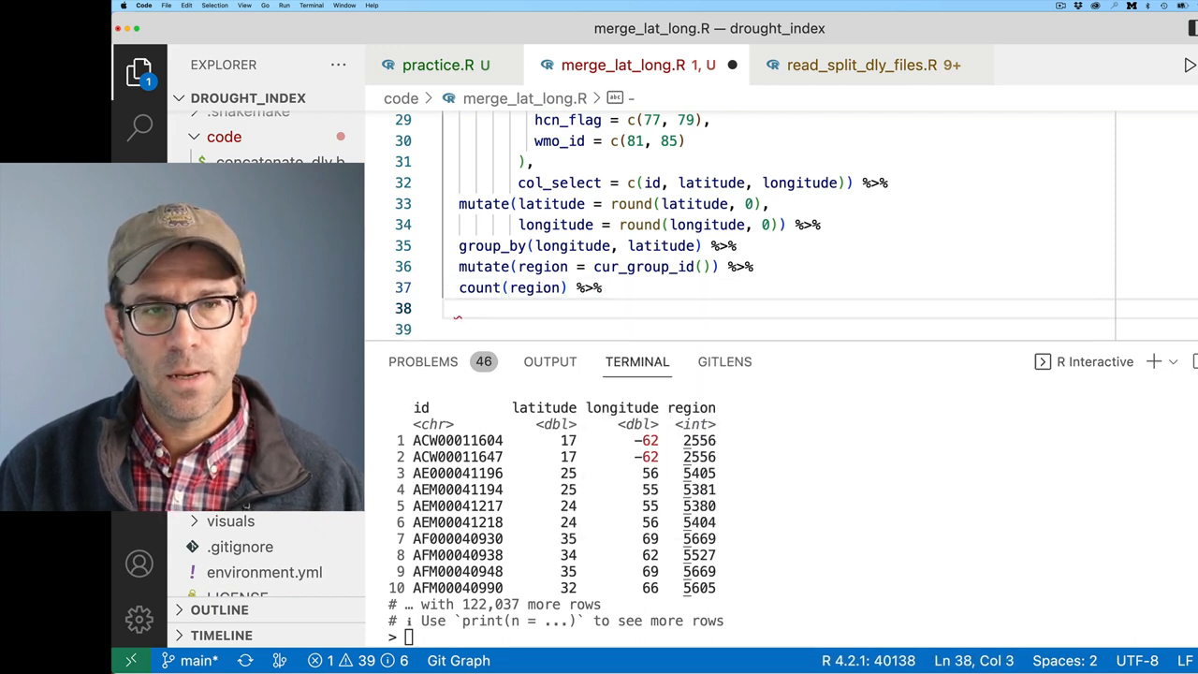
pyautogui.write('arrange(-n')
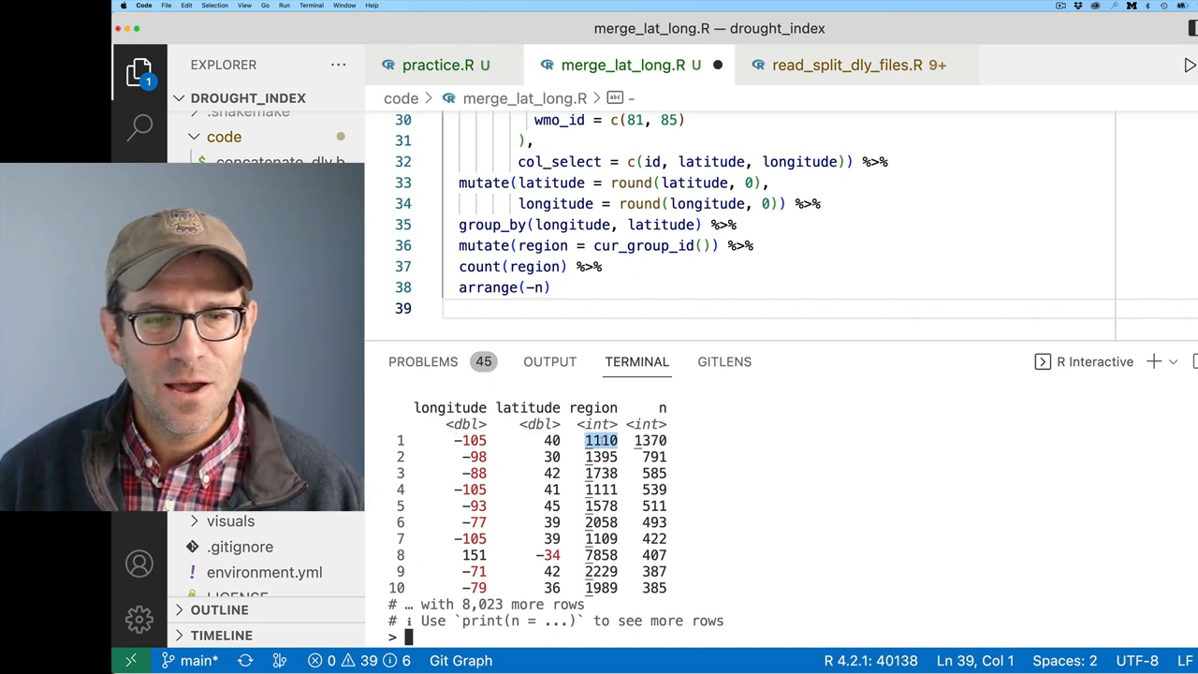
pyautogui.click(751, 245)
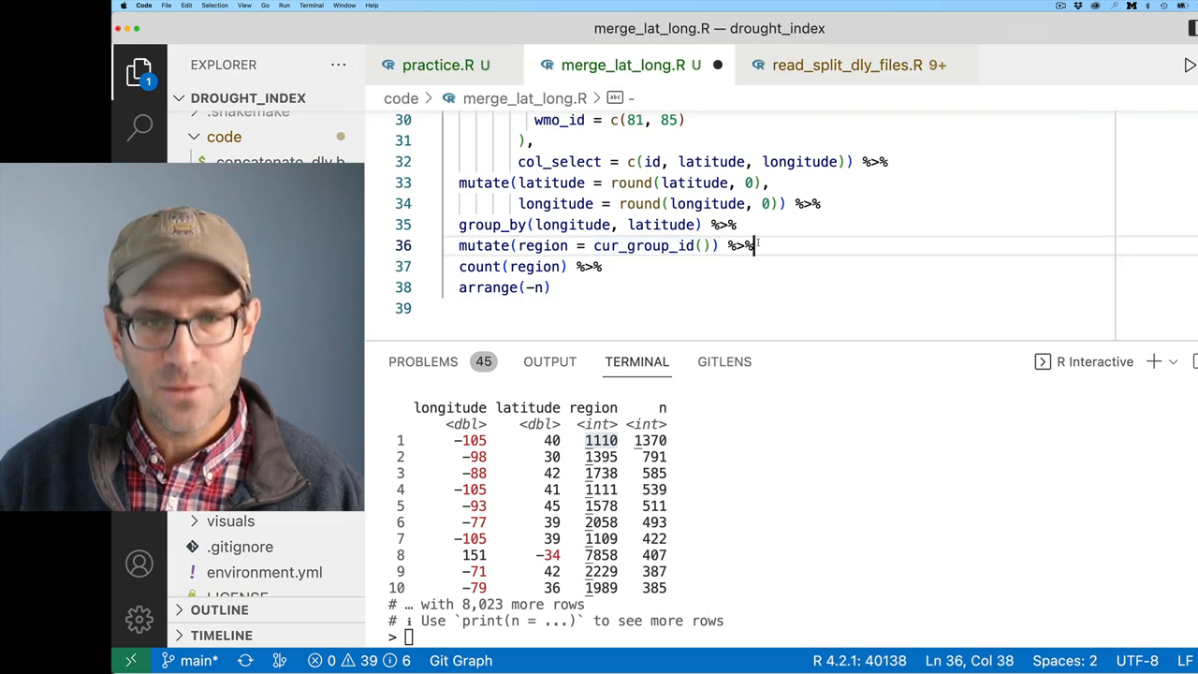
pyautogui.write('filter(1110)')
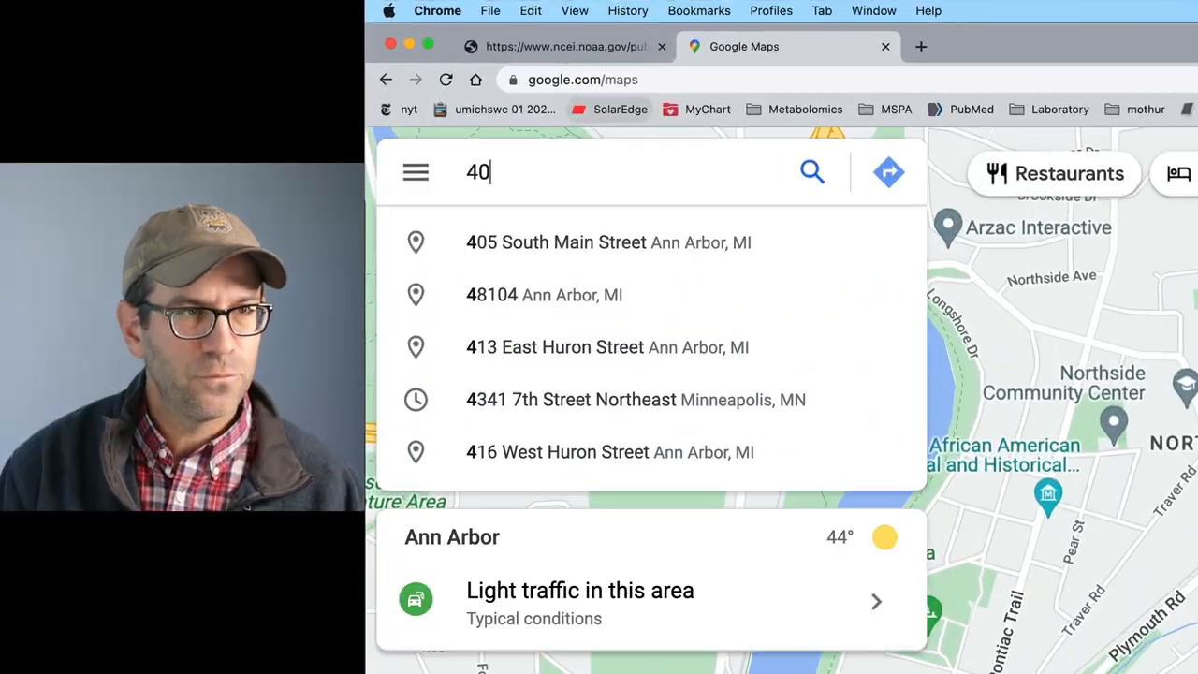
# Step: Search Google Maps for the coordinates 40, -105 of the most crowded region
pyautogui.write(', -10')
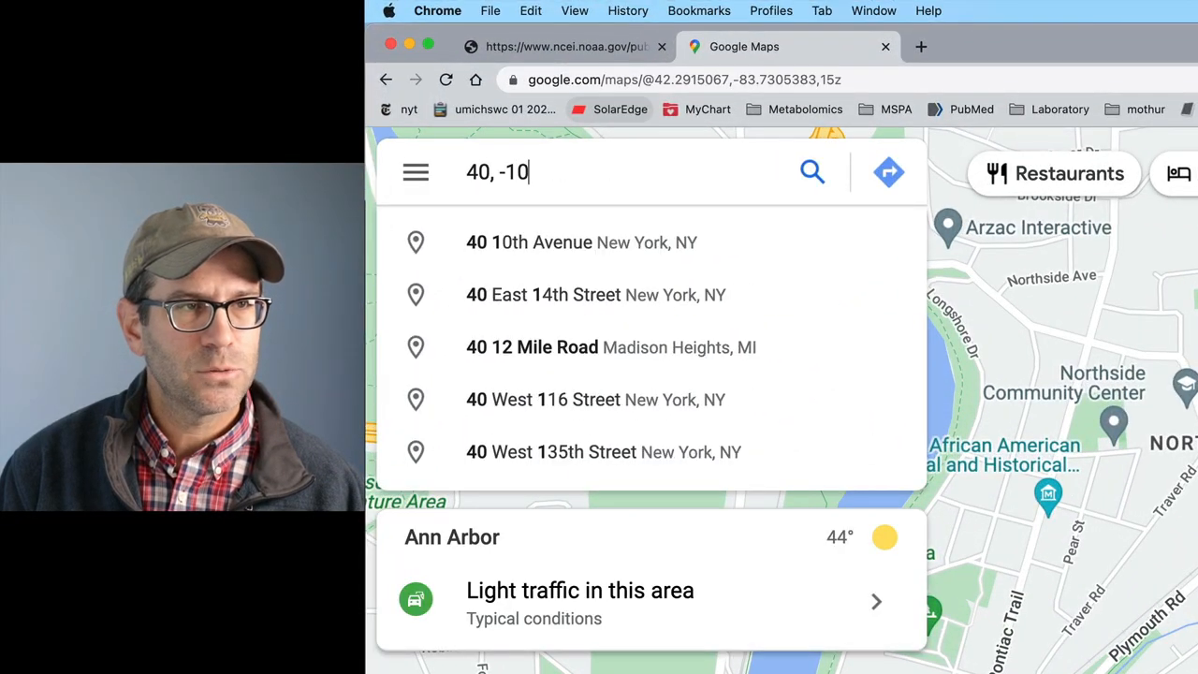
pyautogui.press('Return')
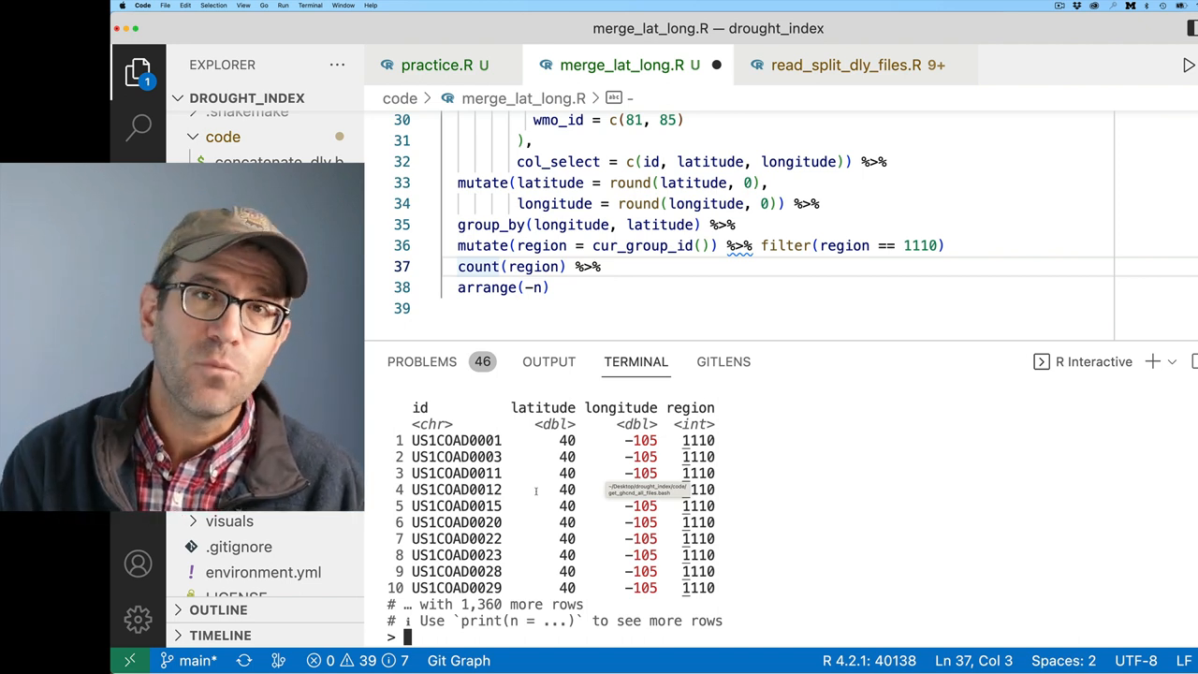
# Step: Replace the filter, count and arrange lines with write_tsv("data/ghcnd_regions.tsv")
pyautogui.moveTo(760, 245); pyautogui.dragTo(446, 307)
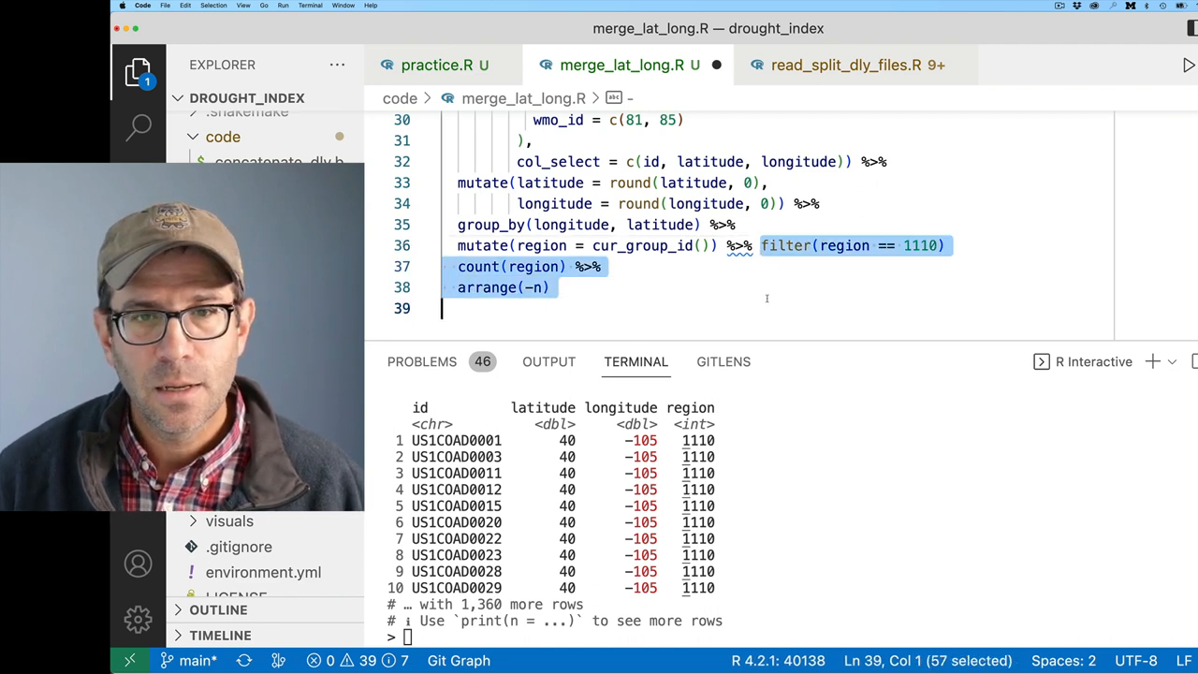
pyautogui.press('Backspace')
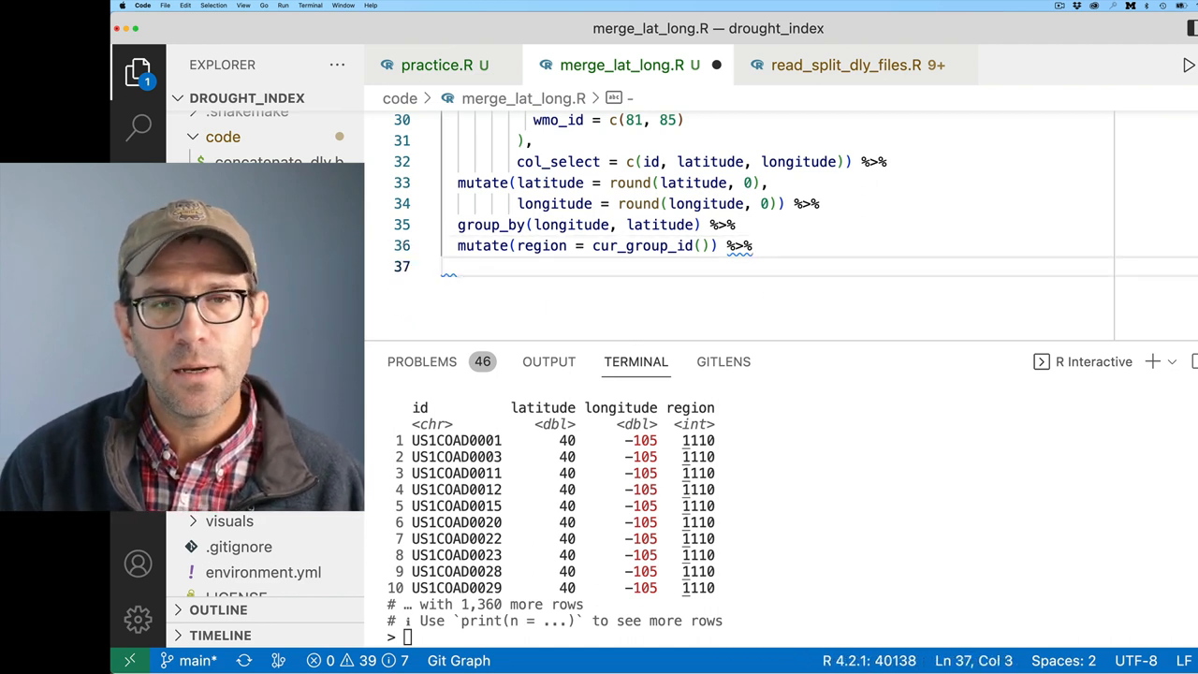
pyautogui.write('w')
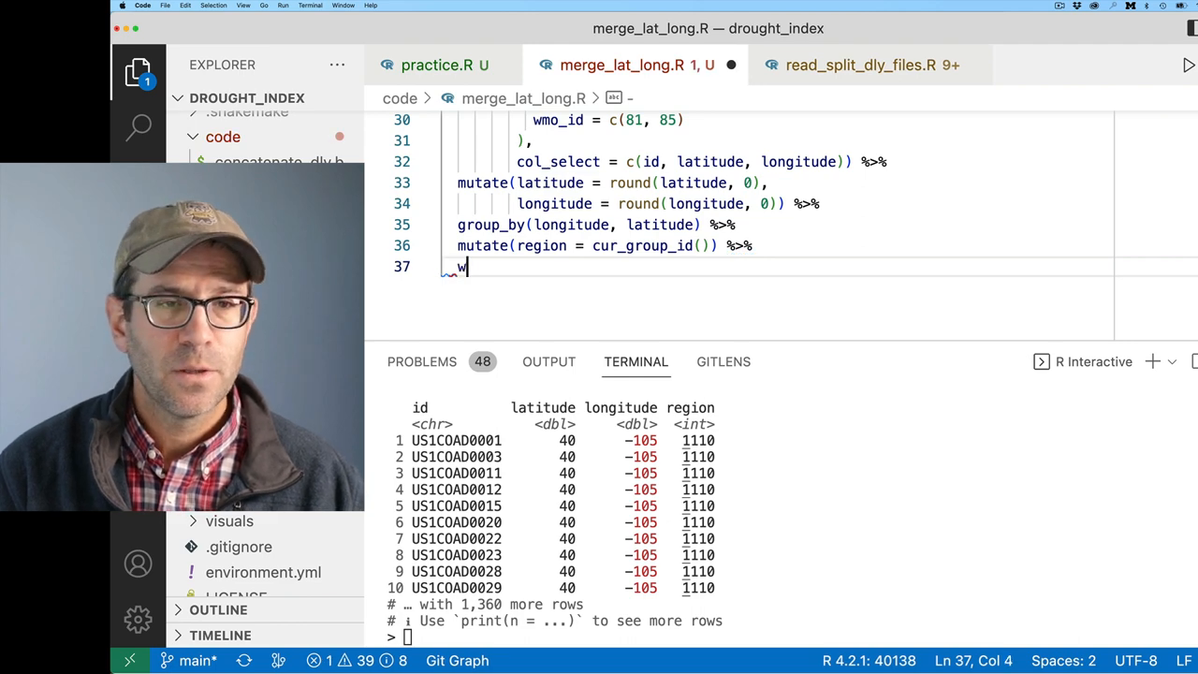
pyautogui.write('rite_tsv("data/')
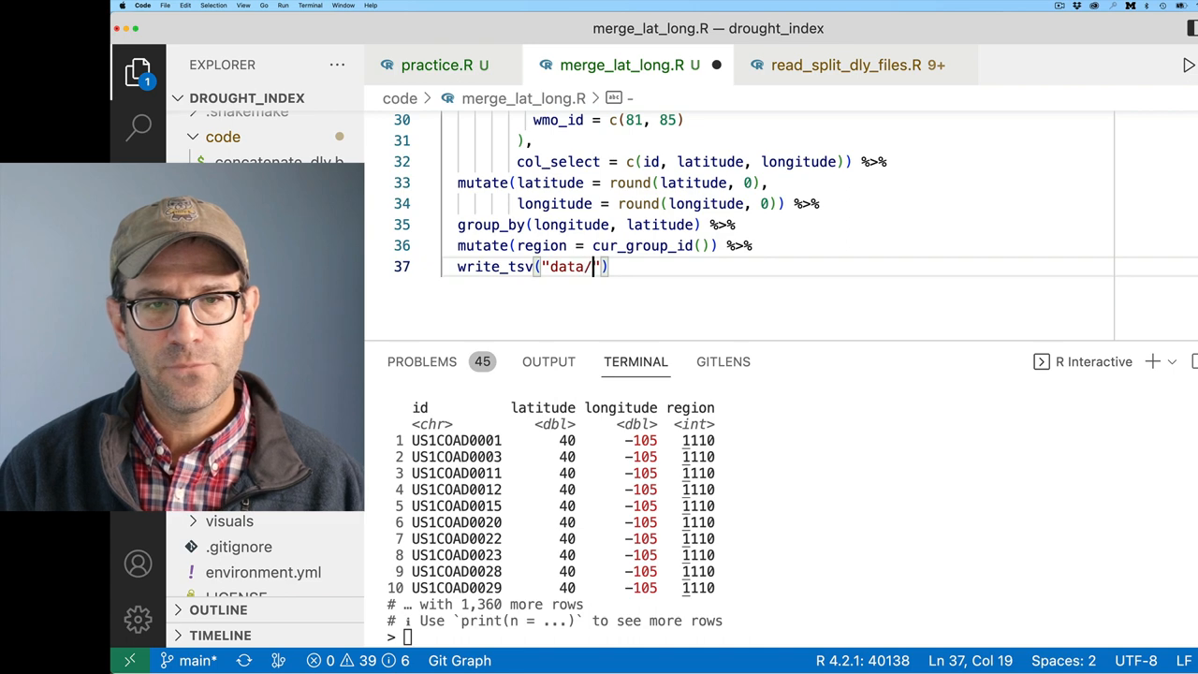
pyautogui.write('ghcnd_')
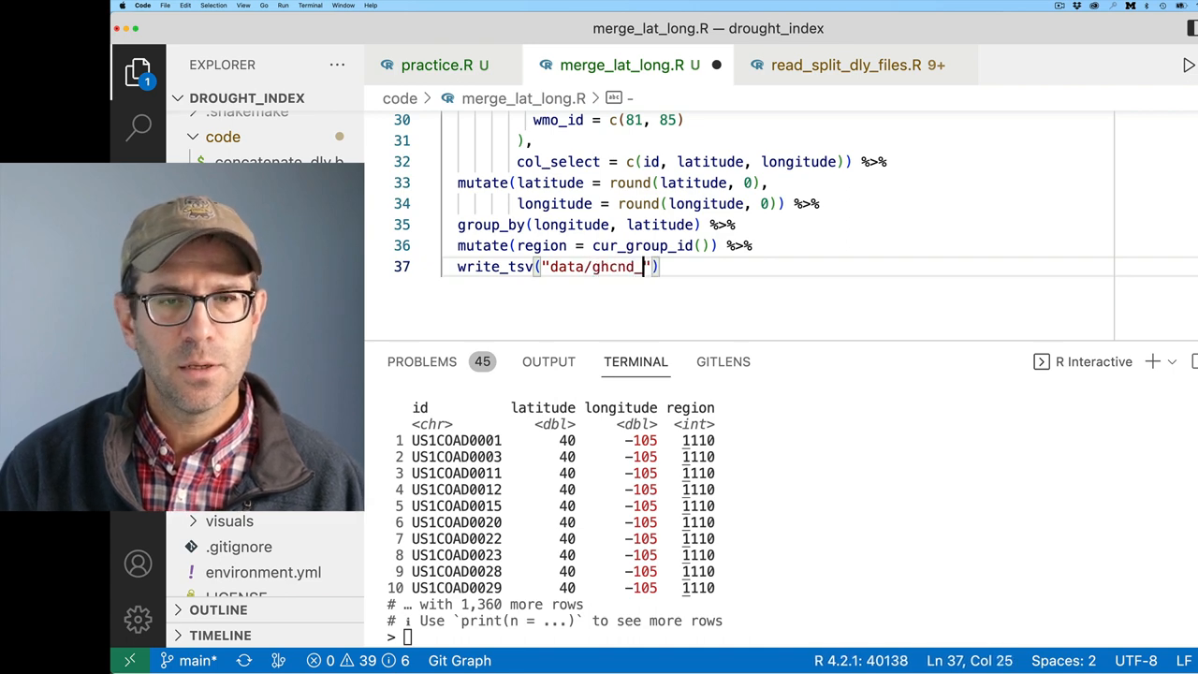
pyautogui.write('regions.tsv')
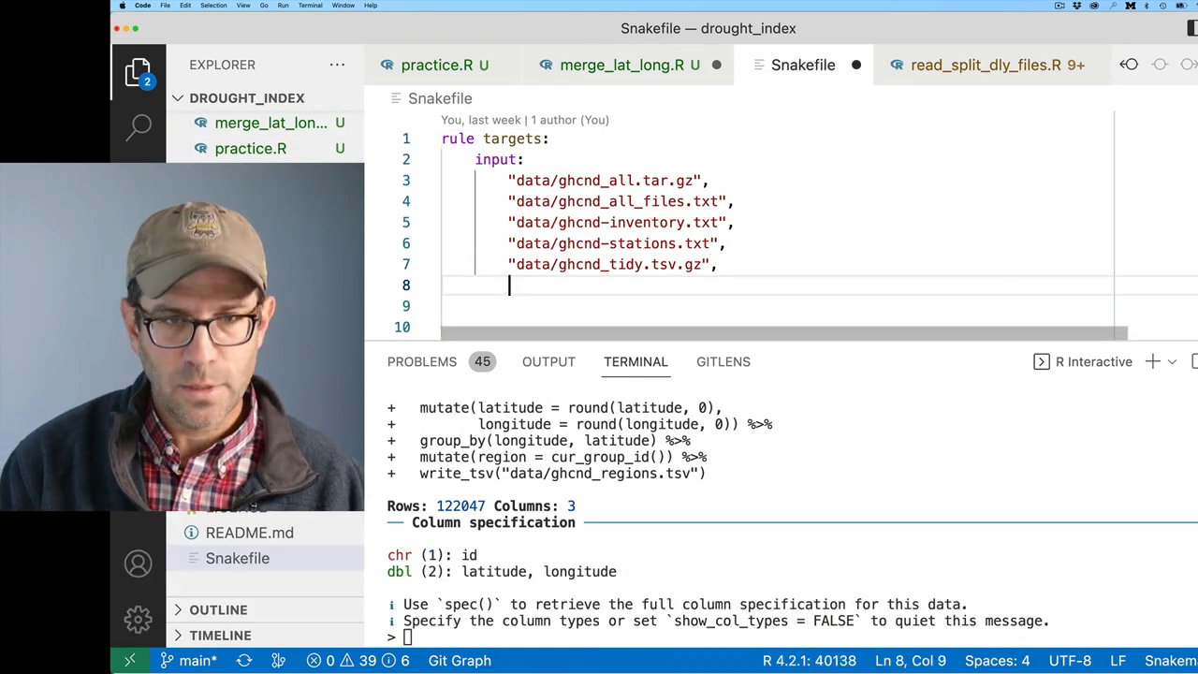
# Step: Add data/ghcnd_regions.tsv to the targets rule and start rule aggregate_stations
pyautogui.write('"data/g')
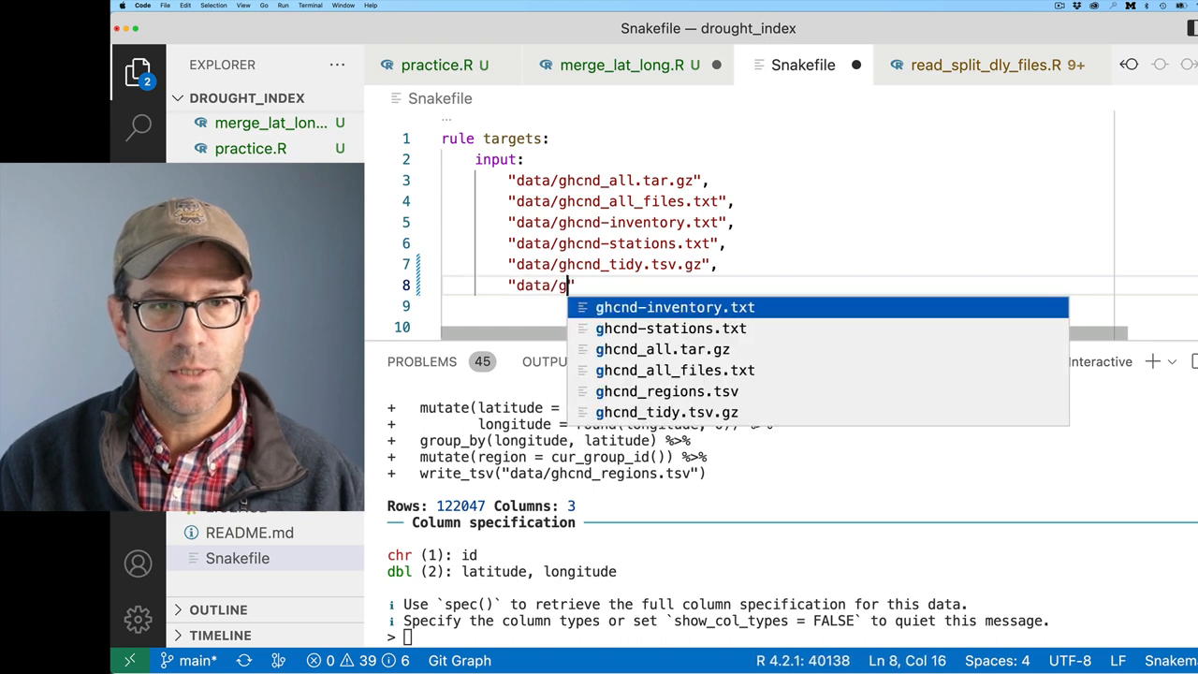
pyautogui.write('re')
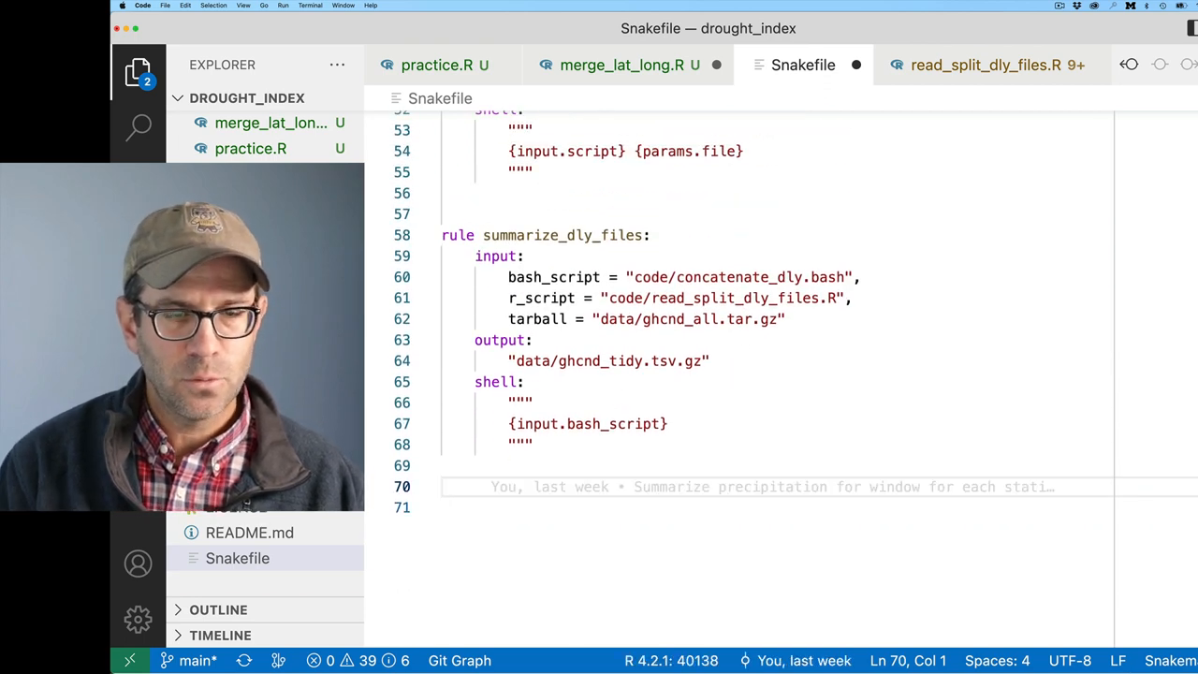
pyautogui.write('rule aggregate_stations')
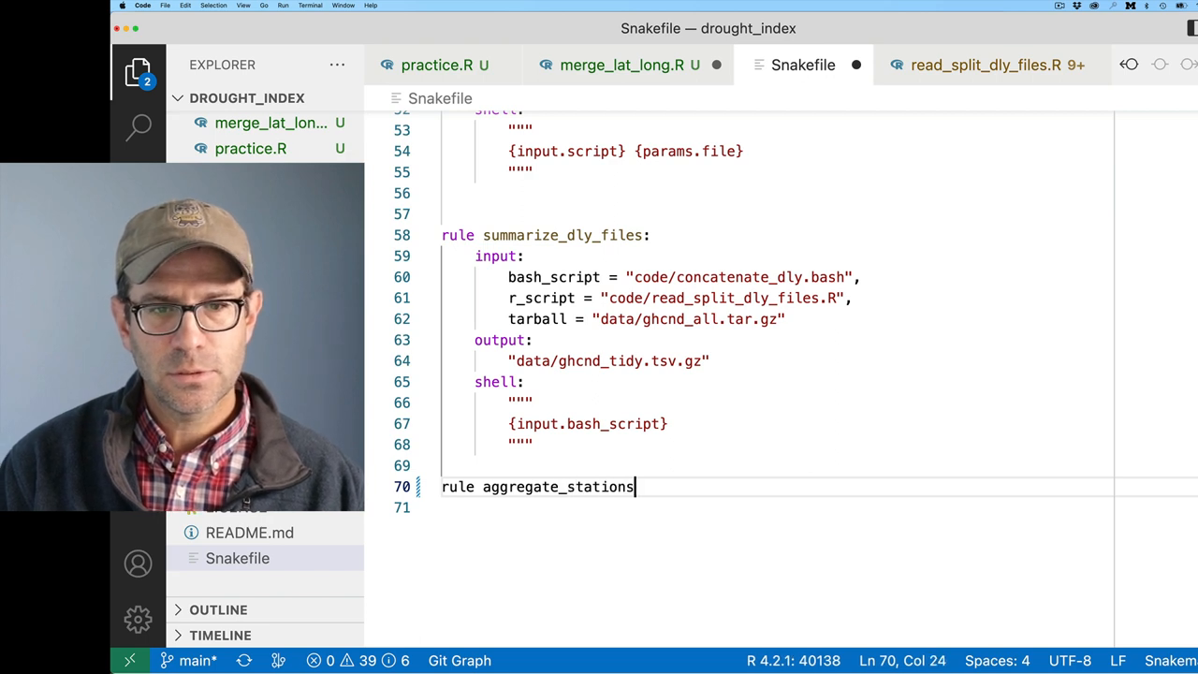
pyautogui.write(':')
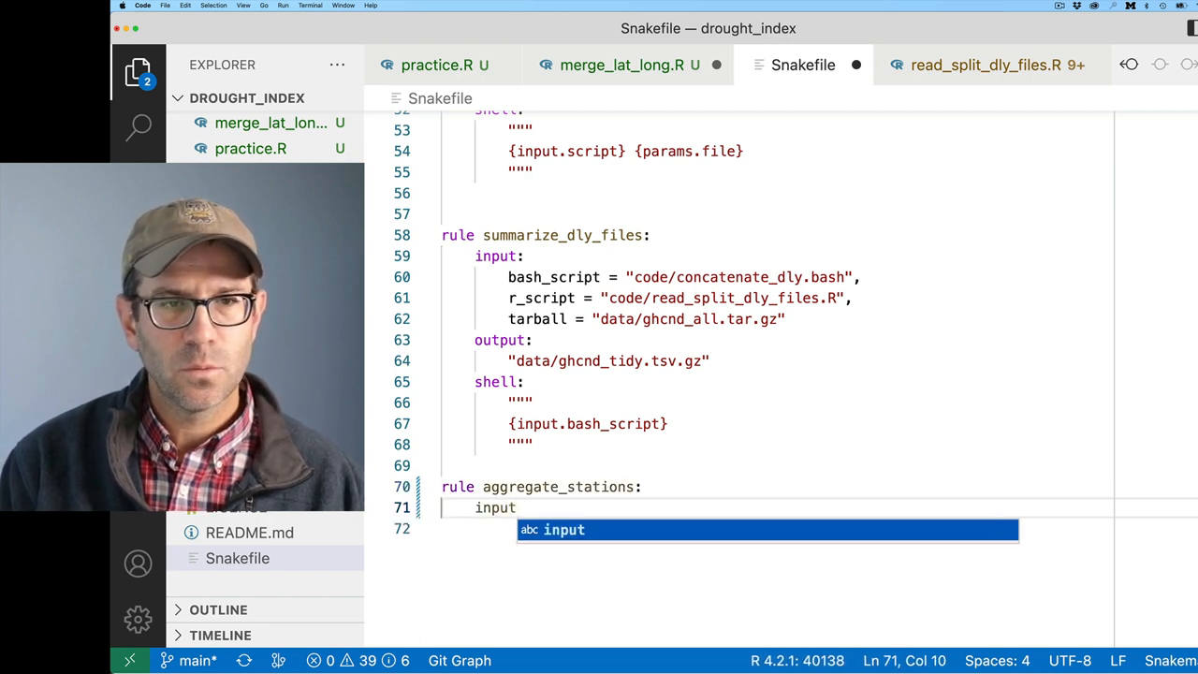
# Step: Give aggregate_stations inputs r_script code/merge_lat_long.R and data ghcnd-stations.txt, output data/ghcnd_regions.tsv, and save
pyautogui.write('r')
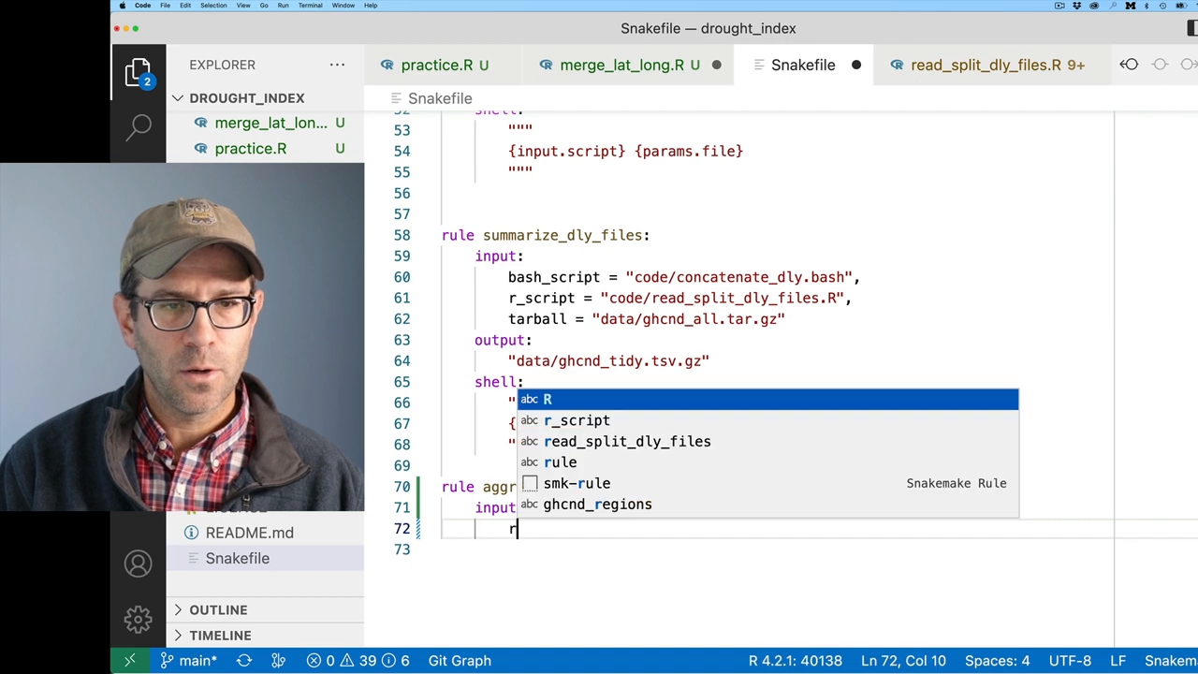
pyautogui.write('_script')
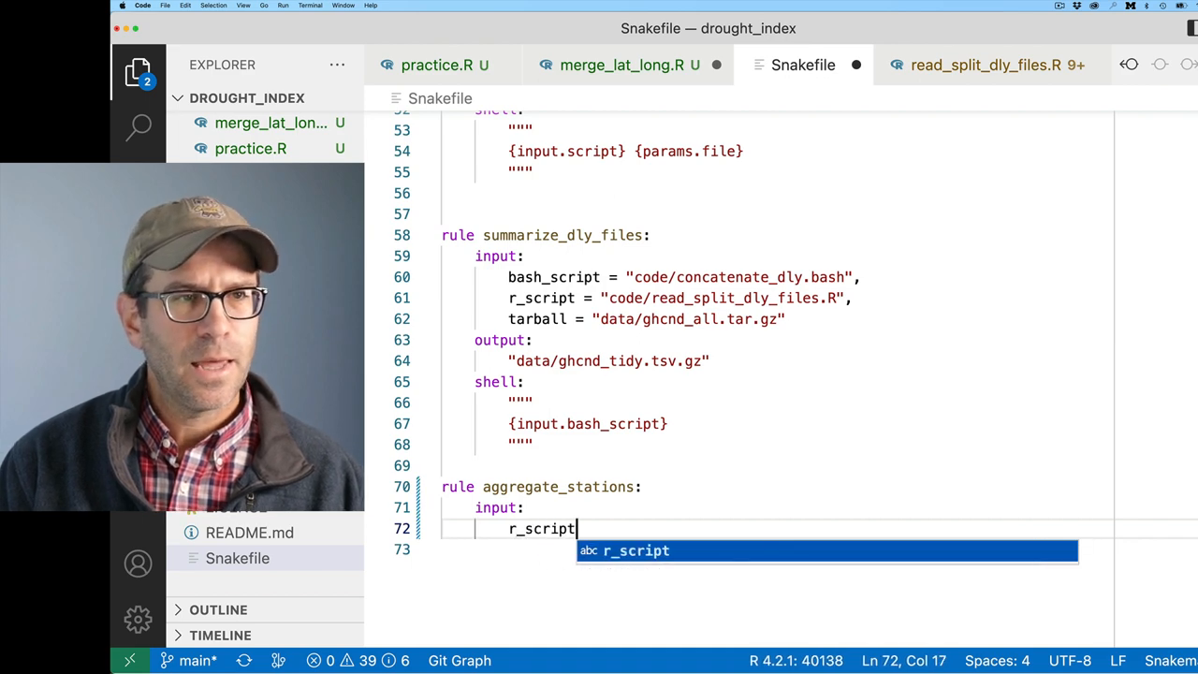
pyautogui.write('= "code/"')
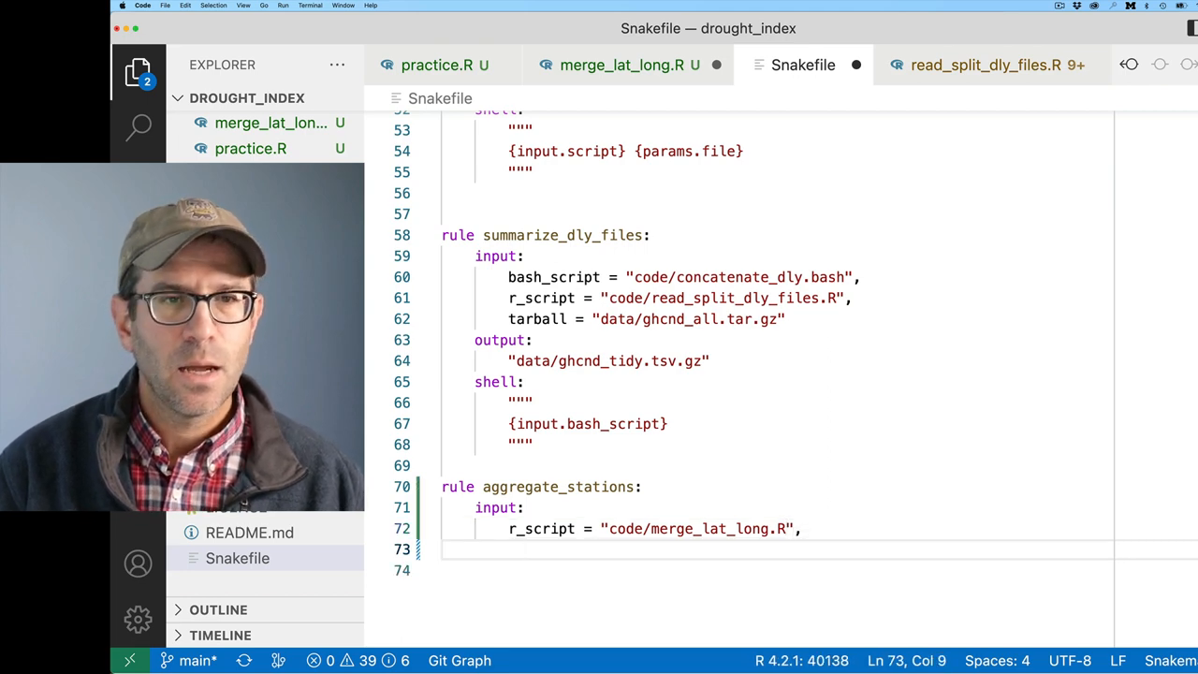
pyautogui.write('data = "data/ghcnd-stations.txt"')
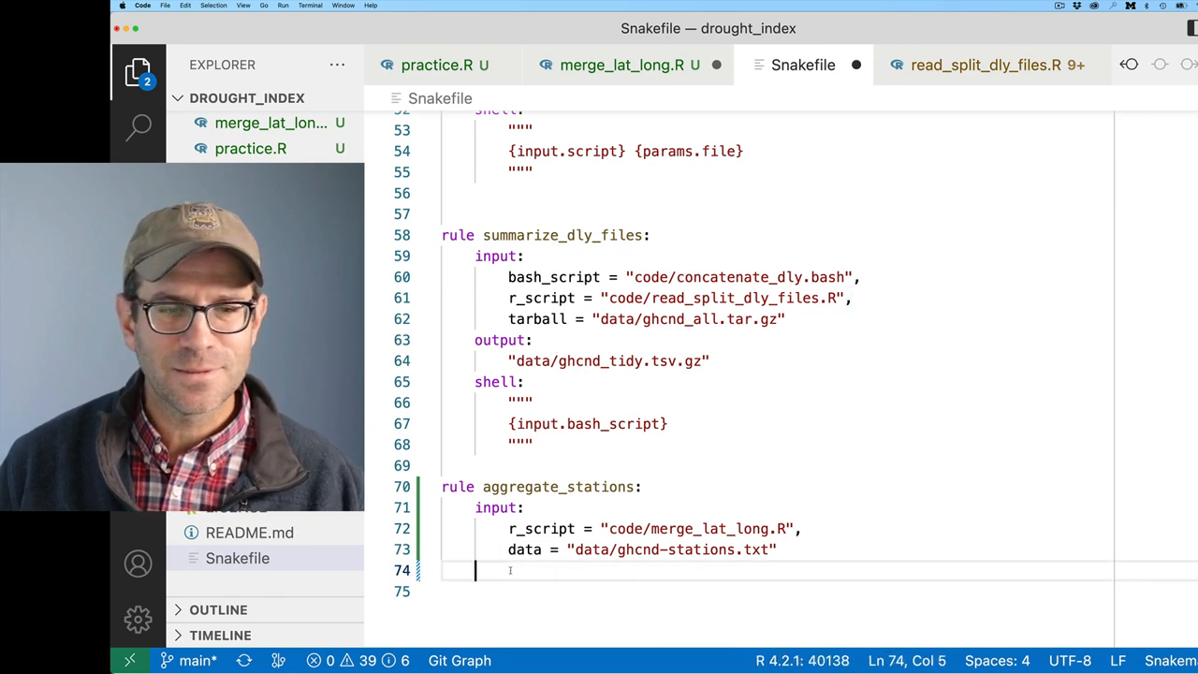
pyautogui.write('output:')
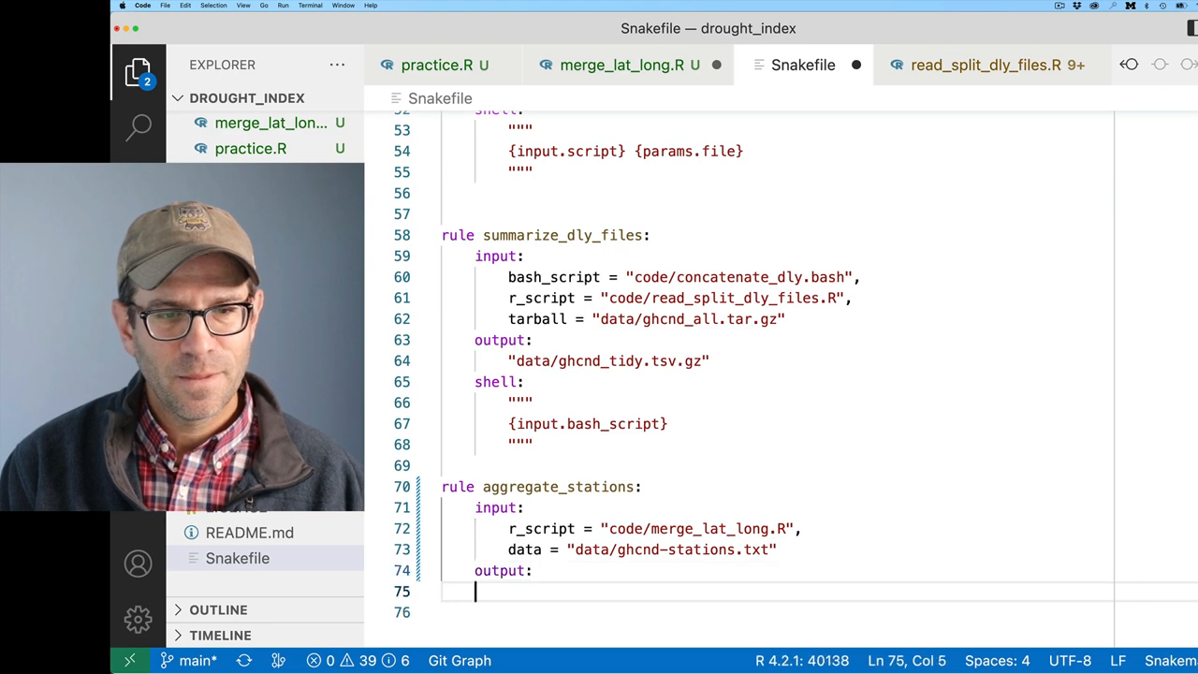
pyautogui.write('"data/ghcnd_regions.tsv"')
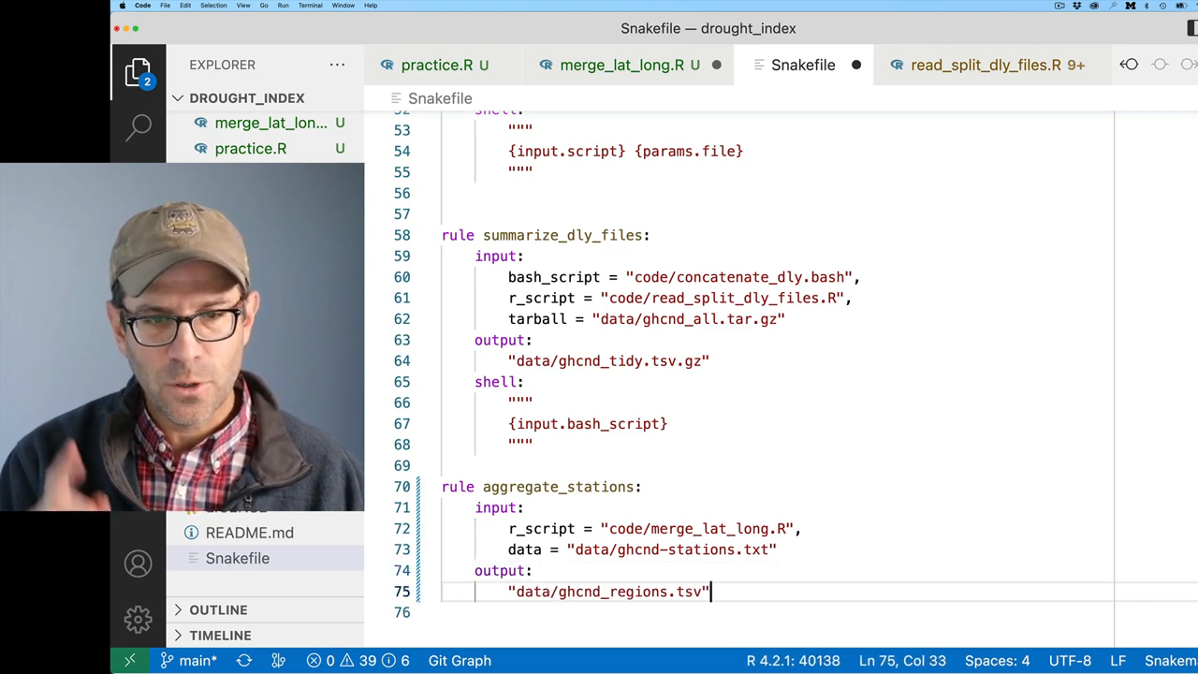
pyautogui.press('Return')
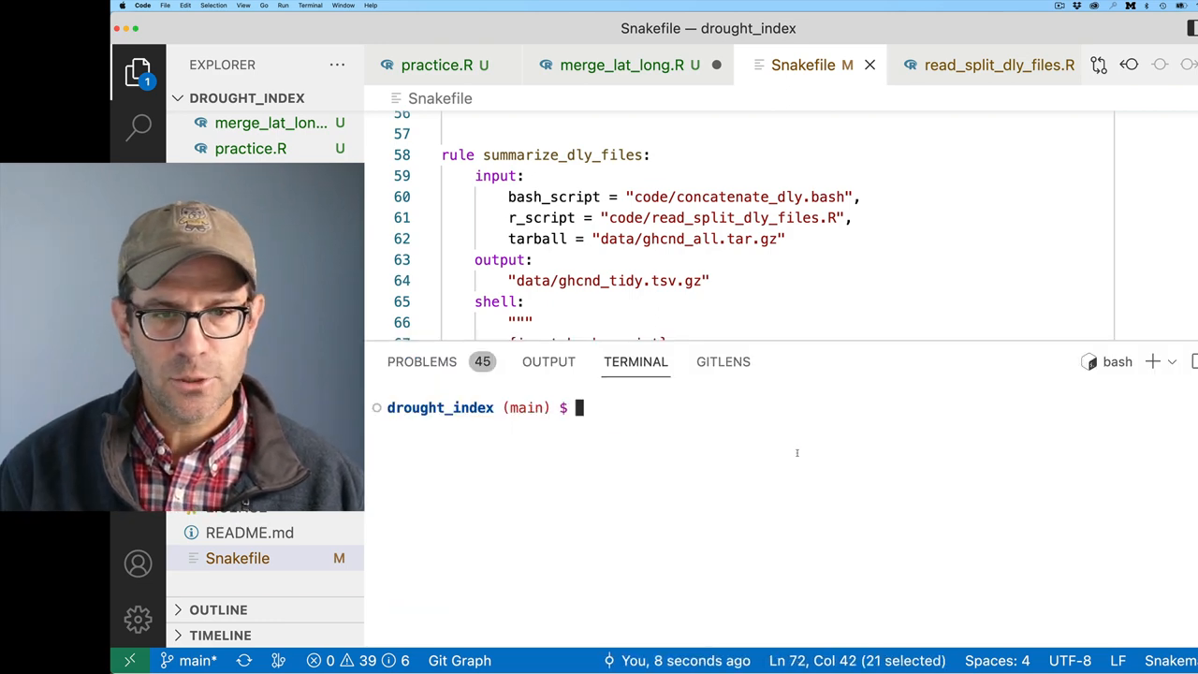
# Step: Make code/merge_lat_long.R executable with chmod +x
pyautogui.write('chmod +')
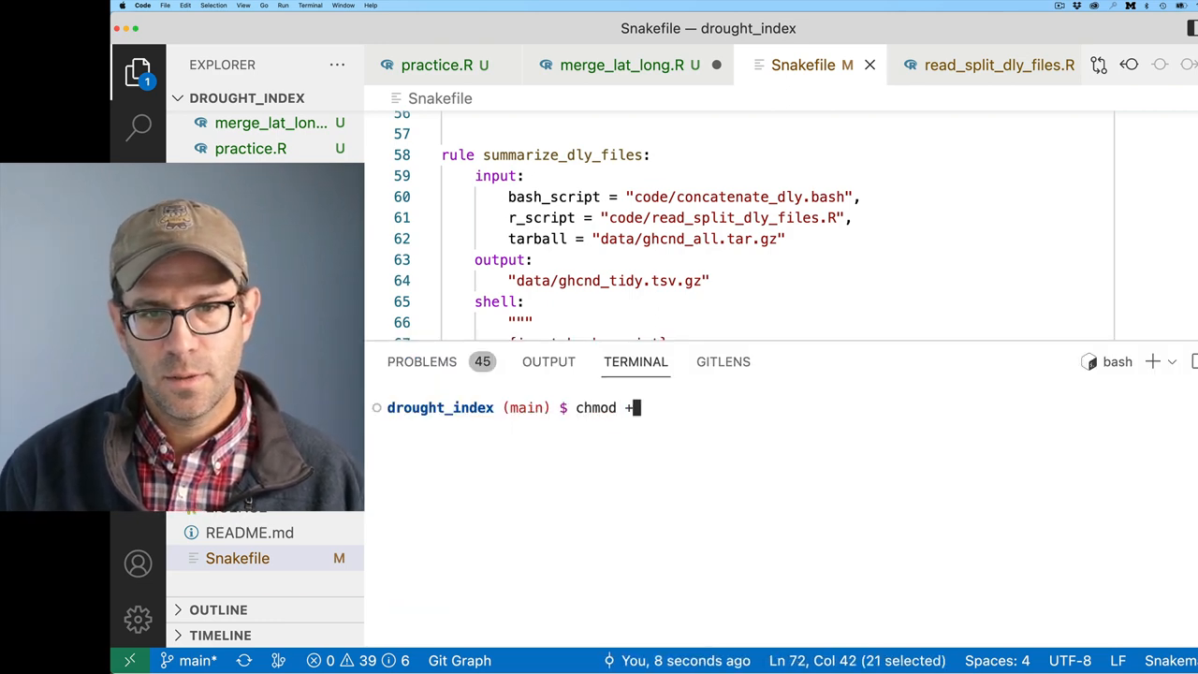
pyautogui.write('x code/')
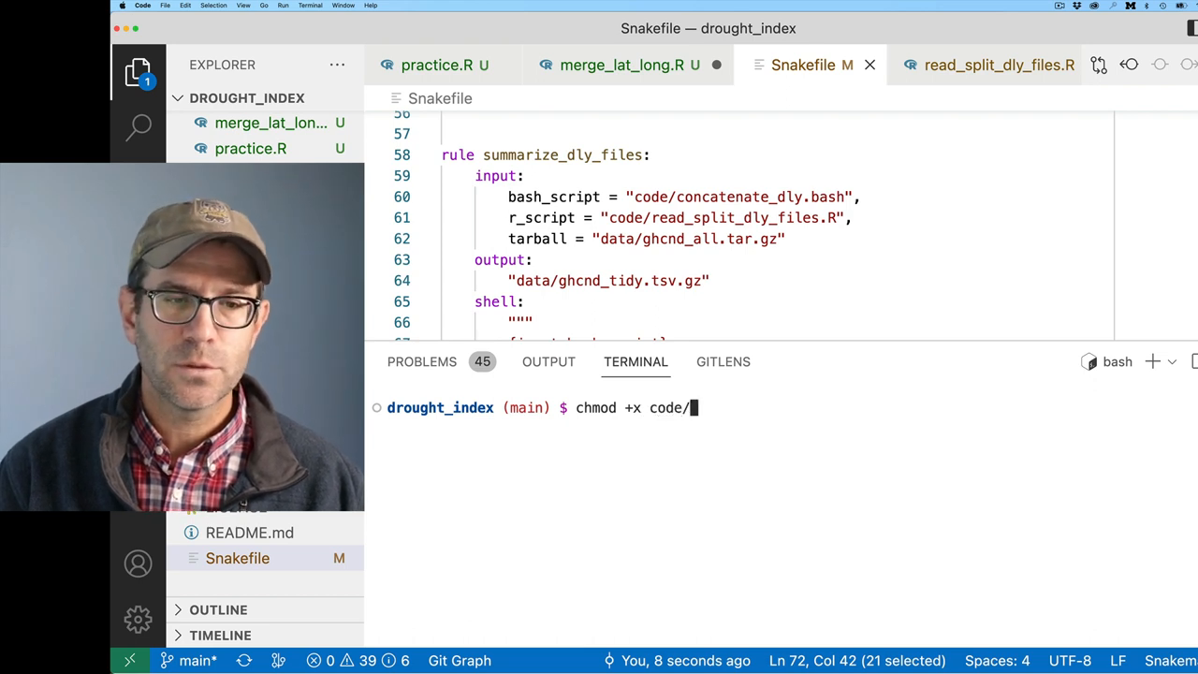
pyautogui.write('merge_lat_long.R')
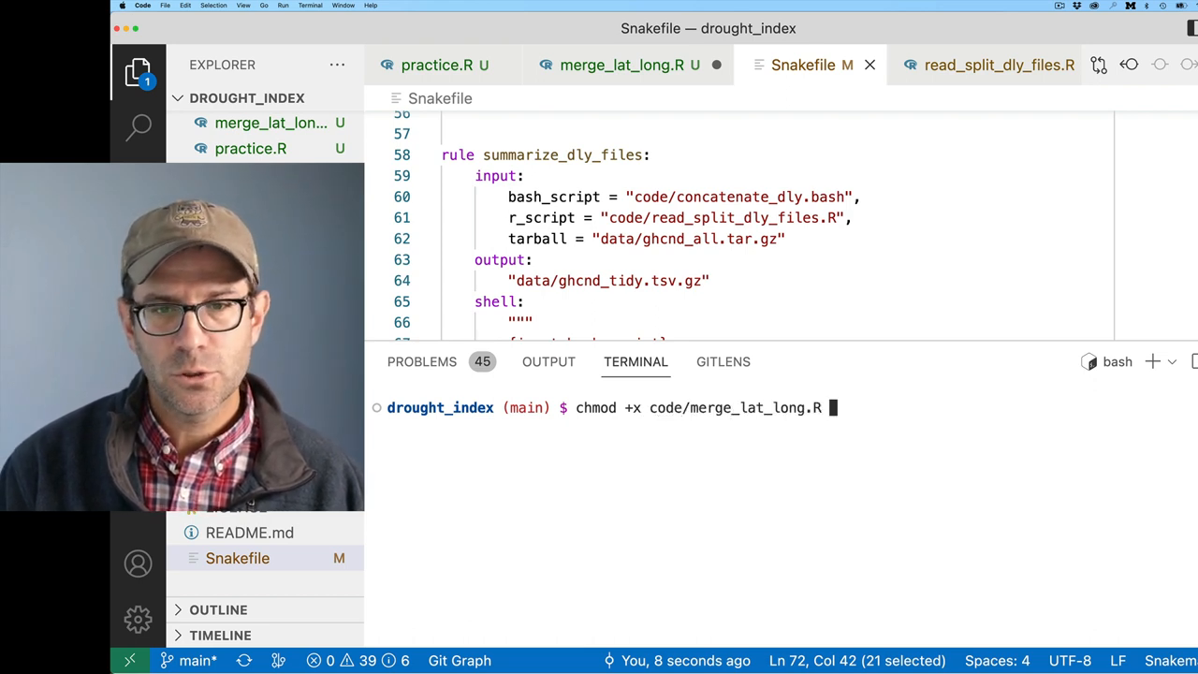
pyautogui.press('Return')
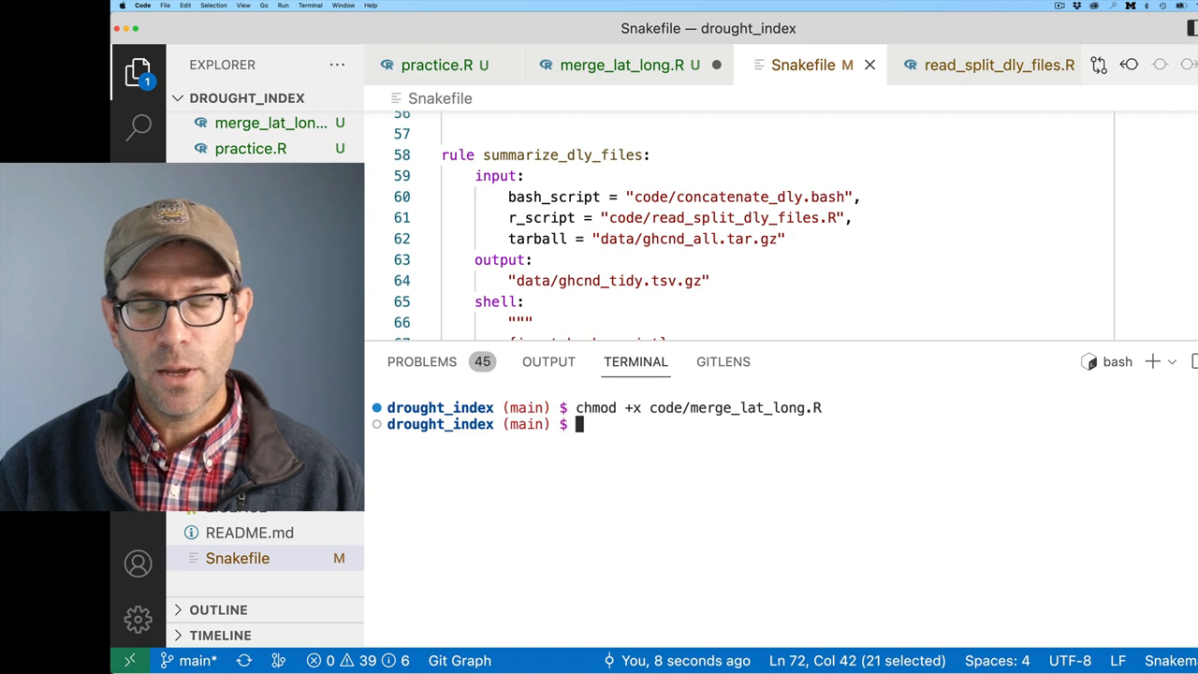
# Step: Dry-run snakemake, which reports nothing to be done
pyautogui.write('snakemake --dry-run')
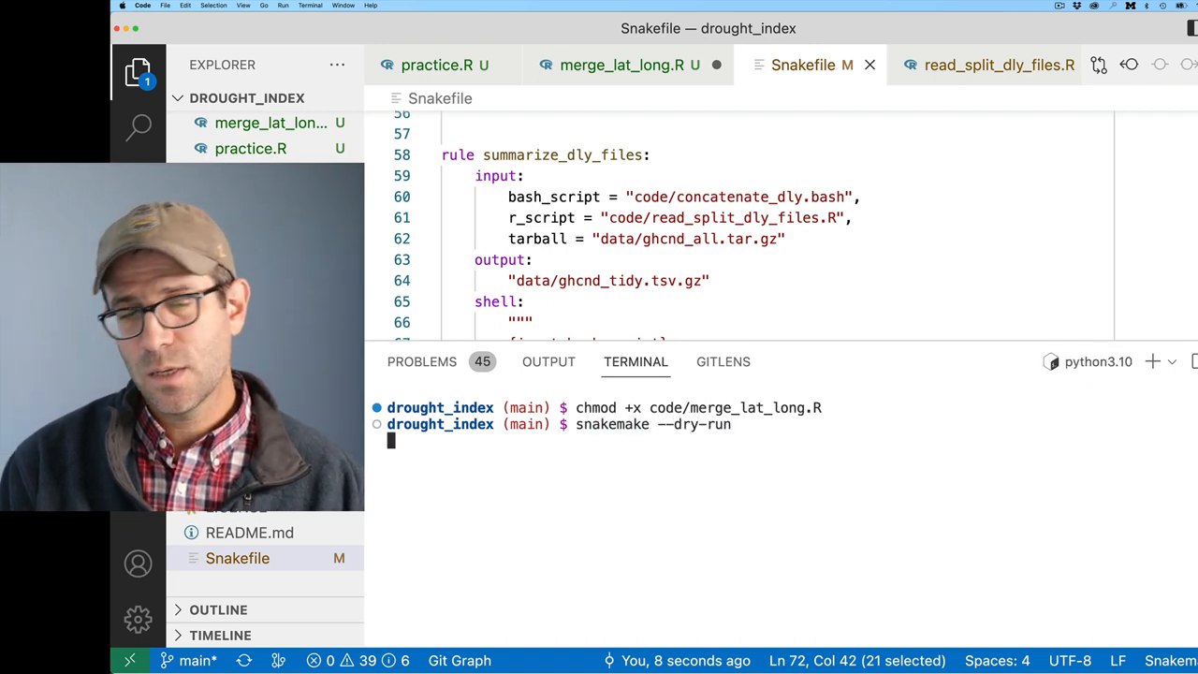
pyautogui.press('Return')
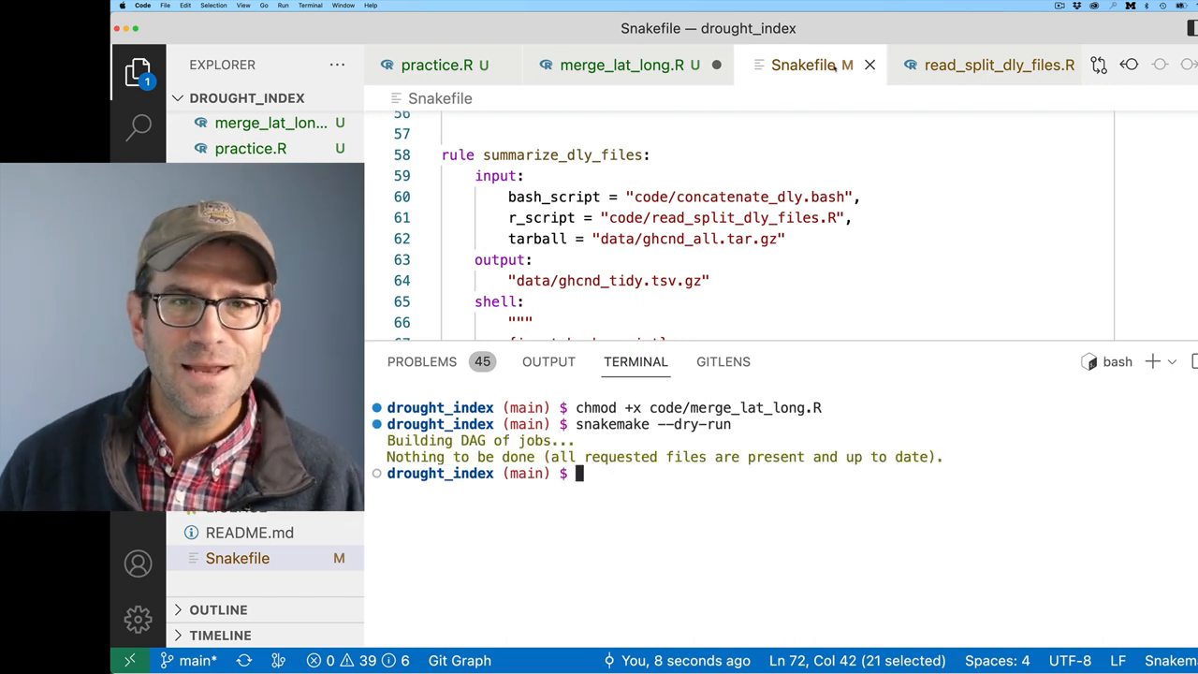
# Step: Rerun snakemake --dry-run, revealing the bash_script error in aggregate_stations
pyautogui.click(622, 64)
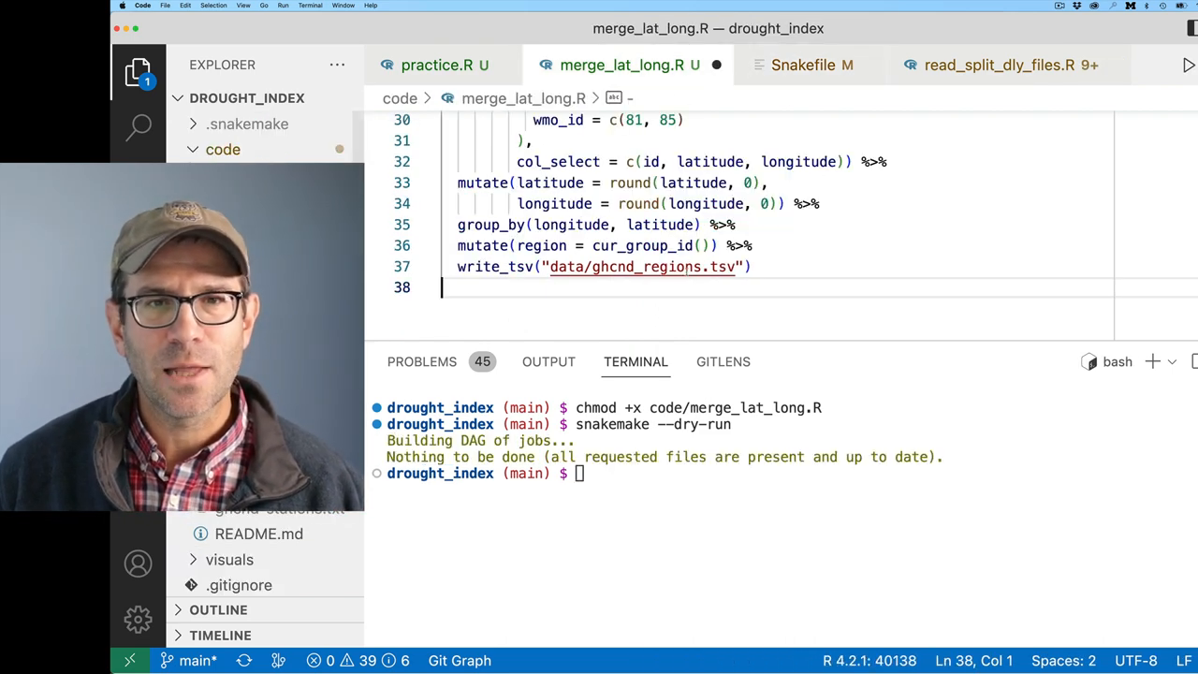
pyautogui.click(674, 513)
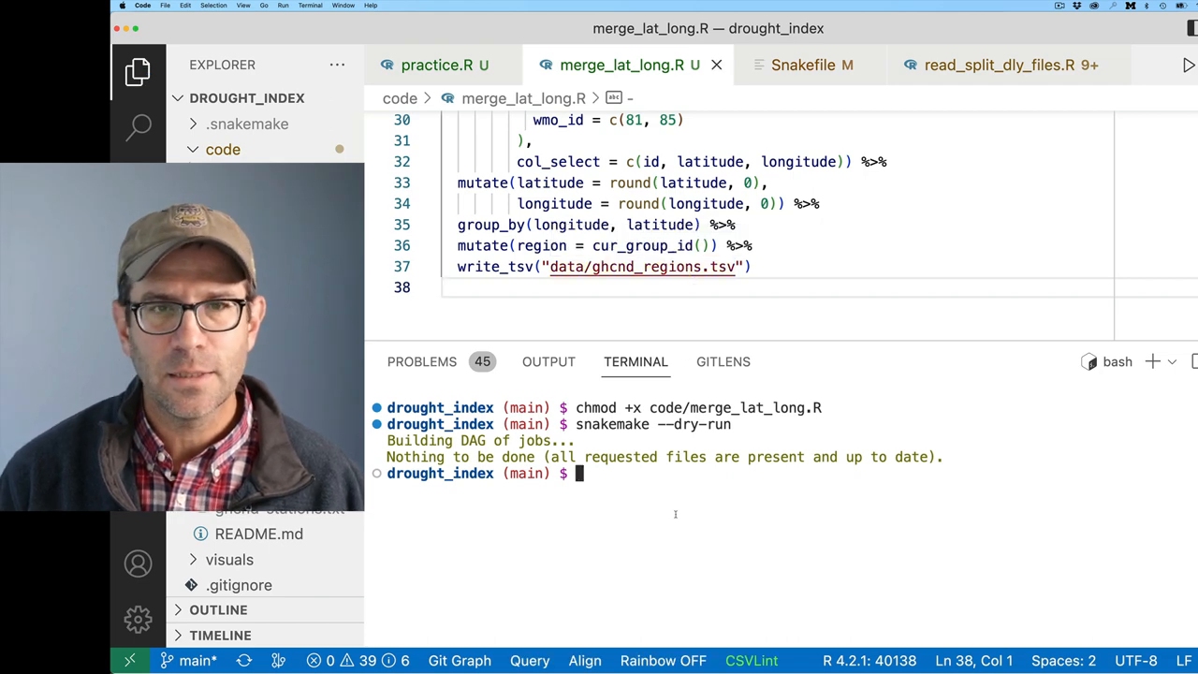
pyautogui.write('snakemake --dry-run')
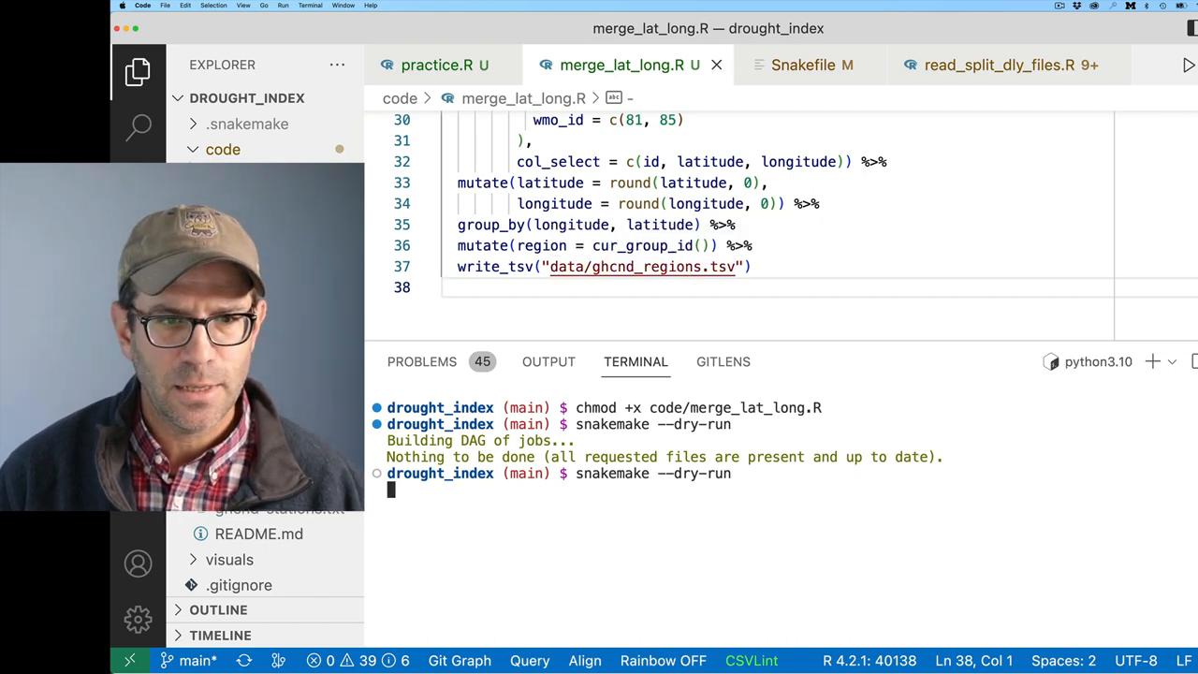
pyautogui.press('Return')
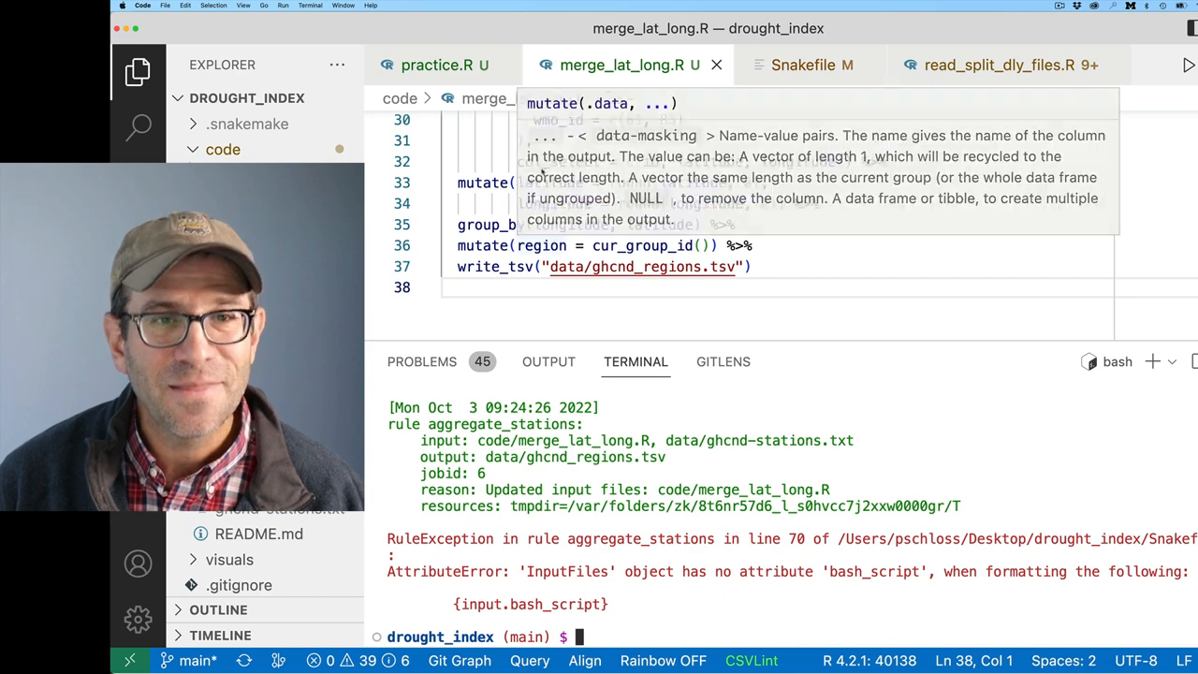
# Step: In the Snakefile, change aggregate_stations' shell to use {input.r_script}
pyautogui.click(803, 64)
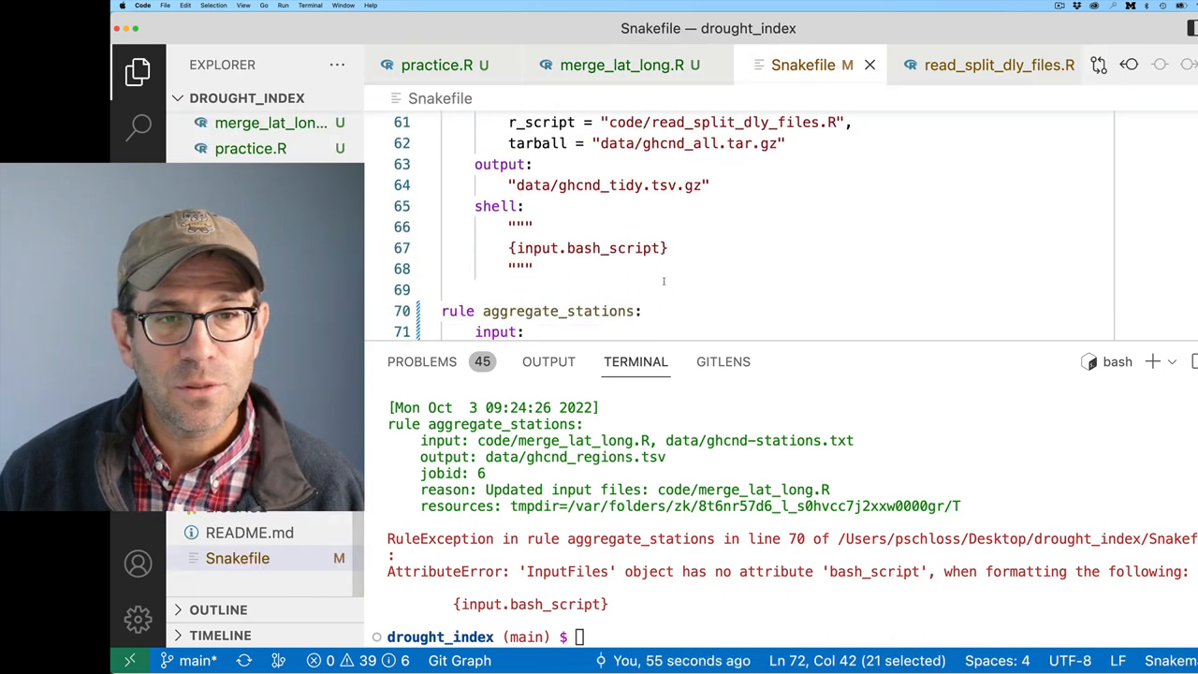
pyautogui.scroll(-3)
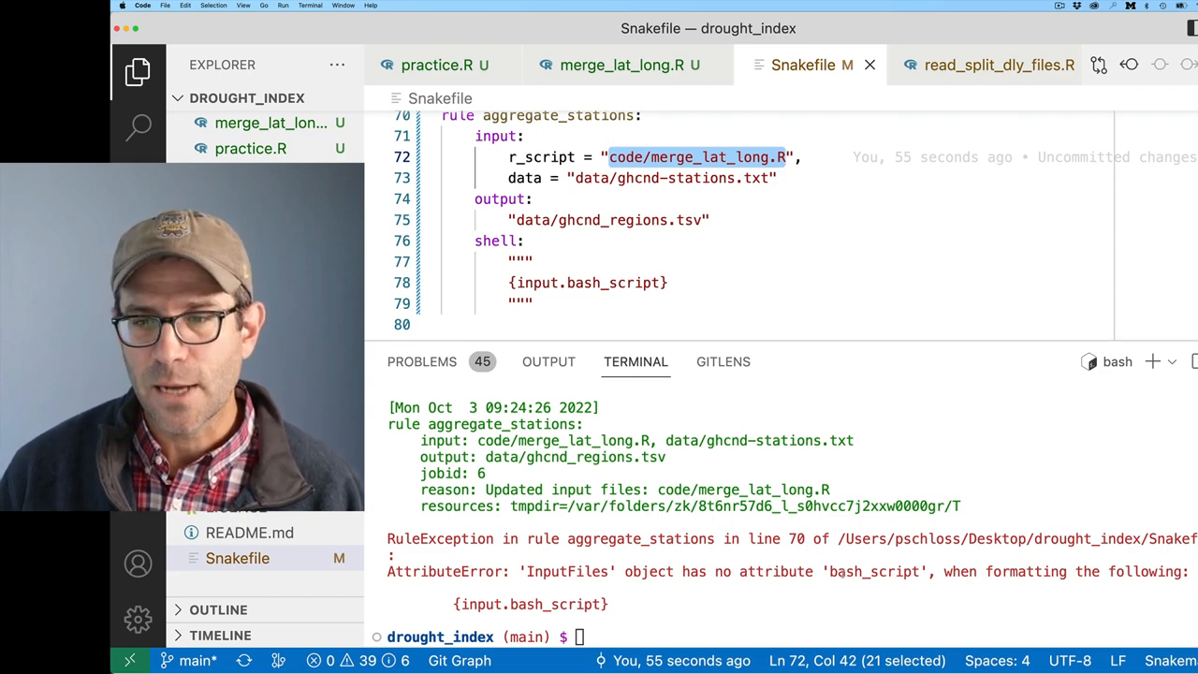
pyautogui.doubleClick(541, 157)
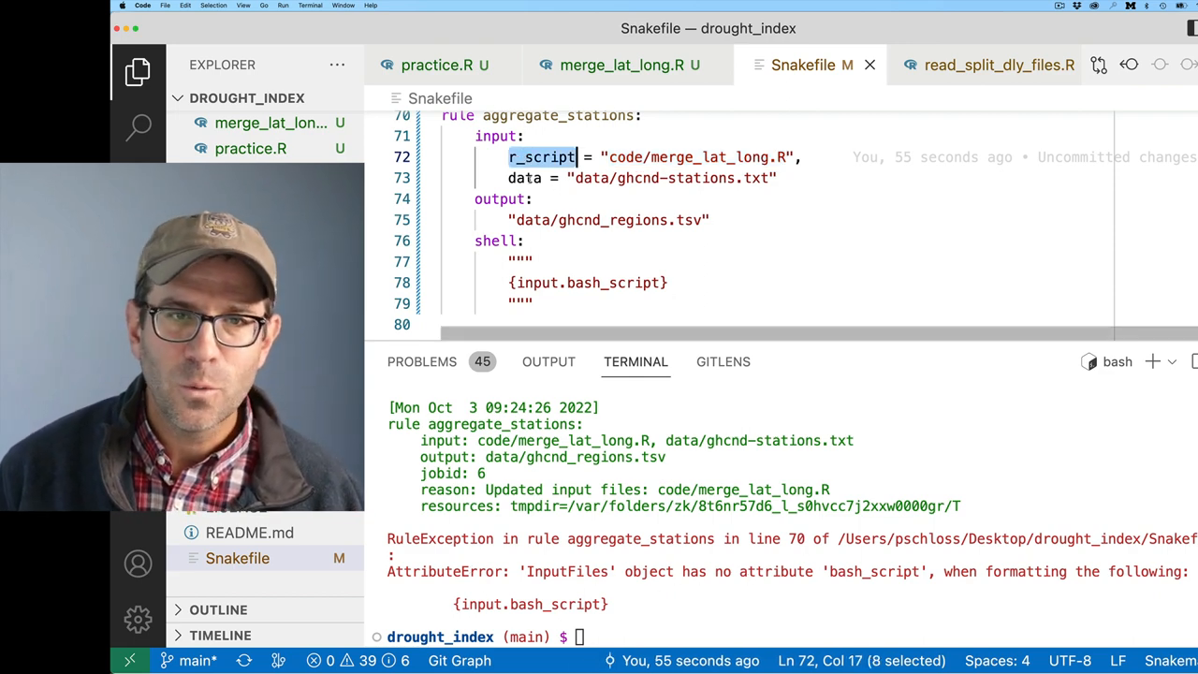
pyautogui.write('r_script')
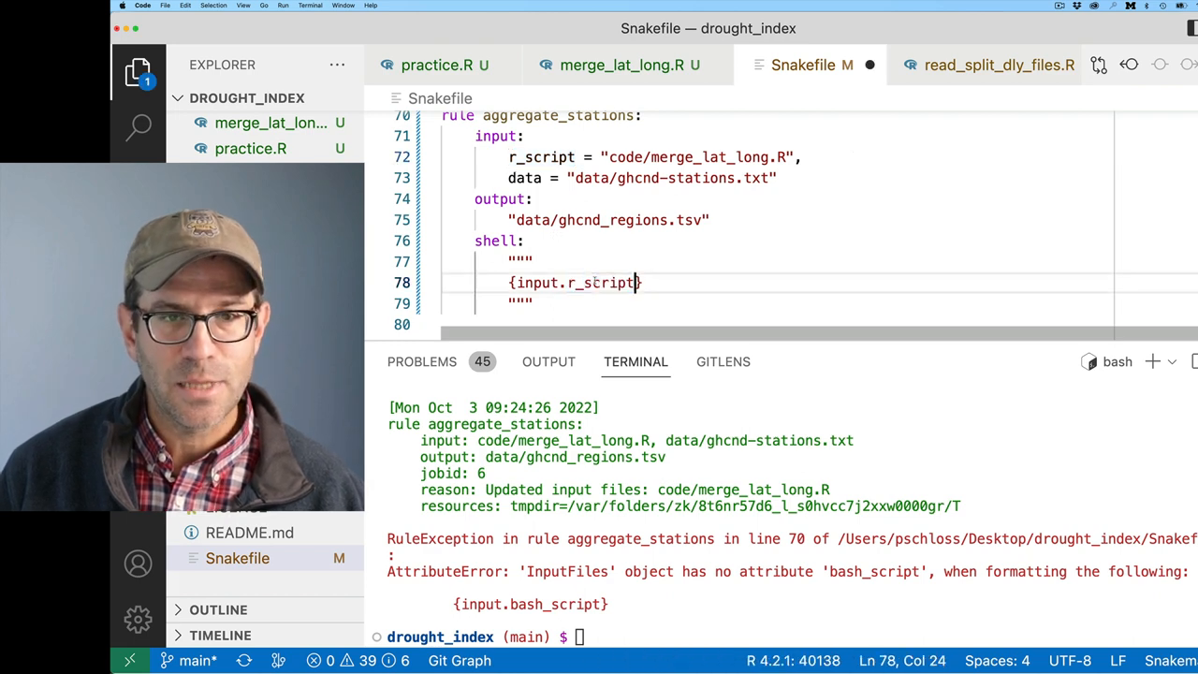
# Step: Dry-run again so aggregate_stations is now planned to run
pyautogui.write('snakemake --dry-run')
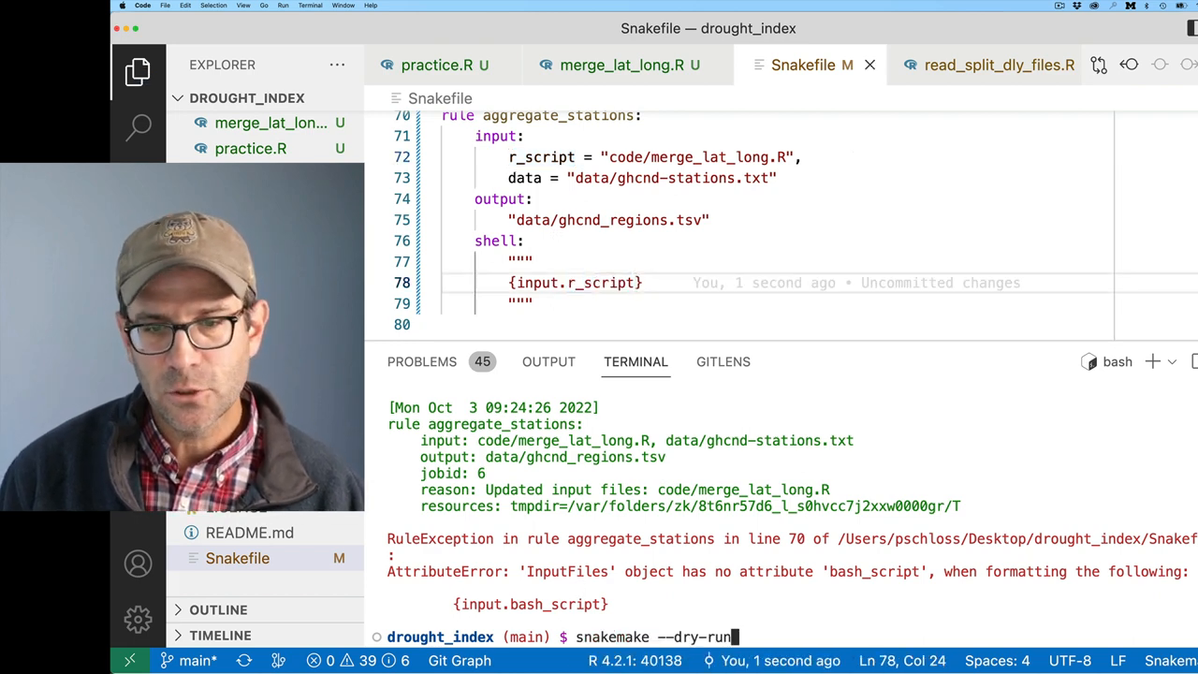
pyautogui.press('Return')
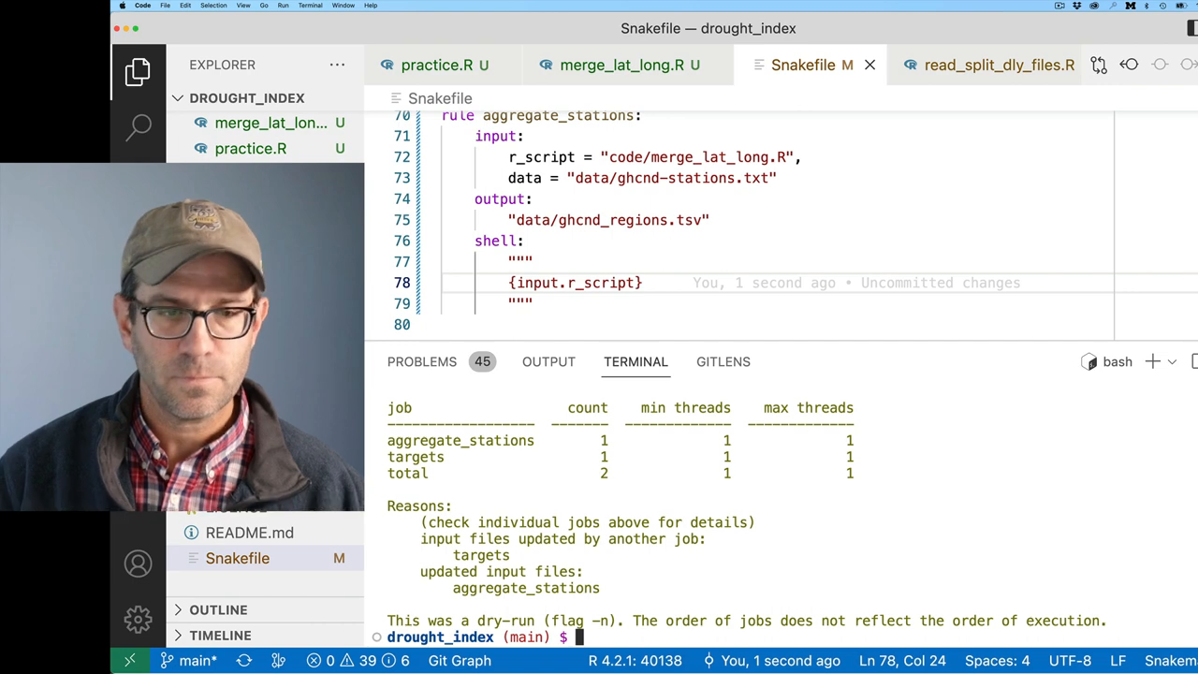
# Step: Run snakemake -c1 so aggregate_stations builds ghcnd_regions.tsv, finishing 2 of 2 steps
pyautogui.write('snakemake')
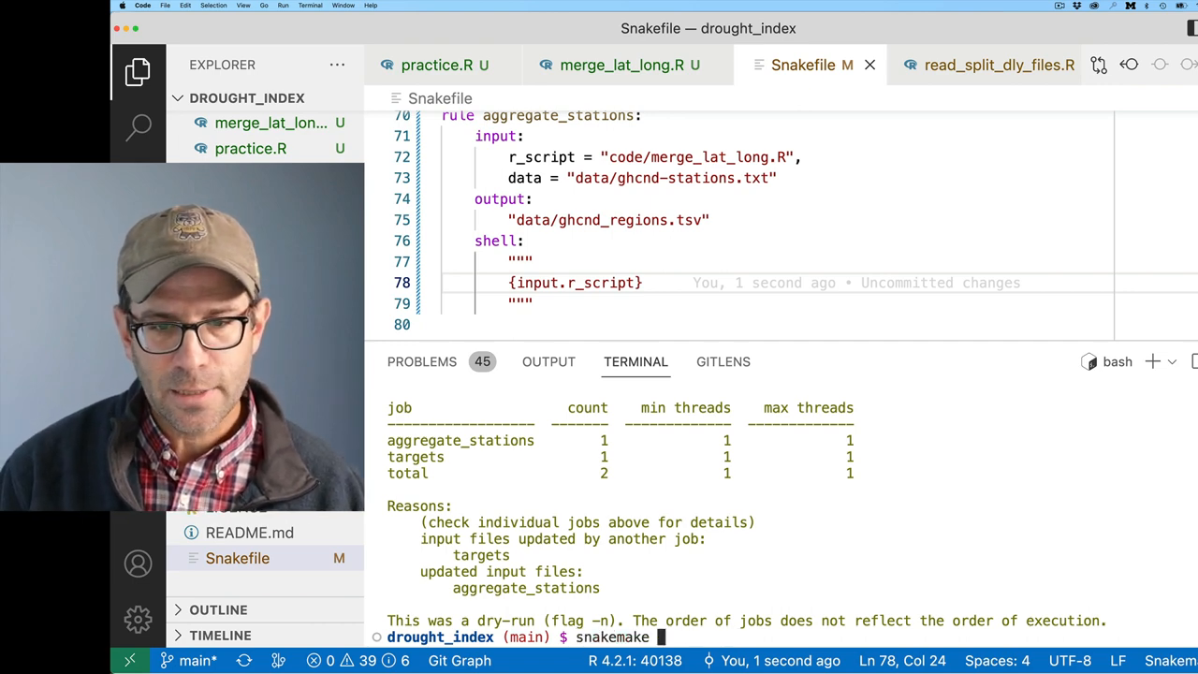
pyautogui.write('-c1')
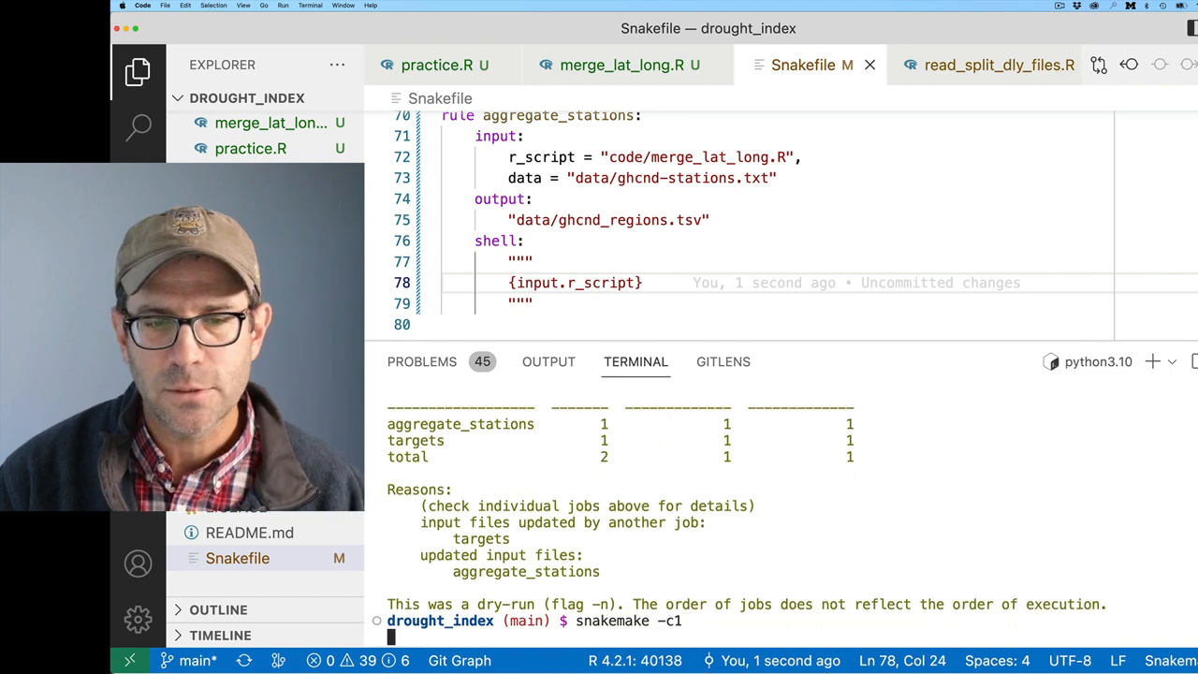
pyautogui.press('Return')
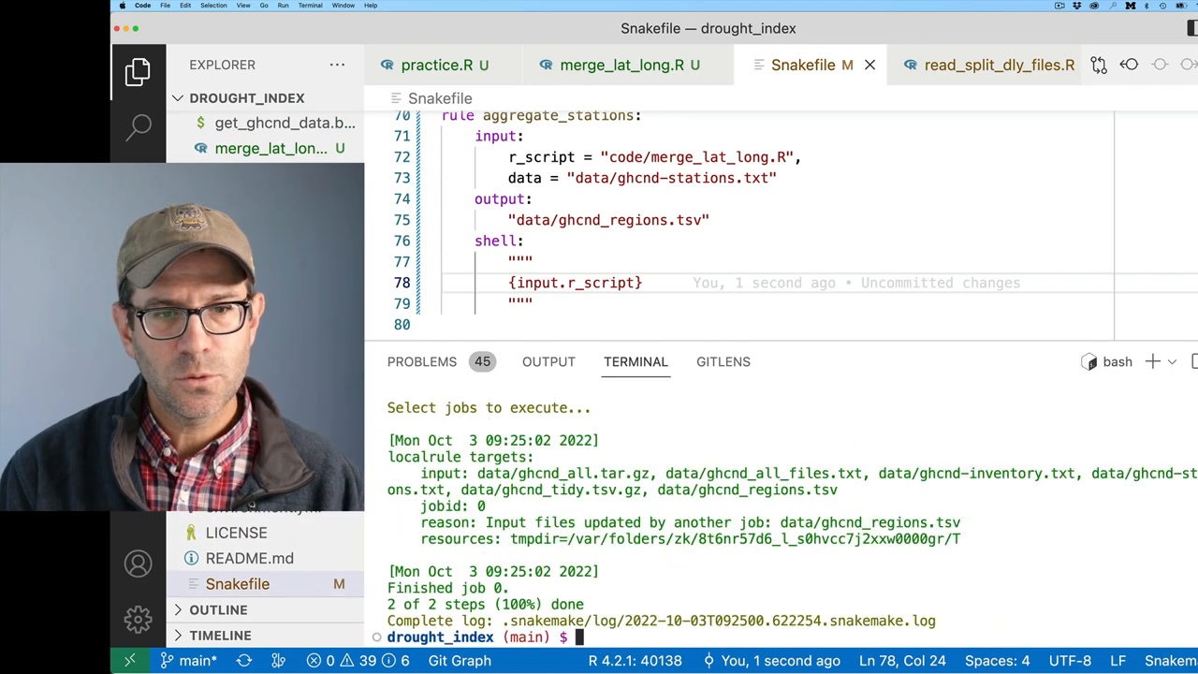
# Step: Check git status and remove code/practice.R
pyautogui.write('git st')
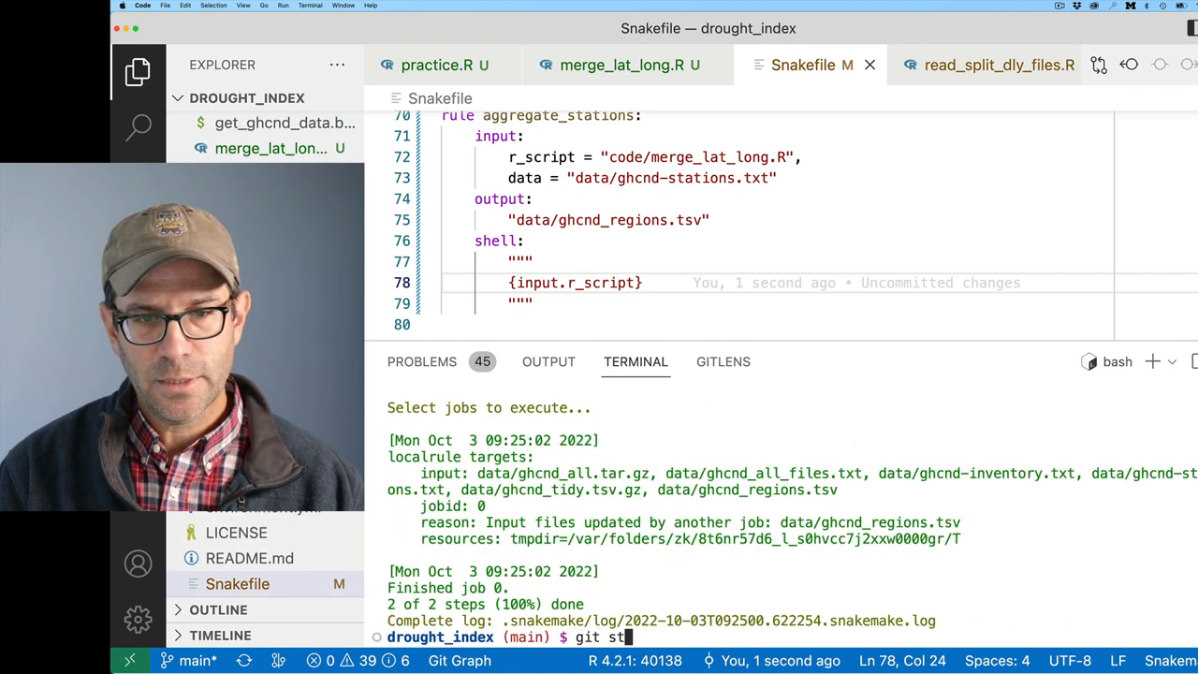
pyautogui.press('Return')
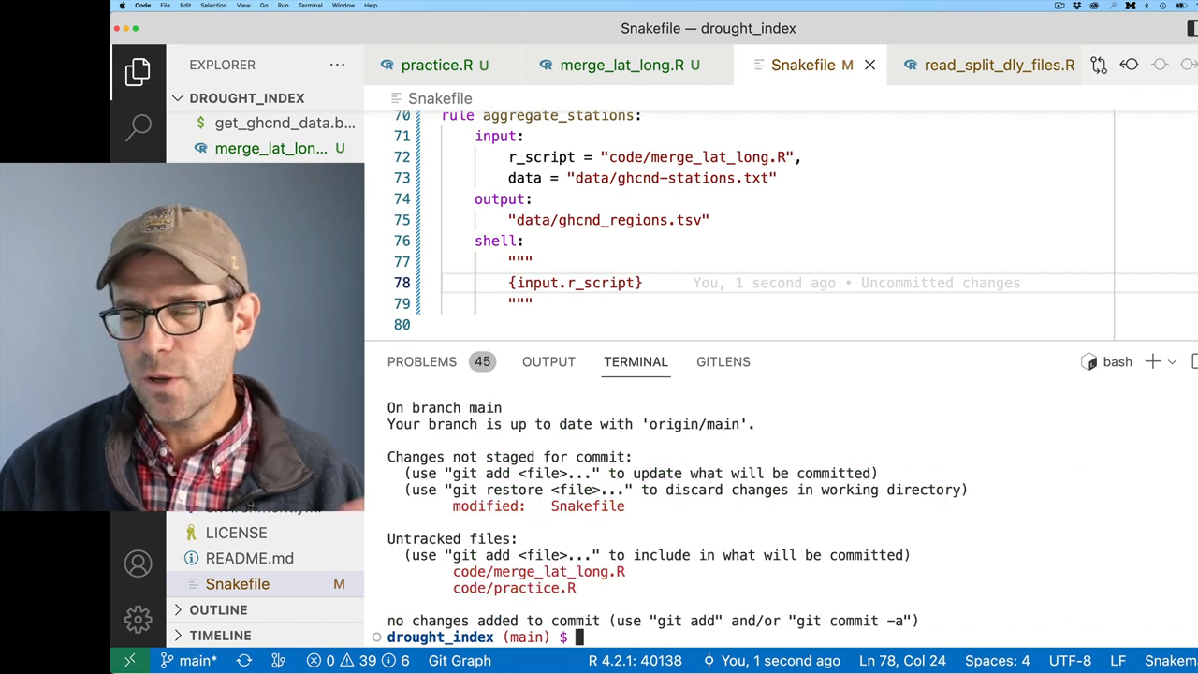
pyautogui.write('rm code/practice.R')
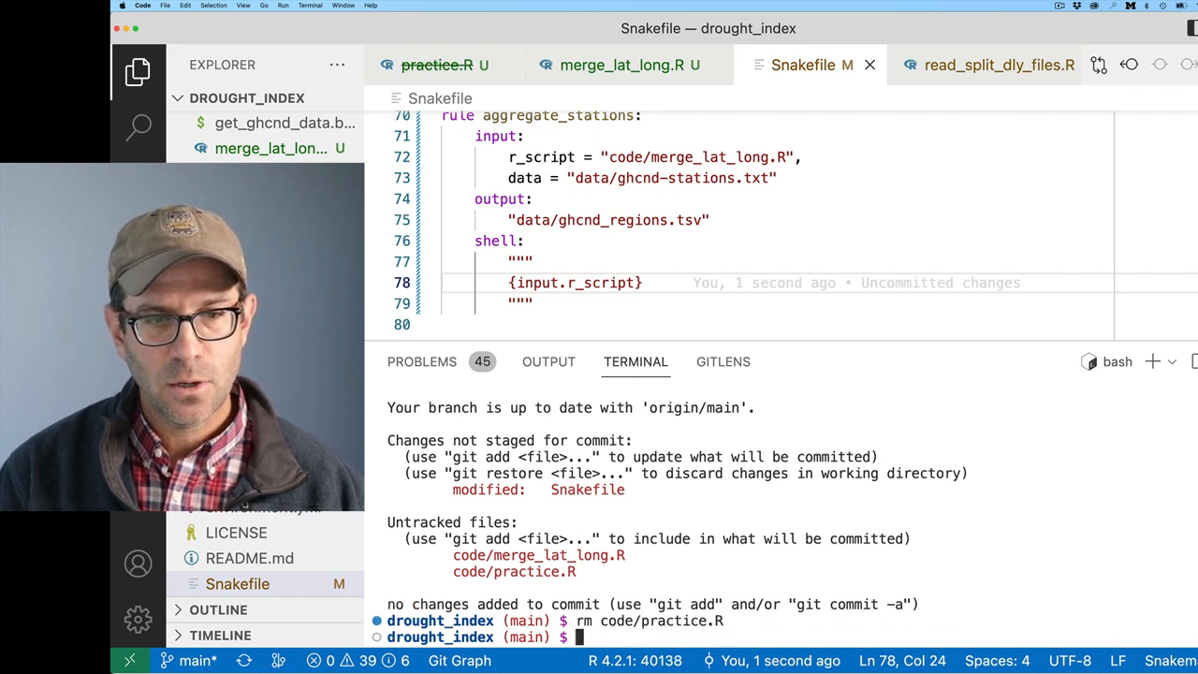
# Step: Stage Snakefile and code/merge_lat_long.R
pyautogui.write('git add')
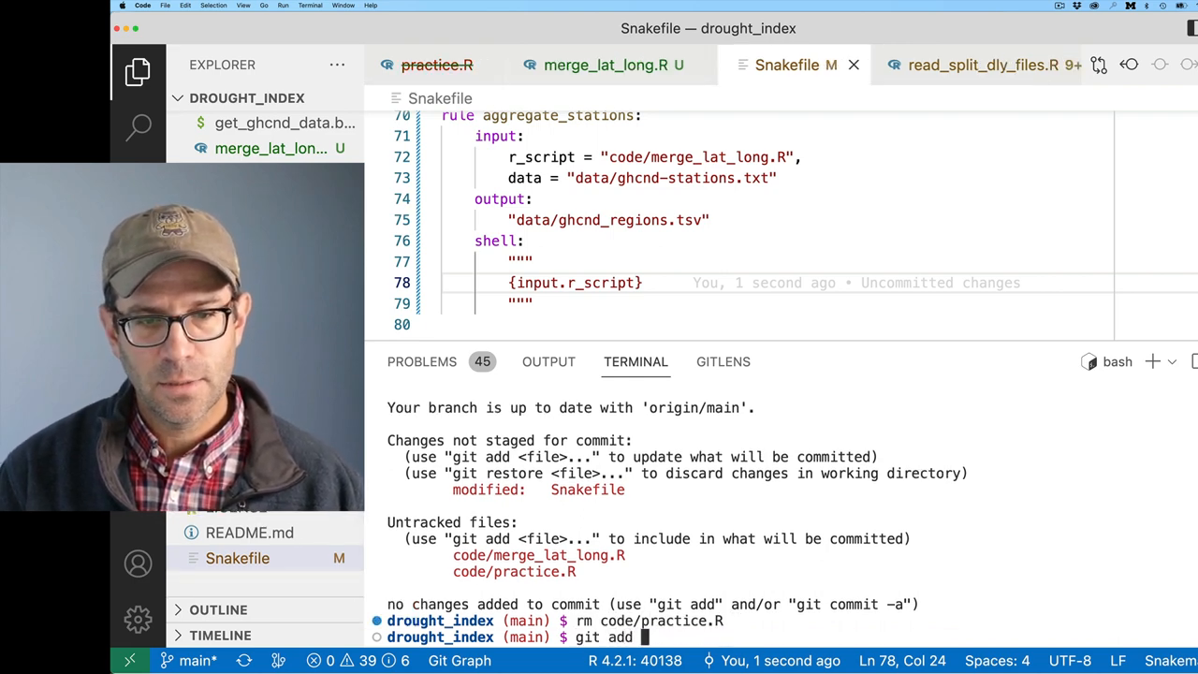
pyautogui.write('Snakefile code/')
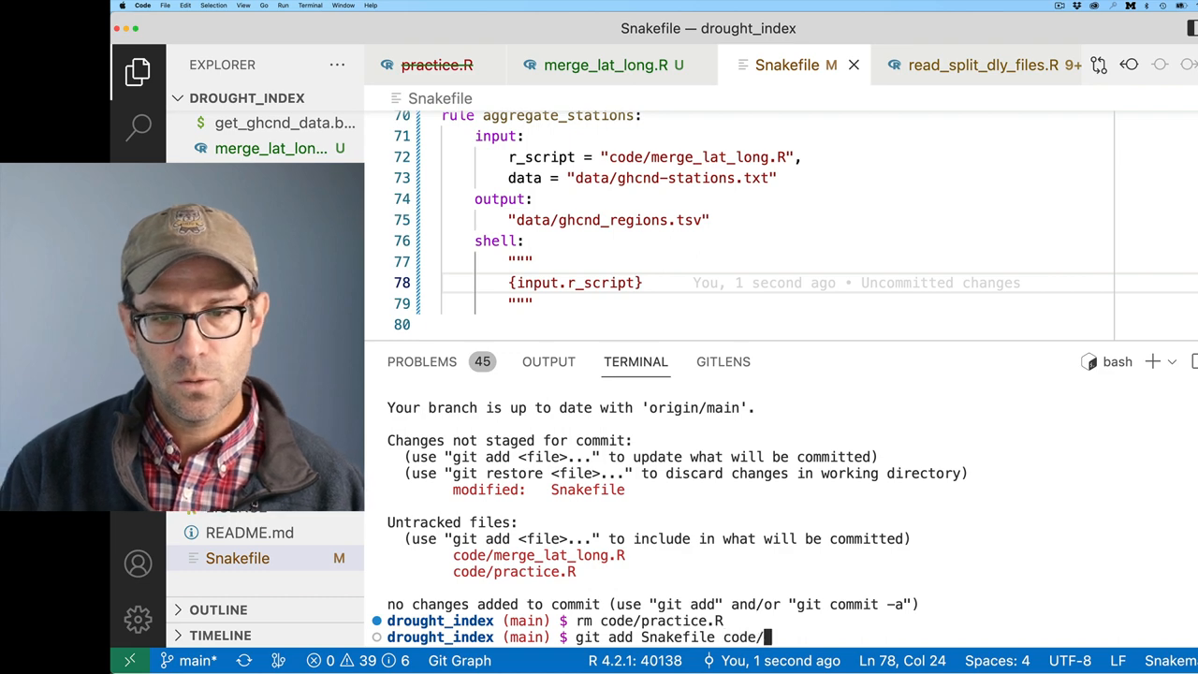
pyautogui.write('merge_lat_long.R')
pyautogui.write('git commit')
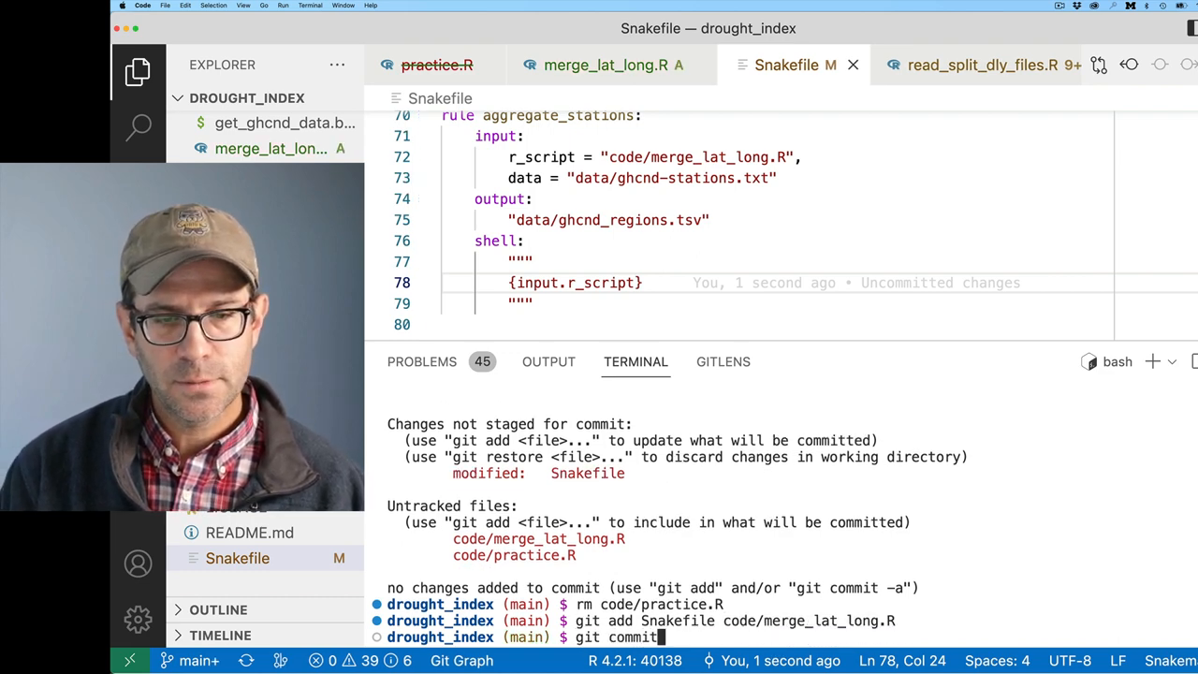
# Step: Commit as "Find groupings for each weather station" and push to GitHub
pyautogui.write('-m "Find gr')
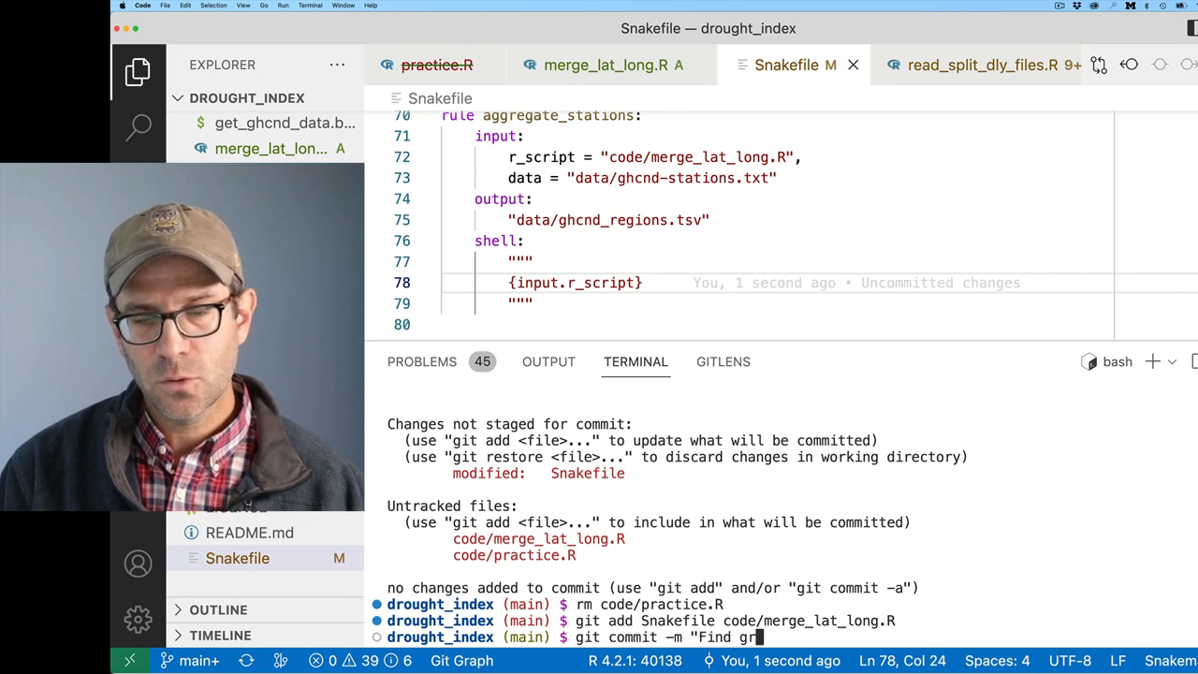
pyautogui.write('oupings for each')
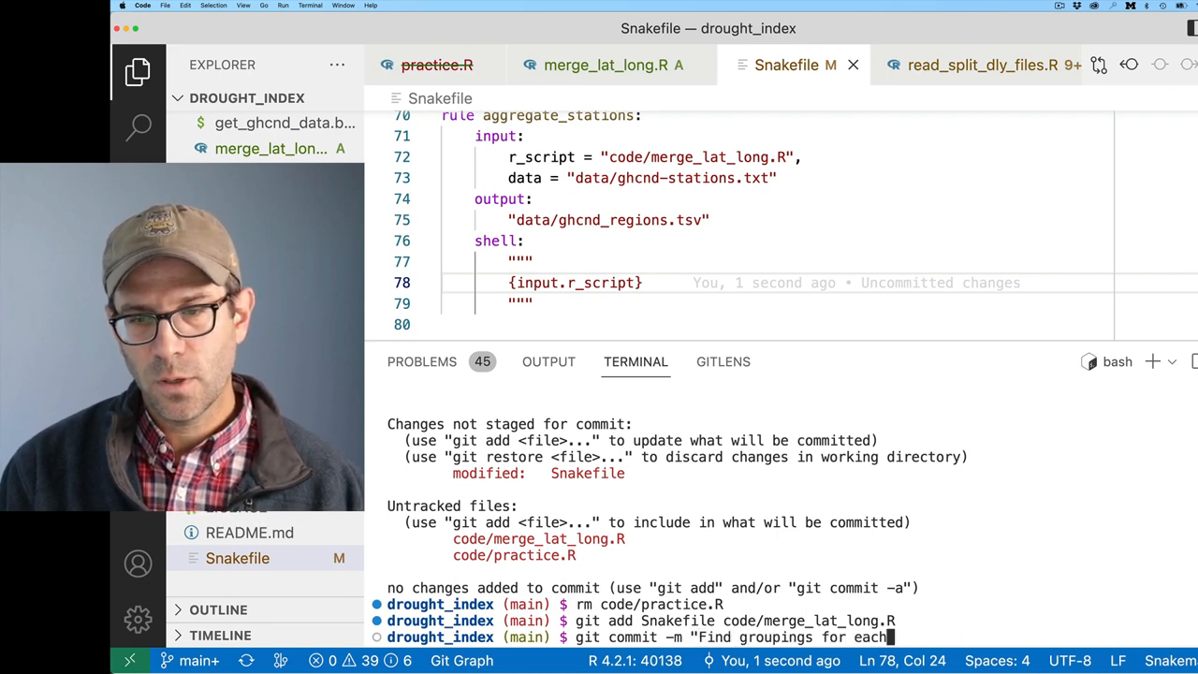
pyautogui.write('weathers')
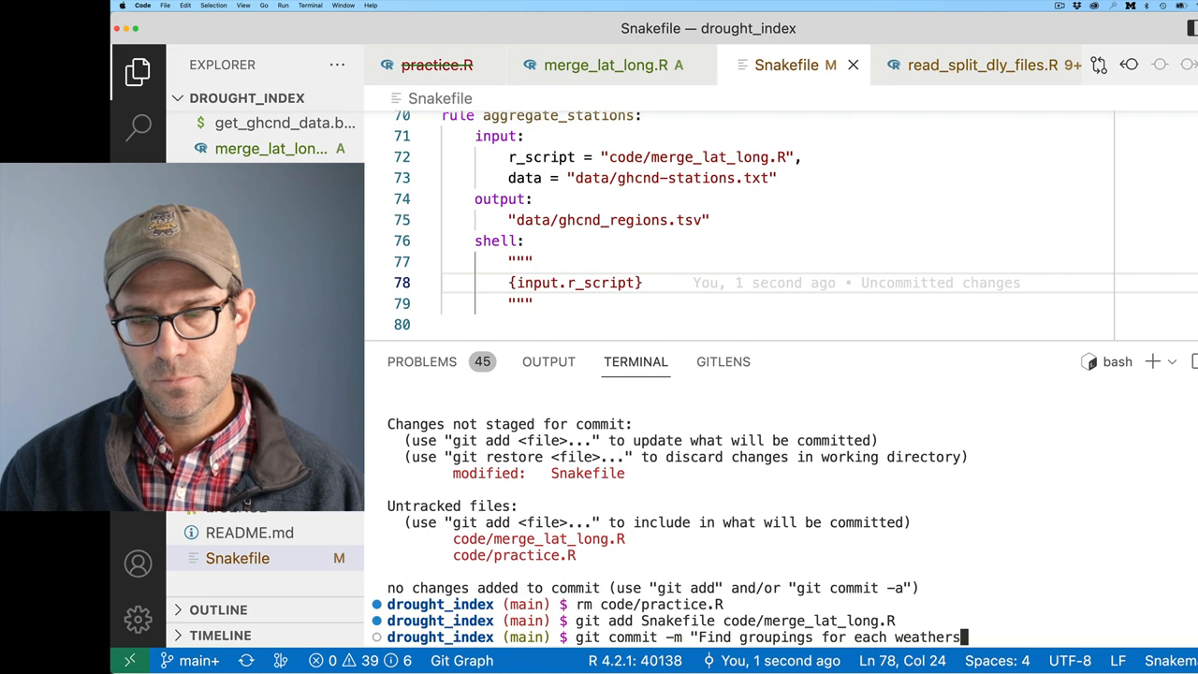
pyautogui.write('station')
pyautogui.write('git pu')
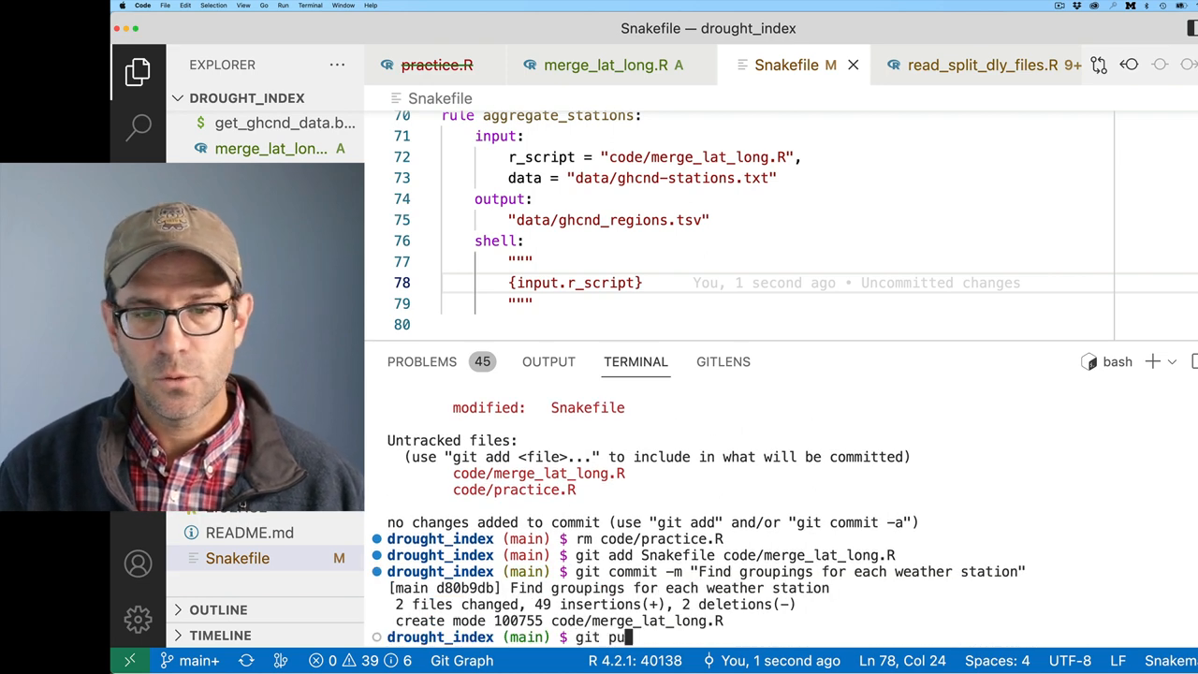
pyautogui.press('Return')
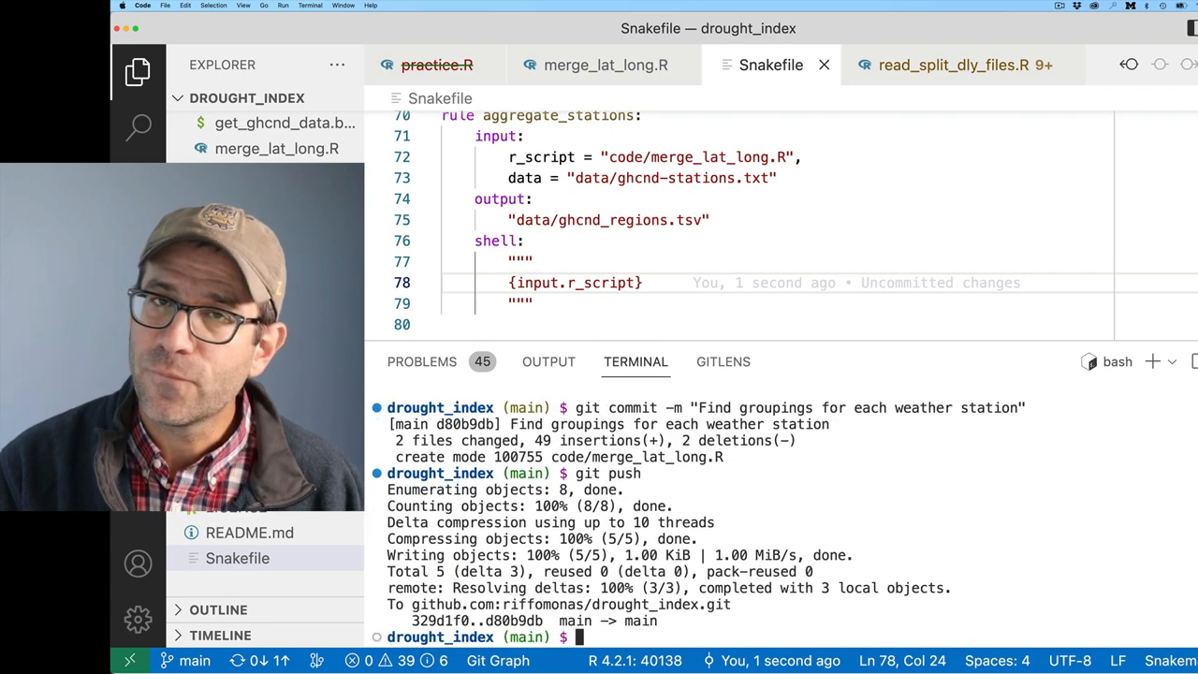